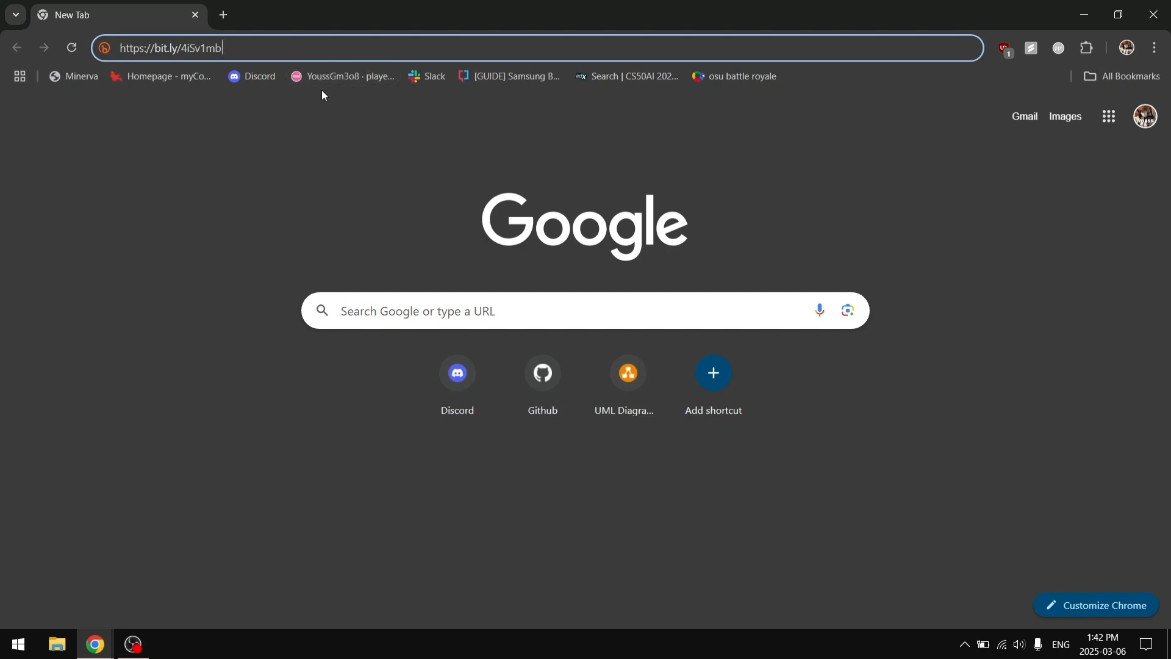
# Step: Load the MiniTool site from the bit.ly link and go to the Partition Wizard Free page
pyautogui.press('Enter')
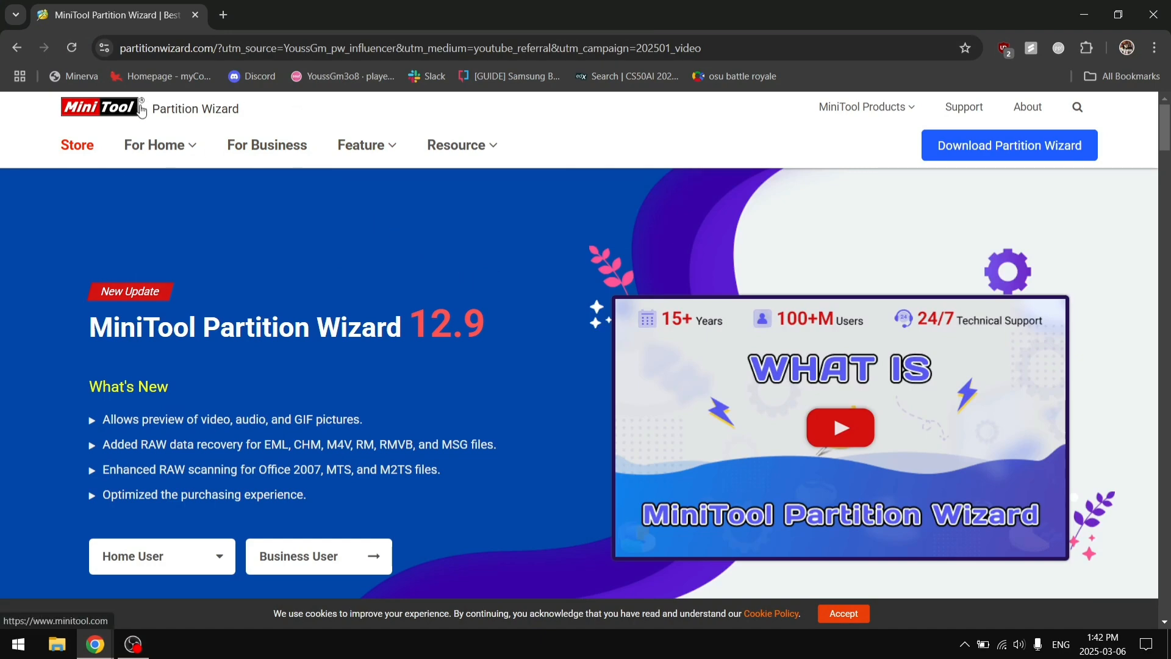
pyautogui.click(160, 556)
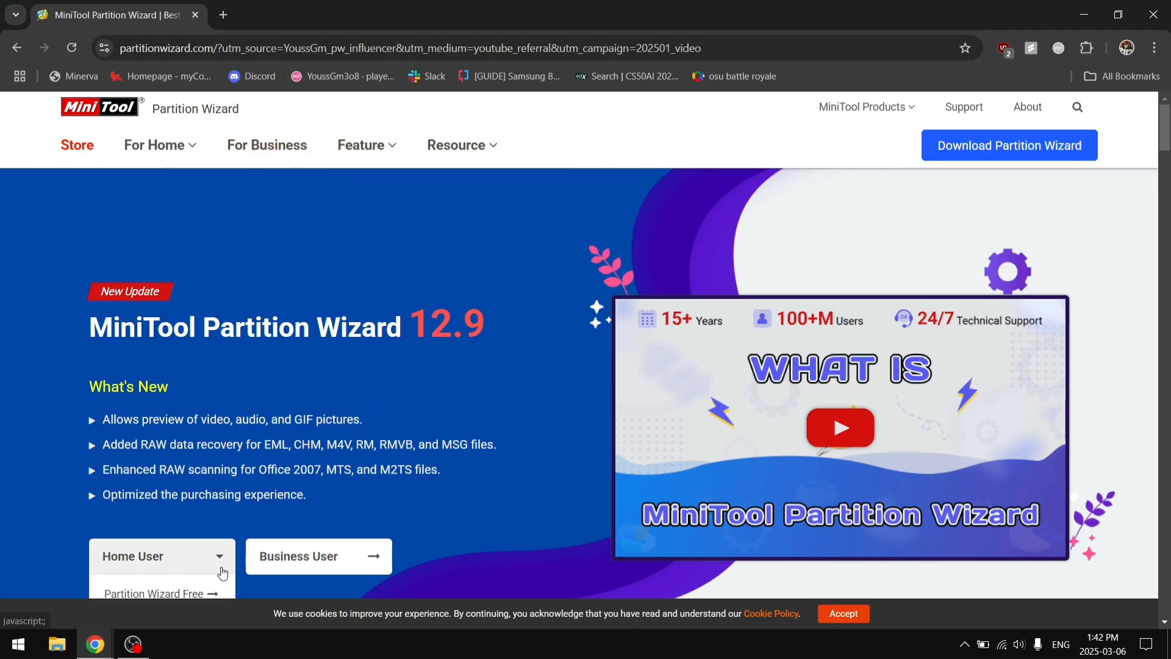
pyautogui.scroll(-3)
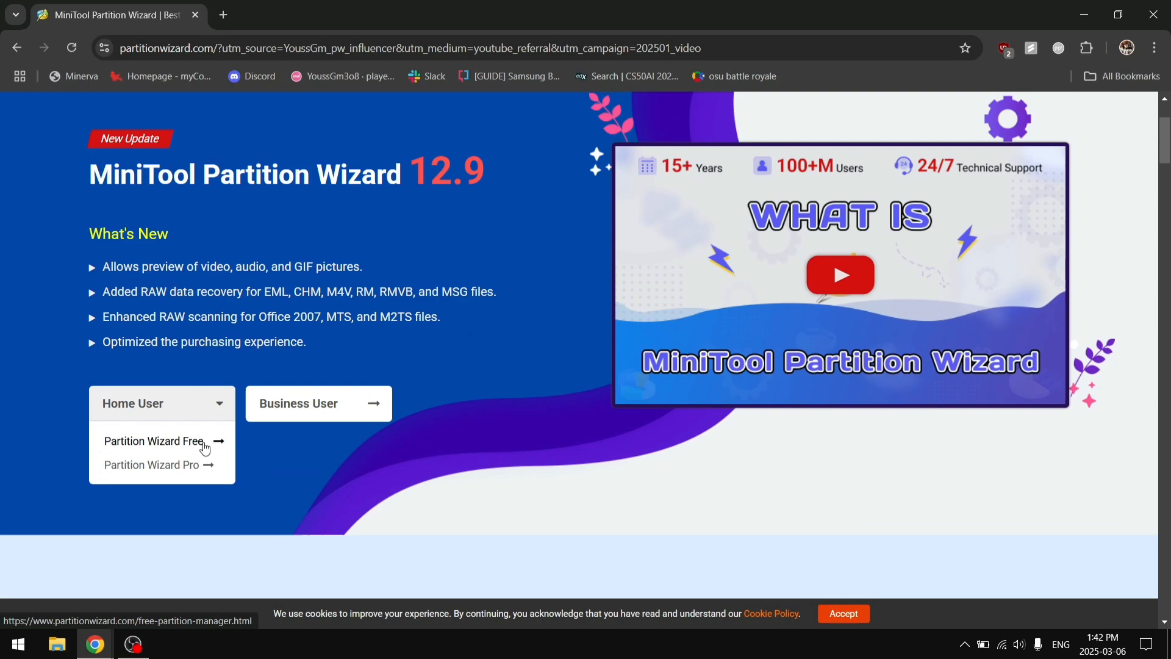
pyautogui.click(155, 440)
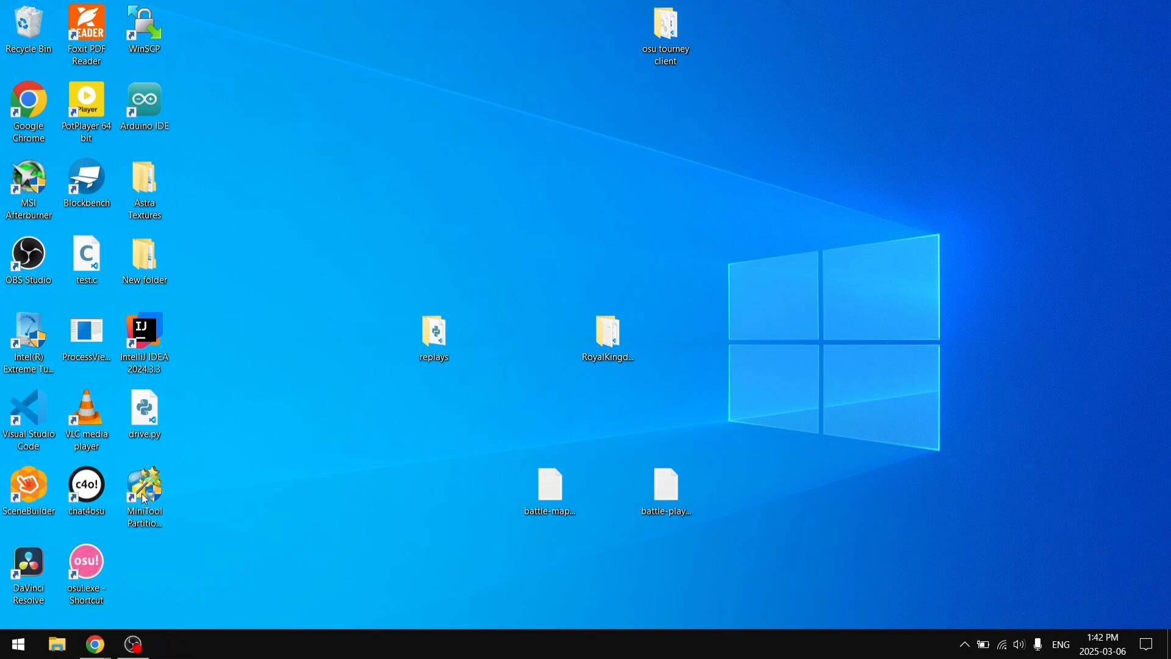
# Step: Launch MiniTool Partition Wizard from its desktop shortcut
pyautogui.click(144, 489)
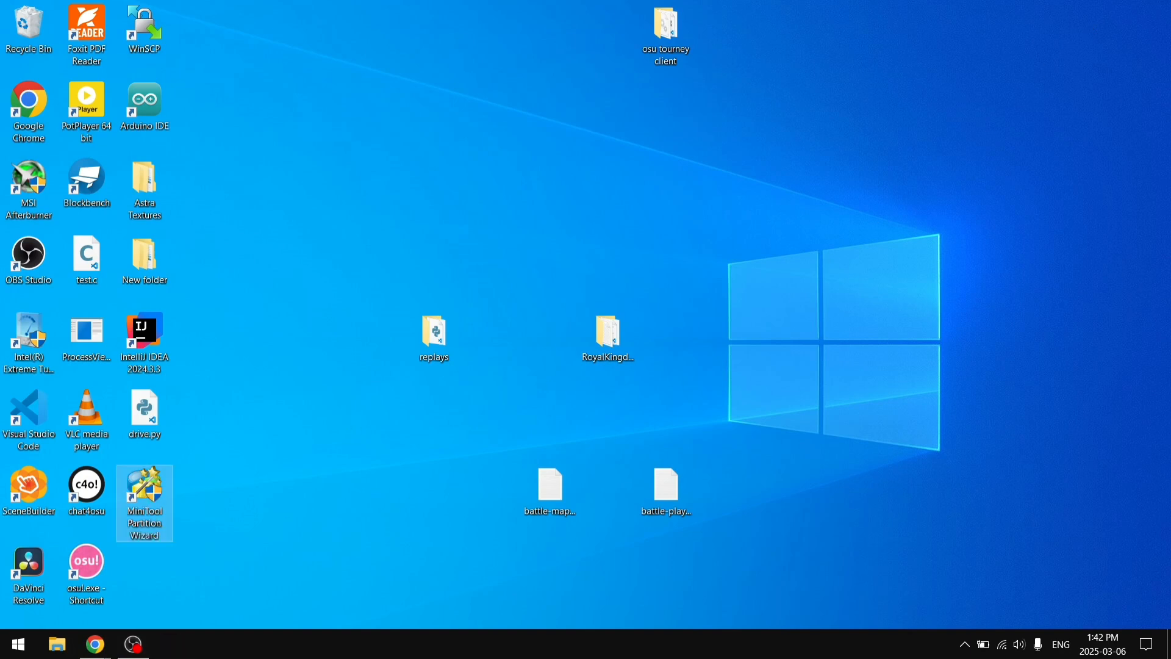
pyautogui.moveTo(773, 302)
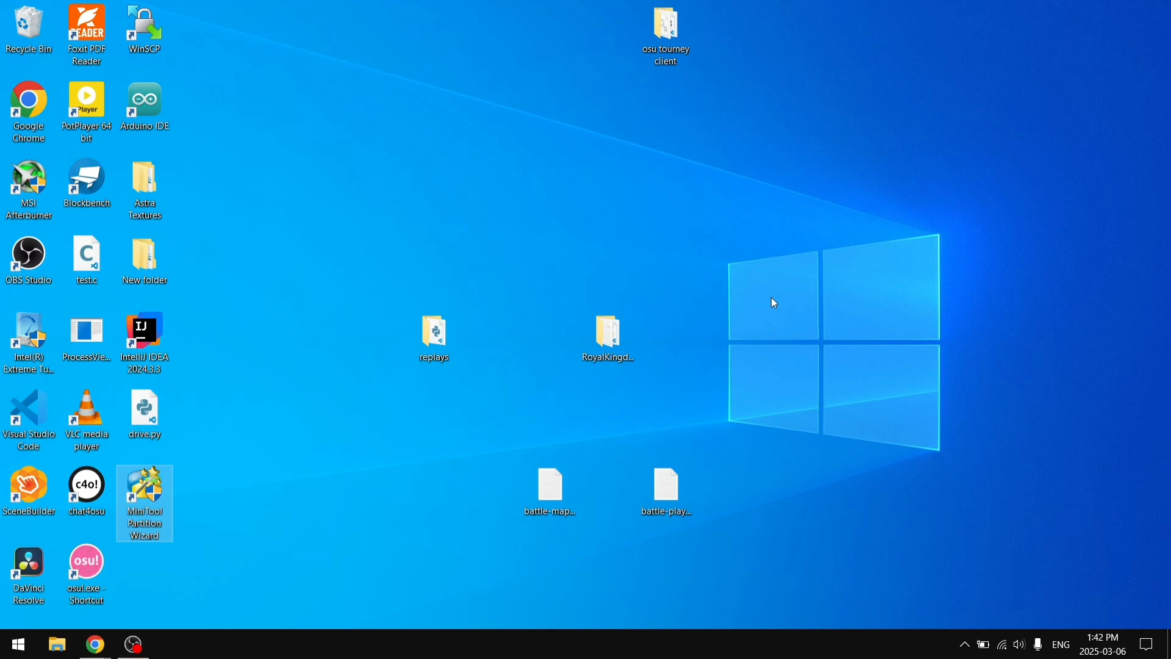
pyautogui.doubleClick(144, 493)
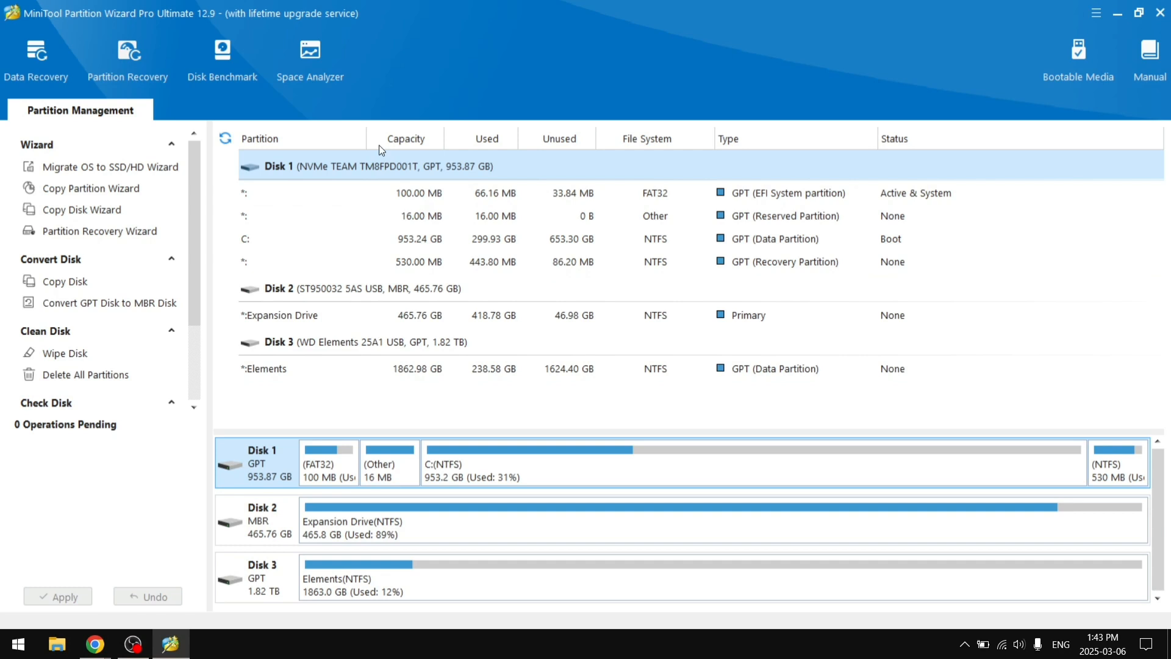
pyautogui.moveTo(309, 169)
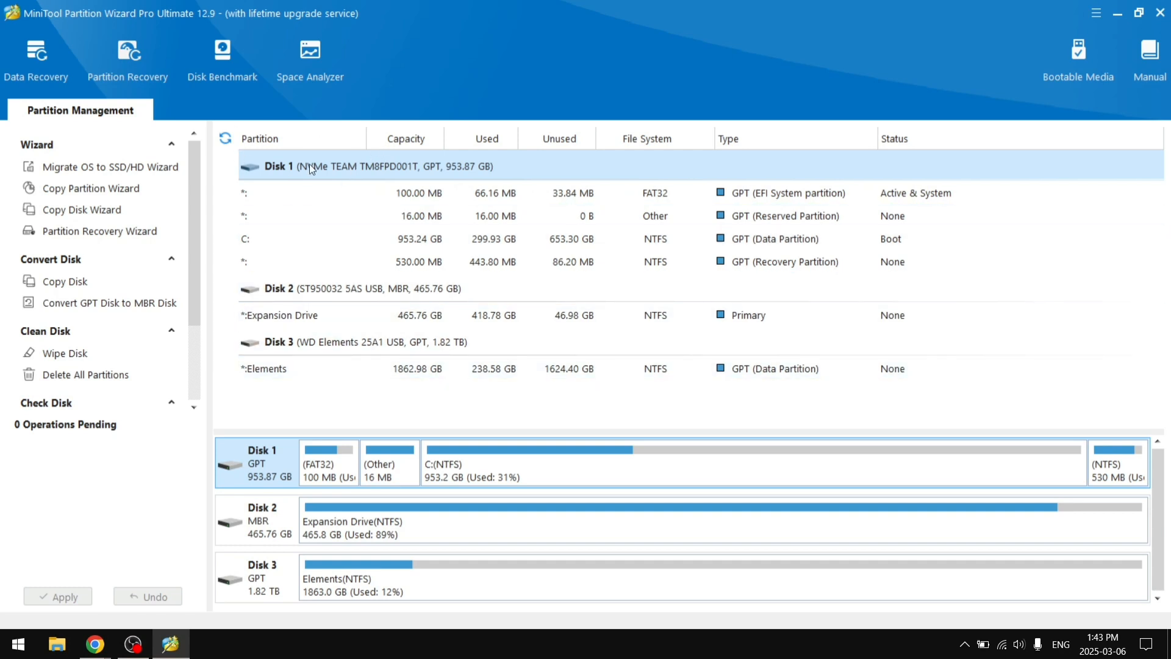
pyautogui.moveTo(575, 178)
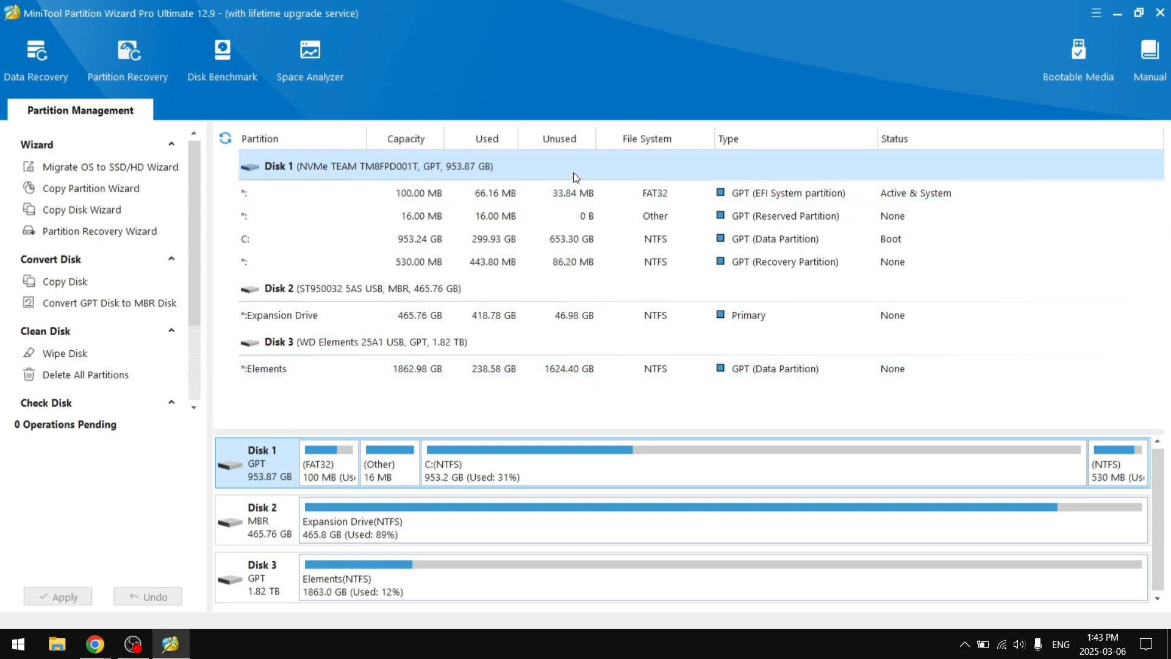
pyautogui.click(336, 289)
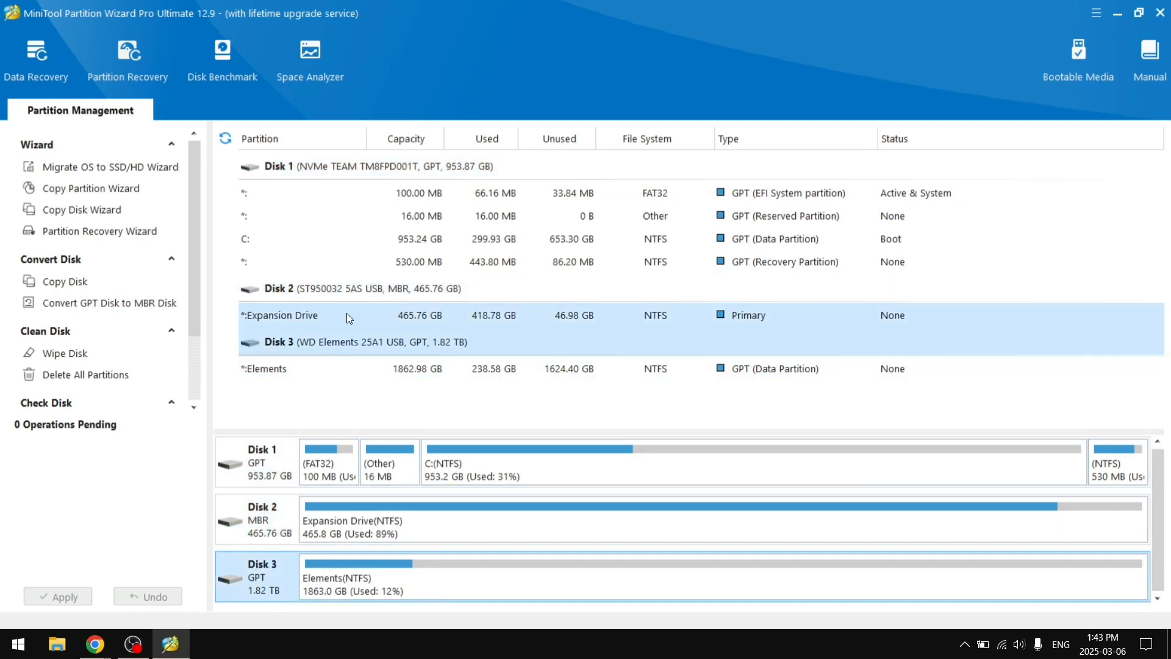
pyautogui.moveTo(306, 311)
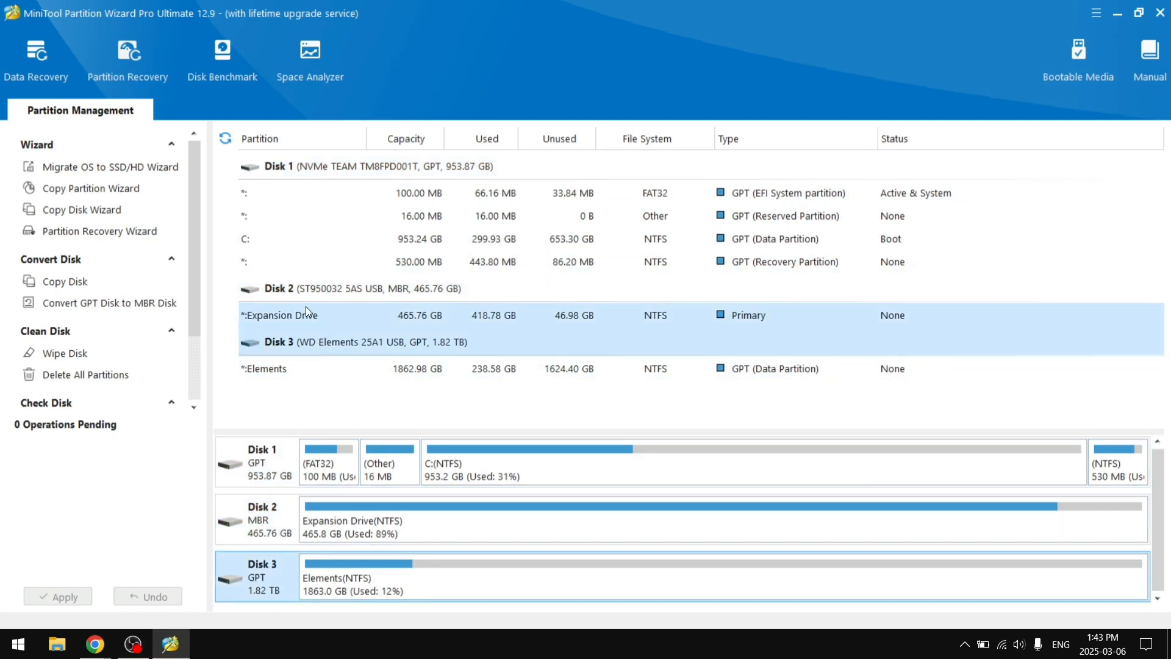
pyautogui.click(269, 289)
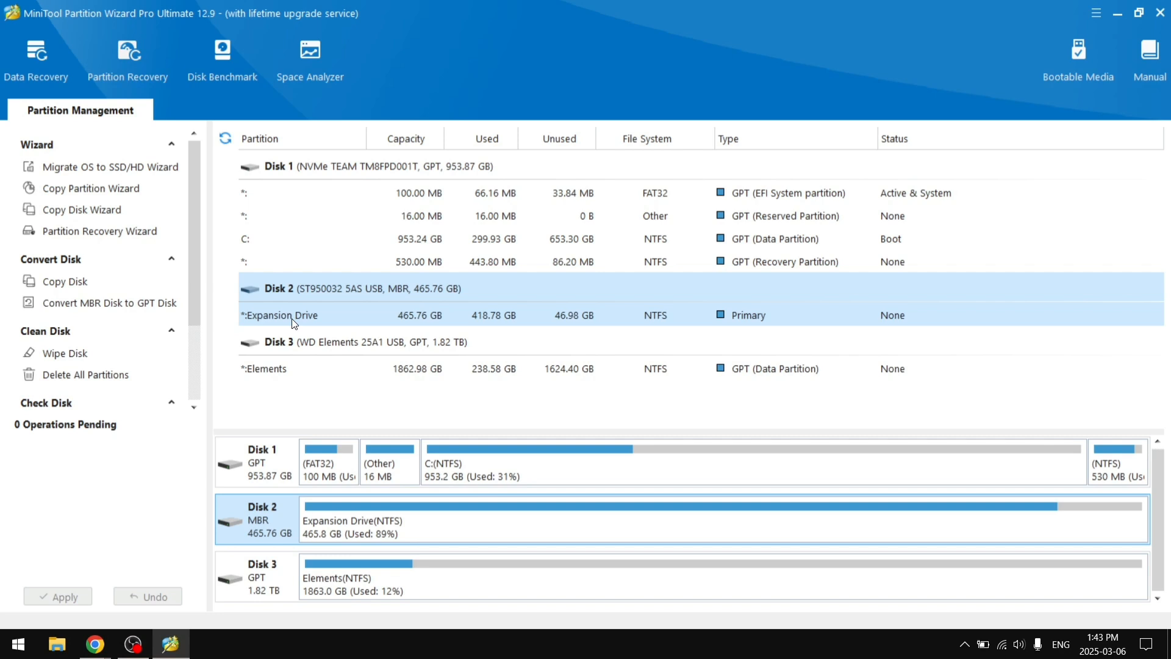
pyautogui.moveTo(315, 316)
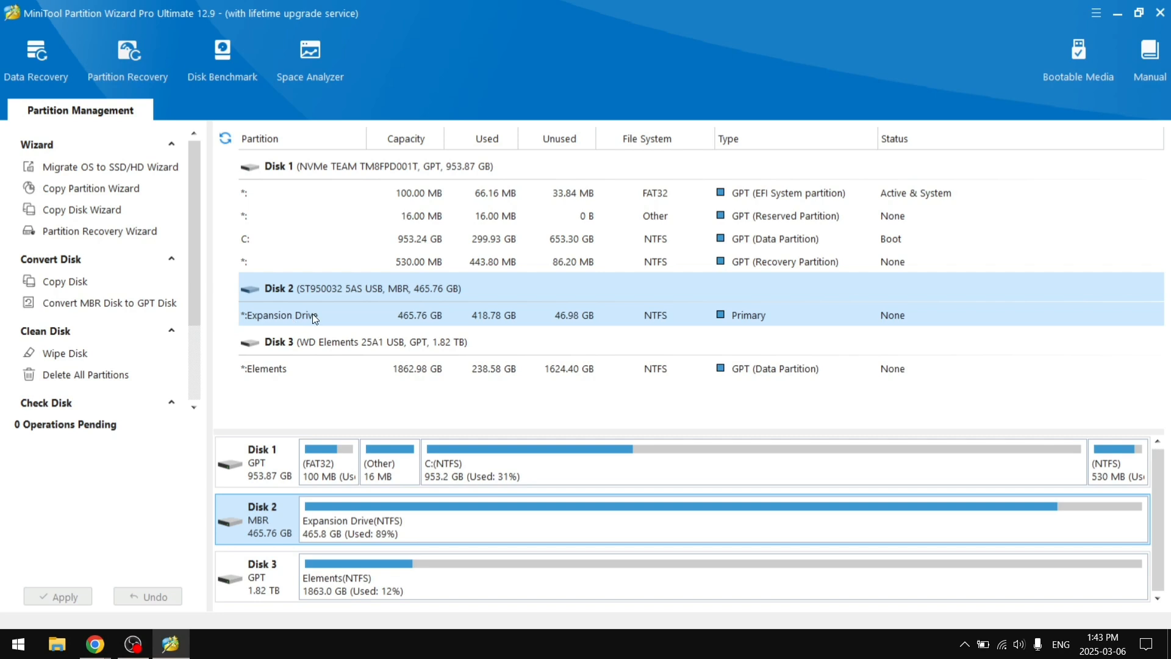
pyautogui.click(313, 315)
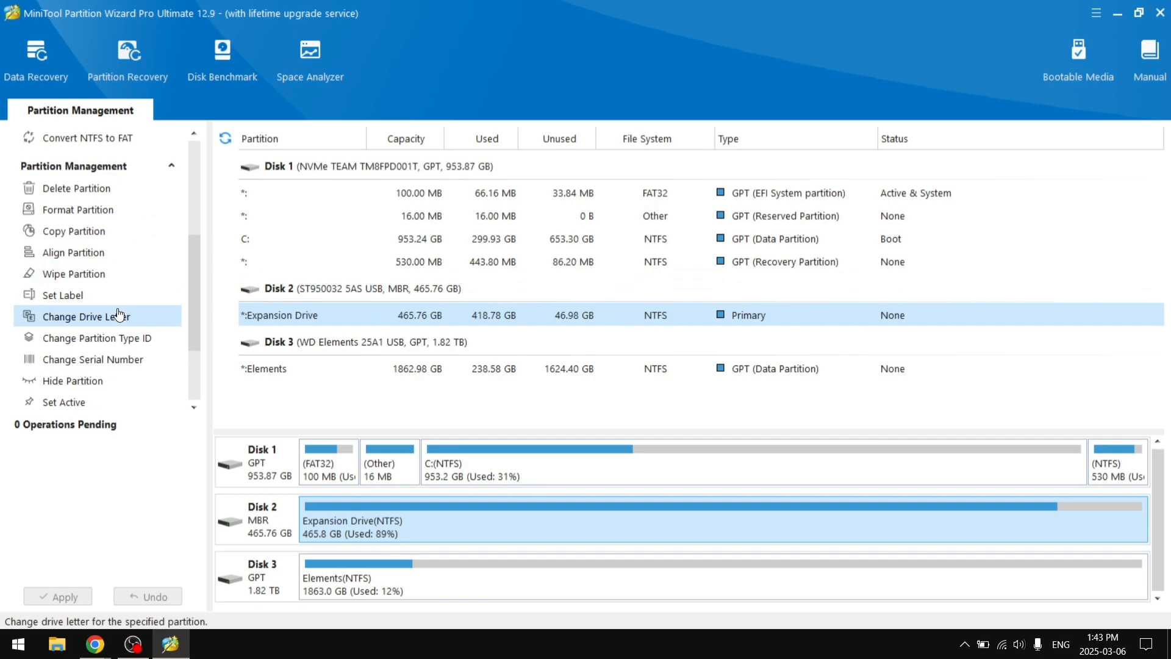
pyautogui.scroll(-3)
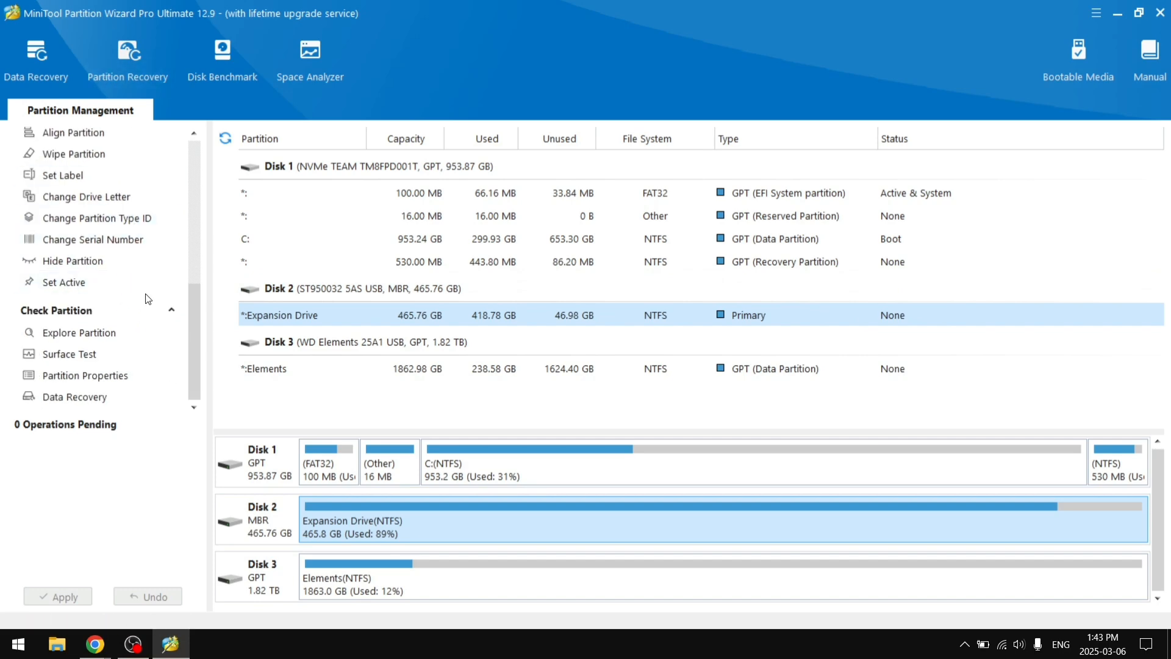
pyautogui.click(69, 353)
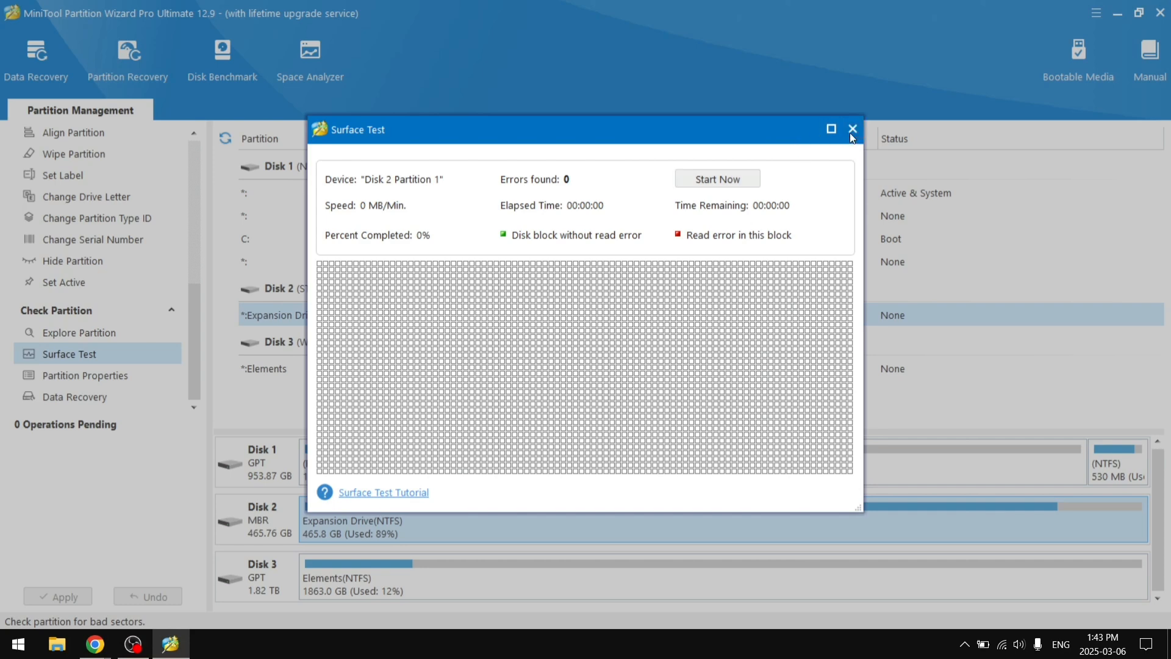
pyautogui.click(851, 129)
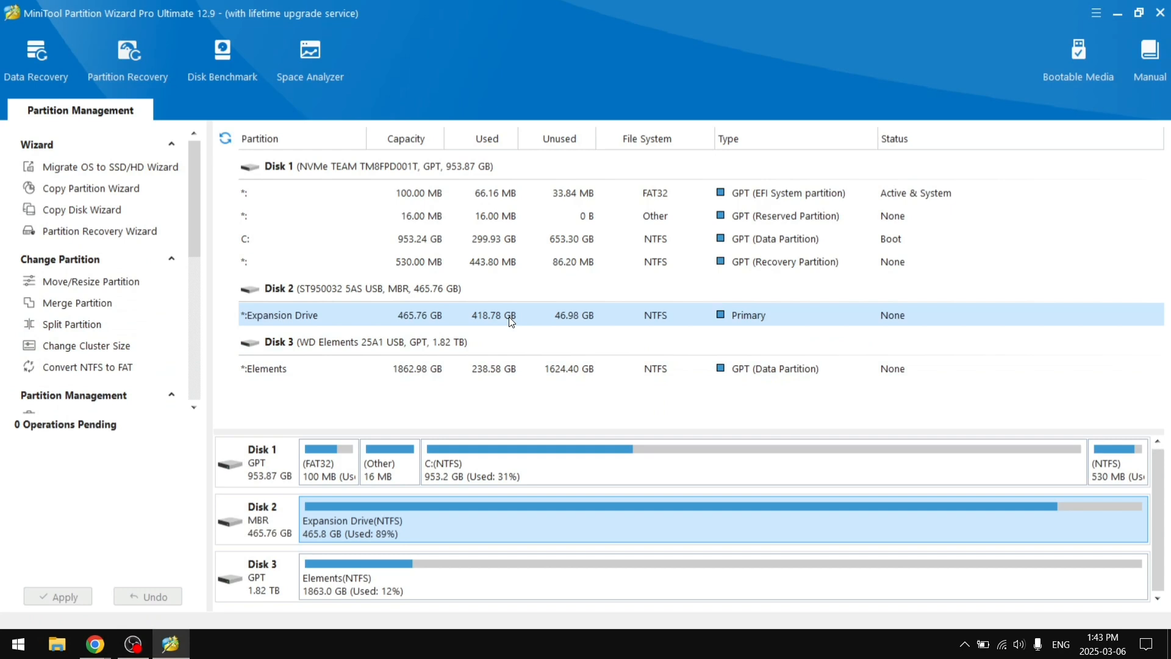
pyautogui.moveTo(468, 327)
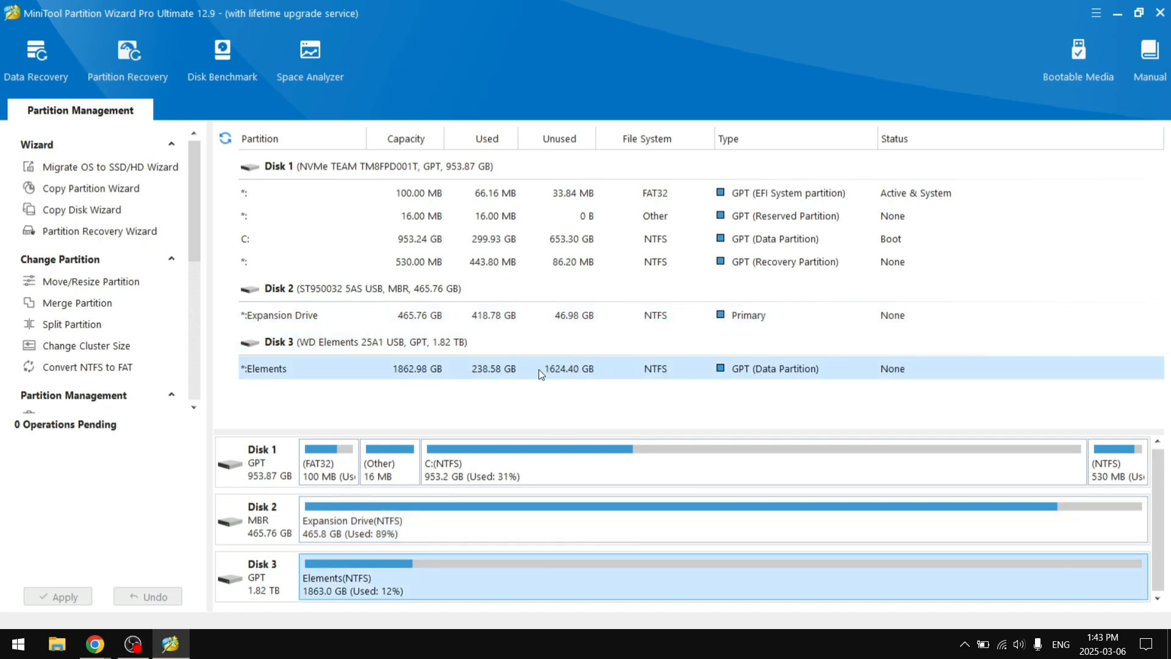
pyautogui.moveTo(591, 375)
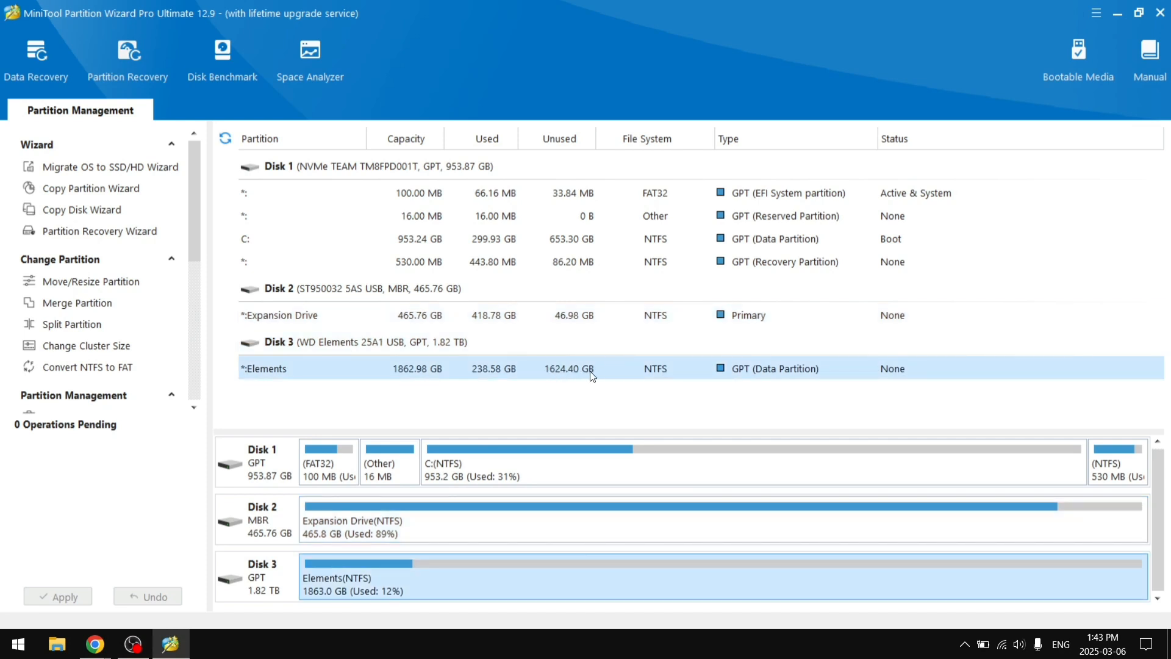
pyautogui.click(336, 341)
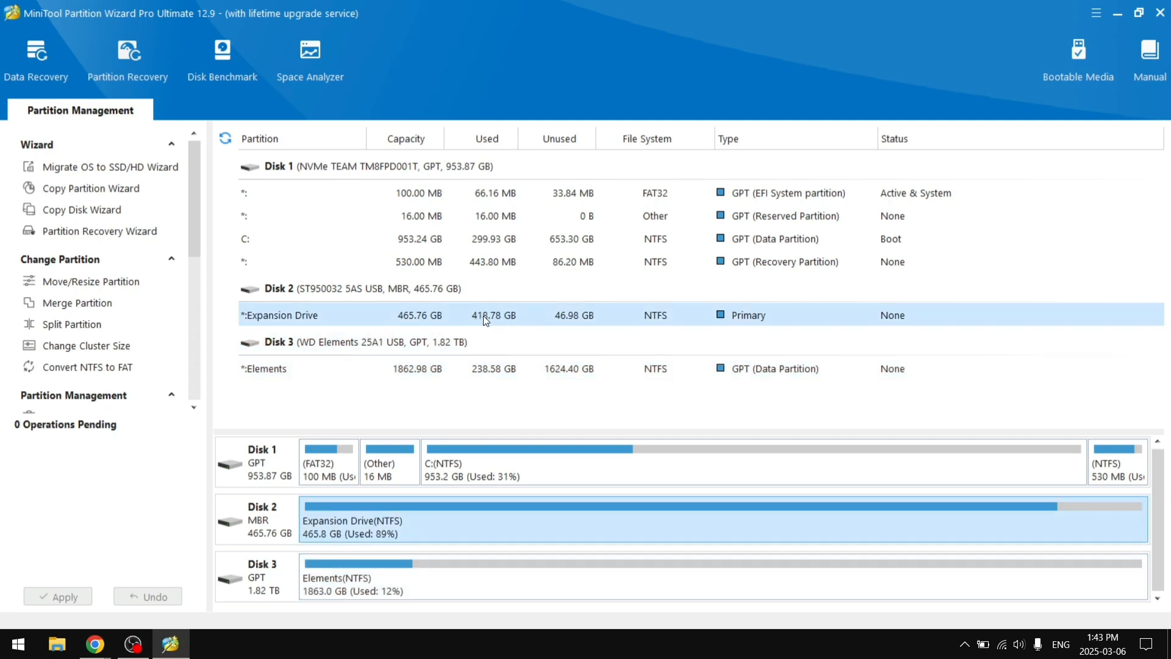
pyautogui.click(550, 369)
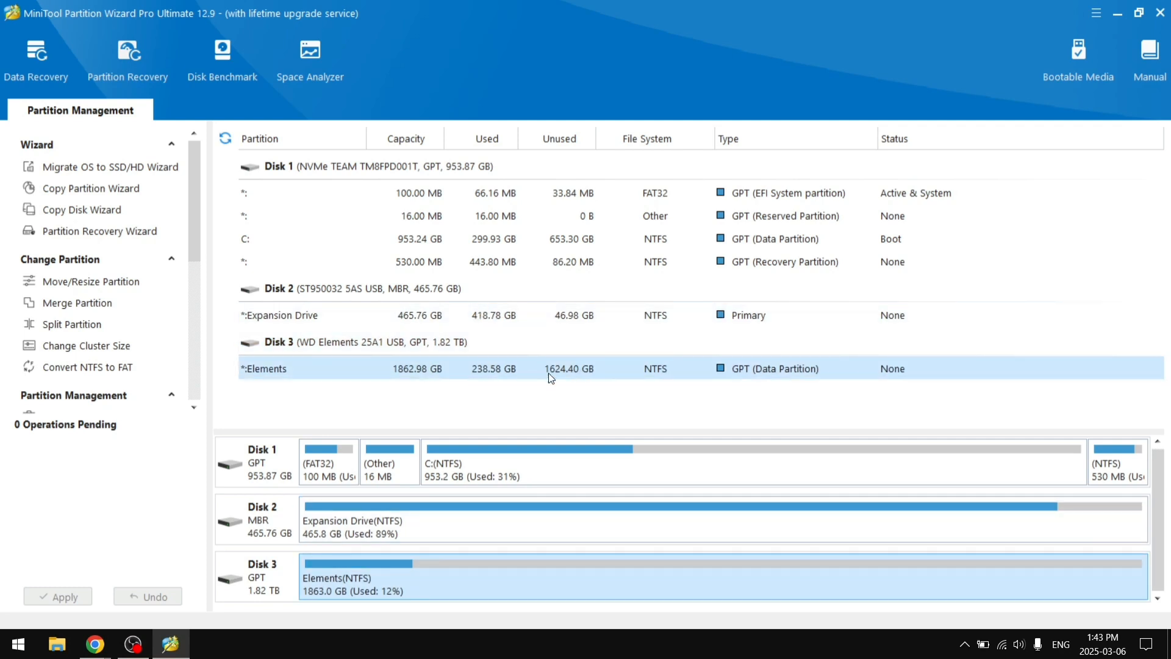
pyautogui.click(282, 314)
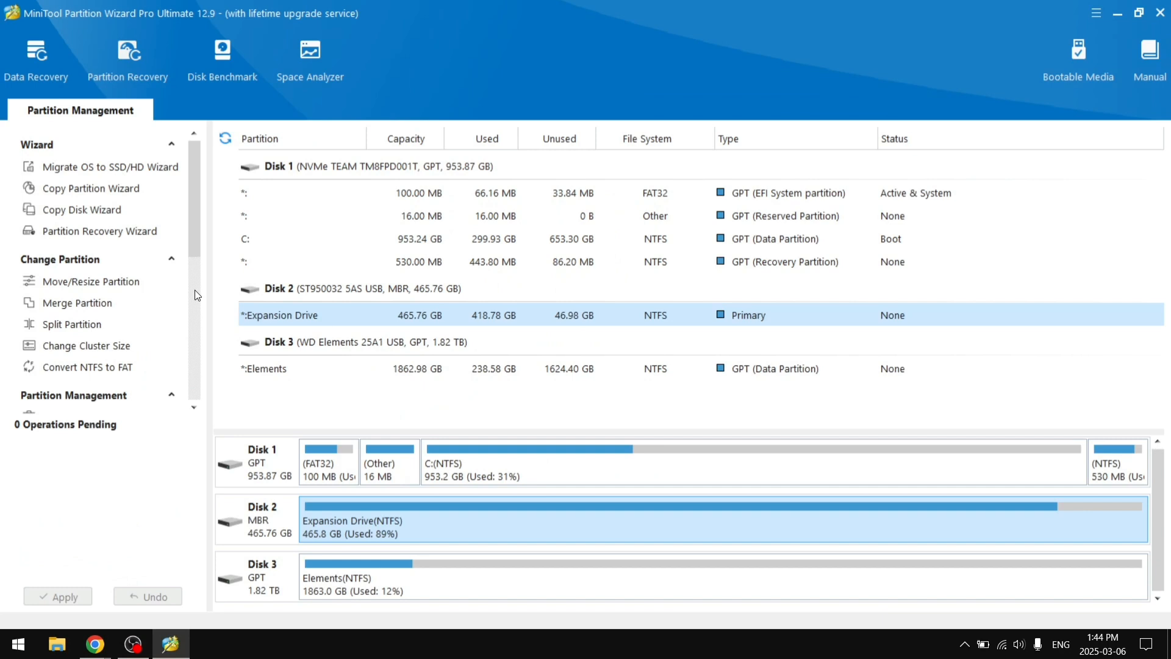
# Step: Select the 1862.98 GB Elements partition on Disk 3 and open Move/Resize Partition
pyautogui.click(373, 289)
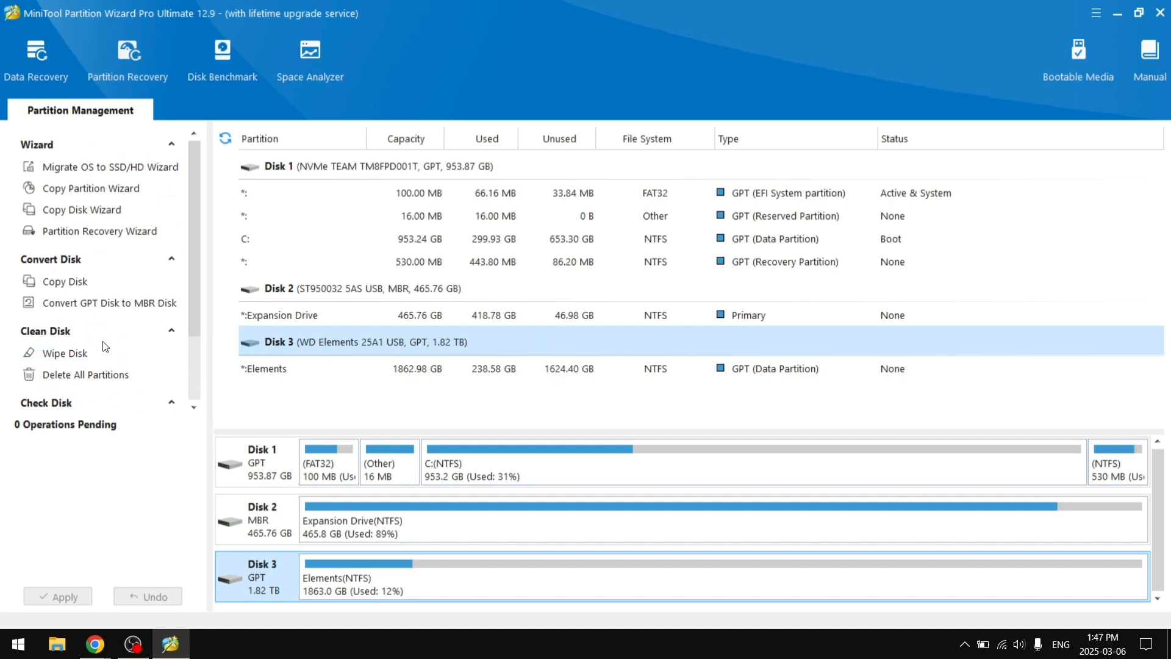
pyautogui.click(264, 368)
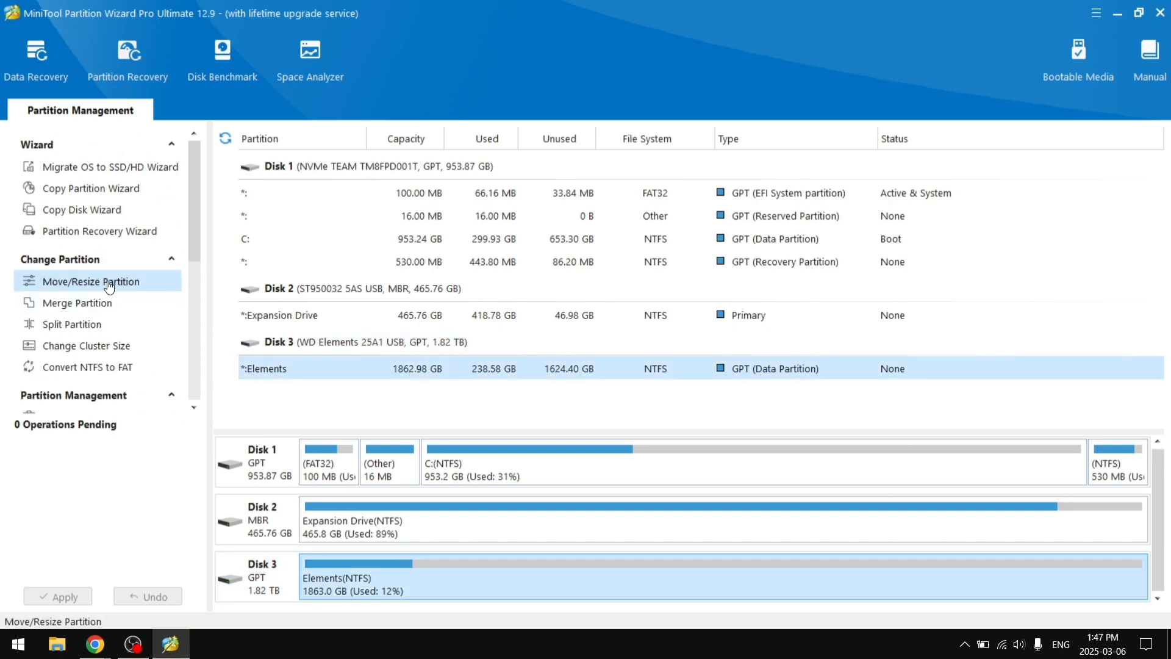
pyautogui.click(93, 280)
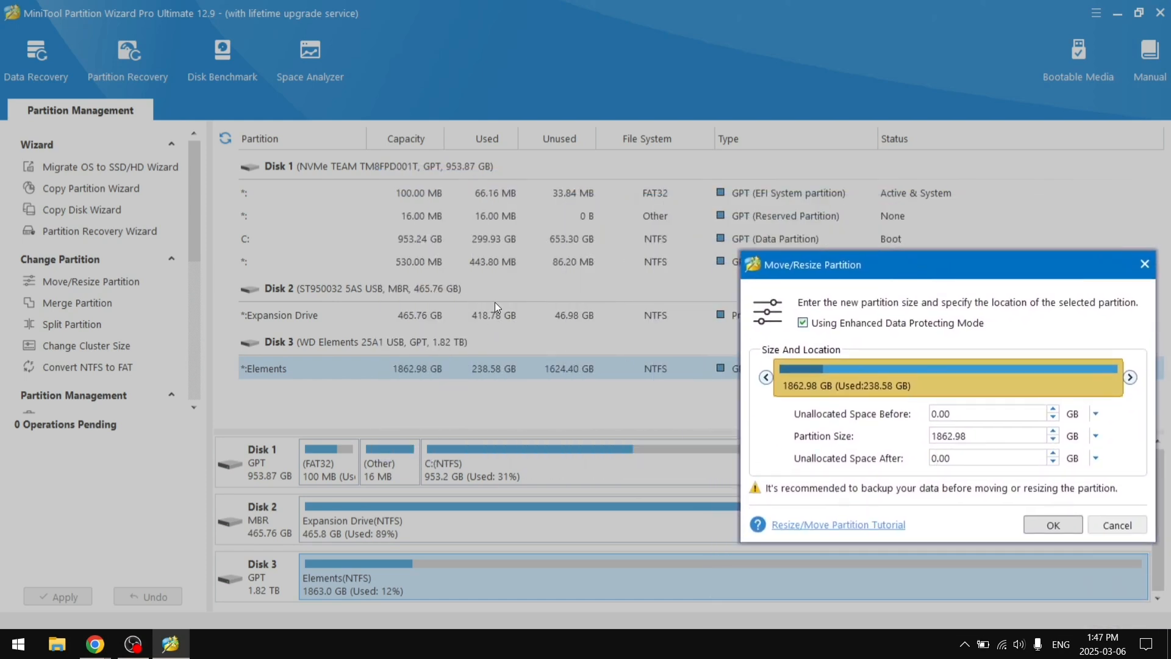
# Step: Shrink Elements to 1362.98 GB, leaving 500 GB unallocated after it
pyautogui.click(986, 435)
pyautogui.write('1362.98')
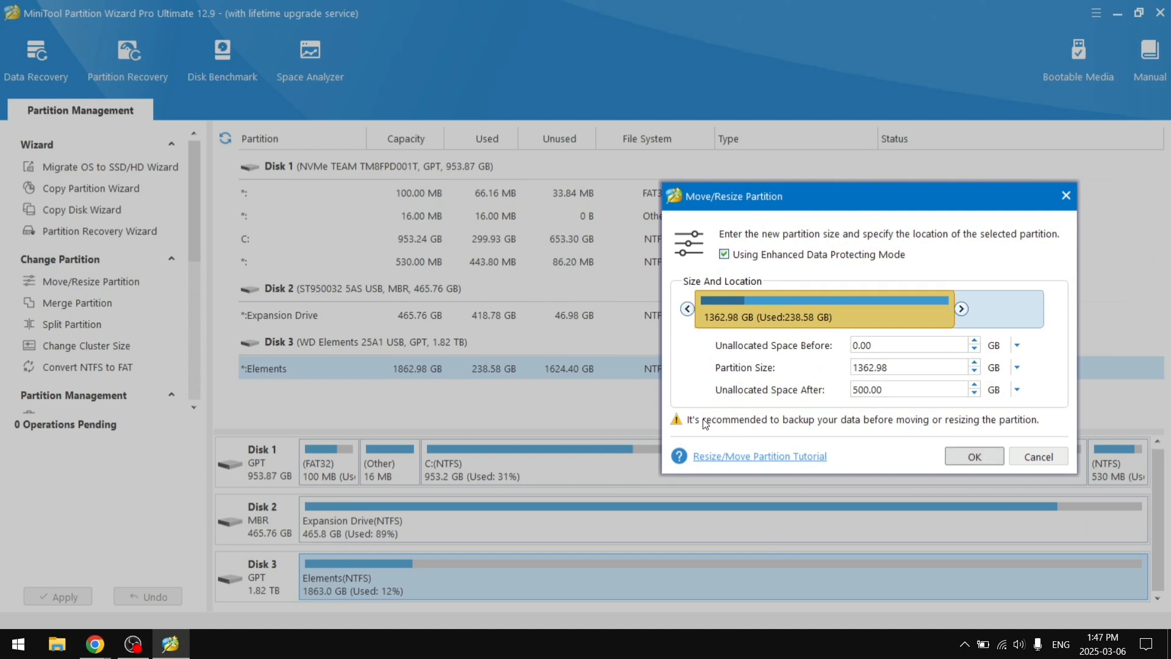
pyautogui.moveTo(891, 419)
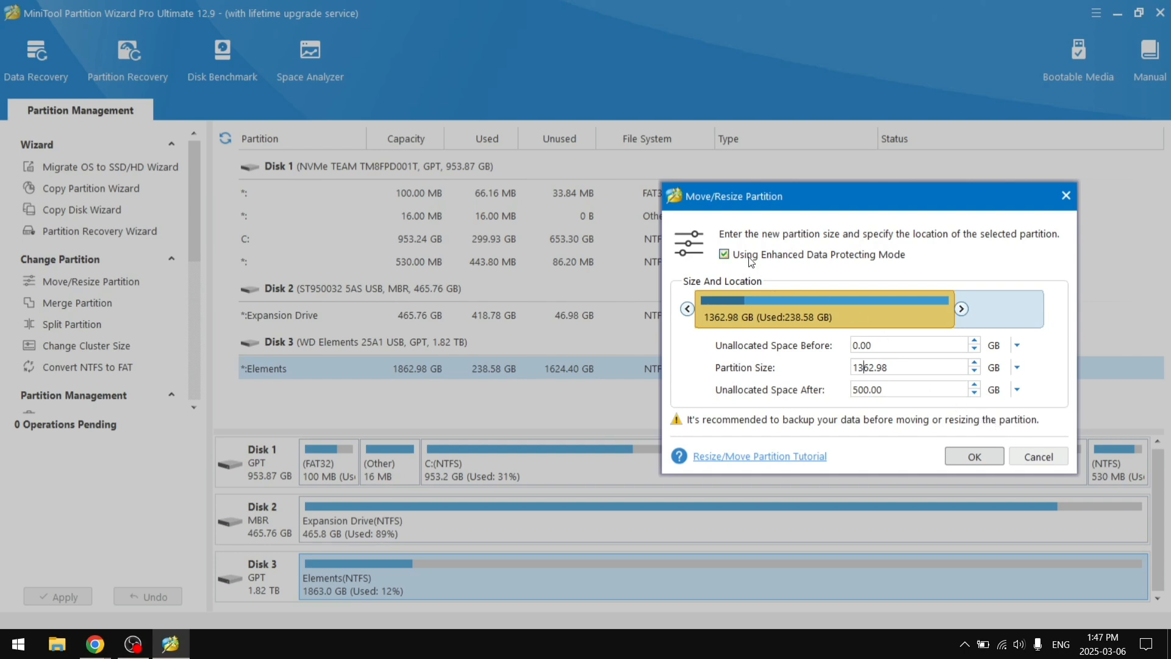
pyautogui.moveTo(824, 259)
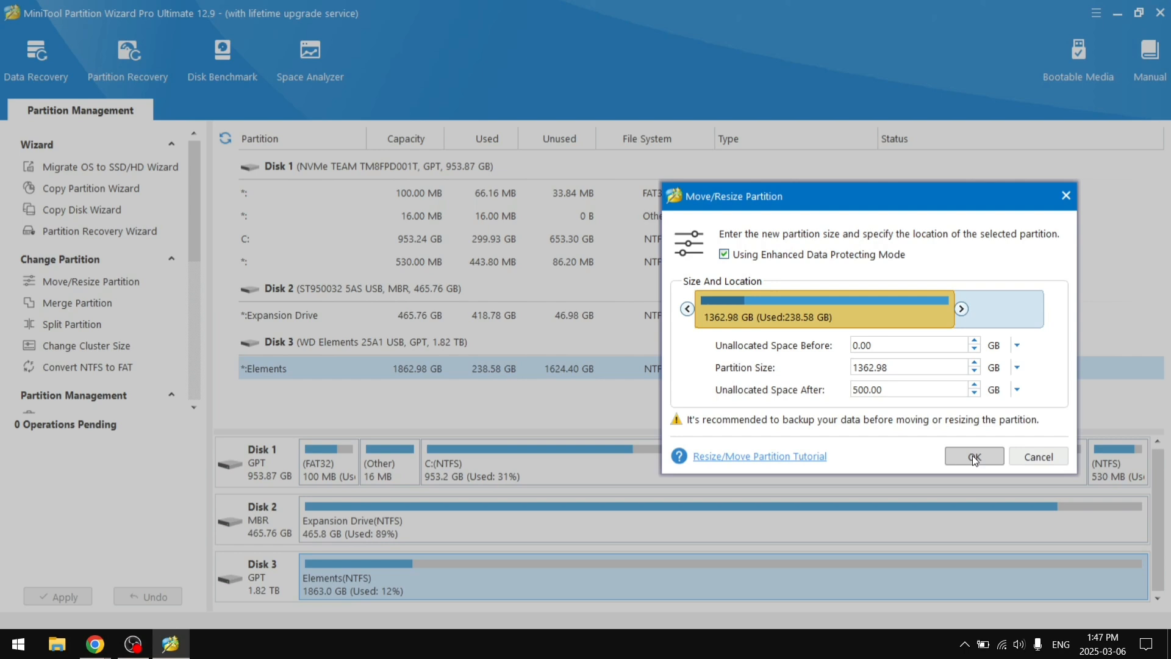
pyautogui.click(973, 456)
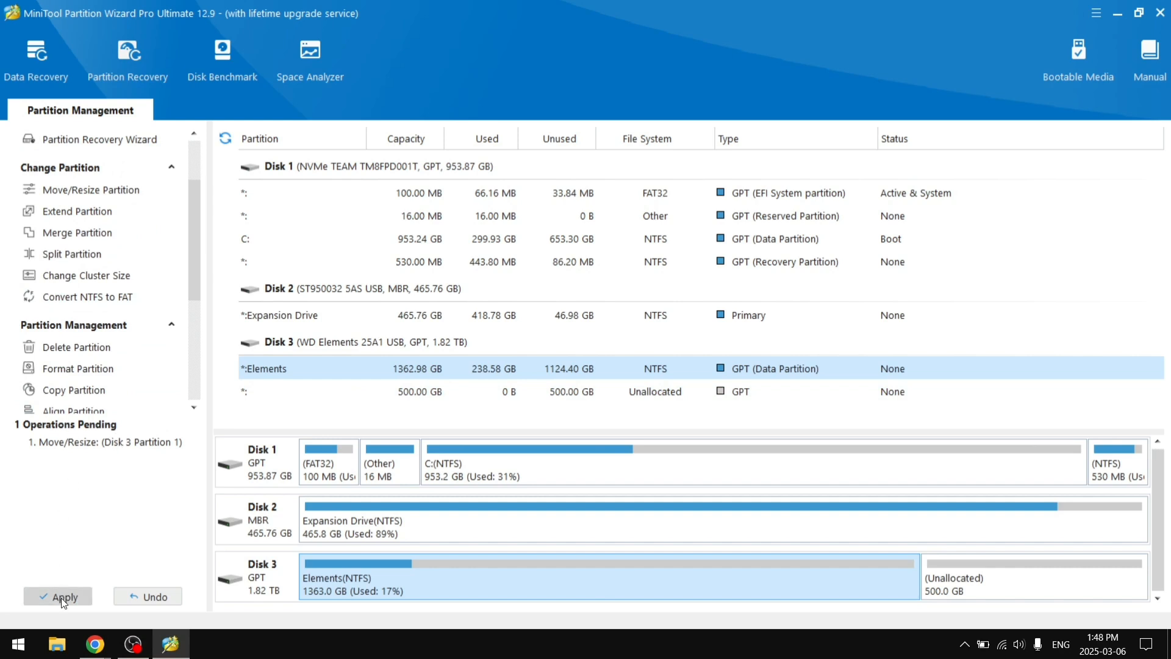
# Step: Apply the pending Elements resize and confirm with Yes
pyautogui.click(58, 596)
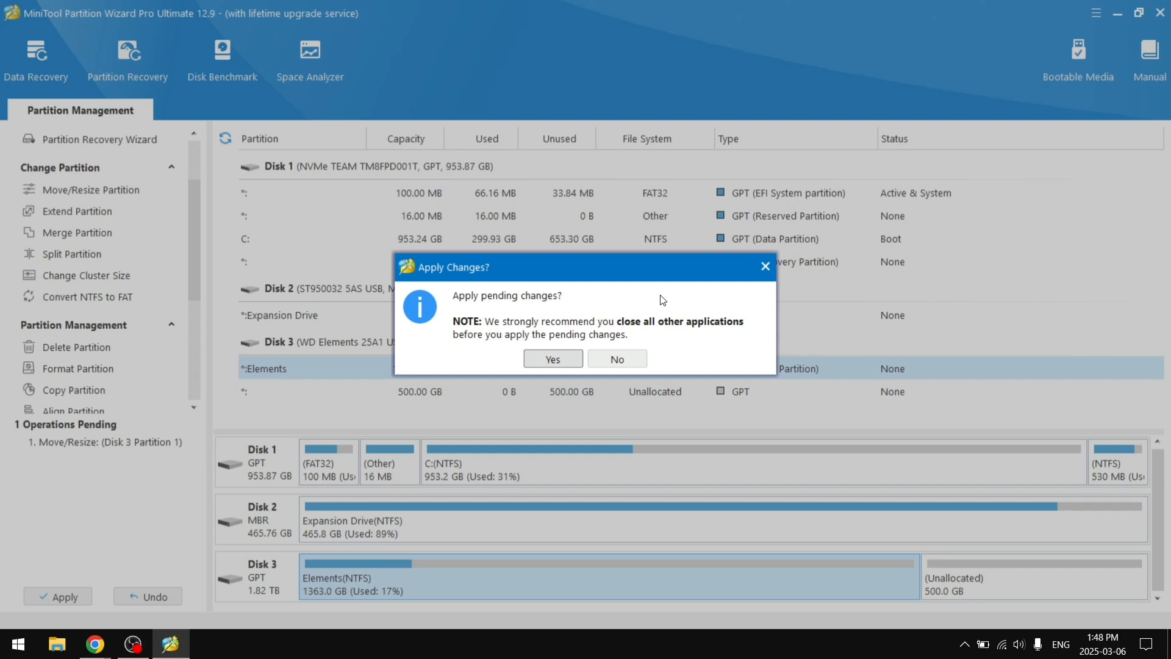
pyautogui.moveTo(182, 588)
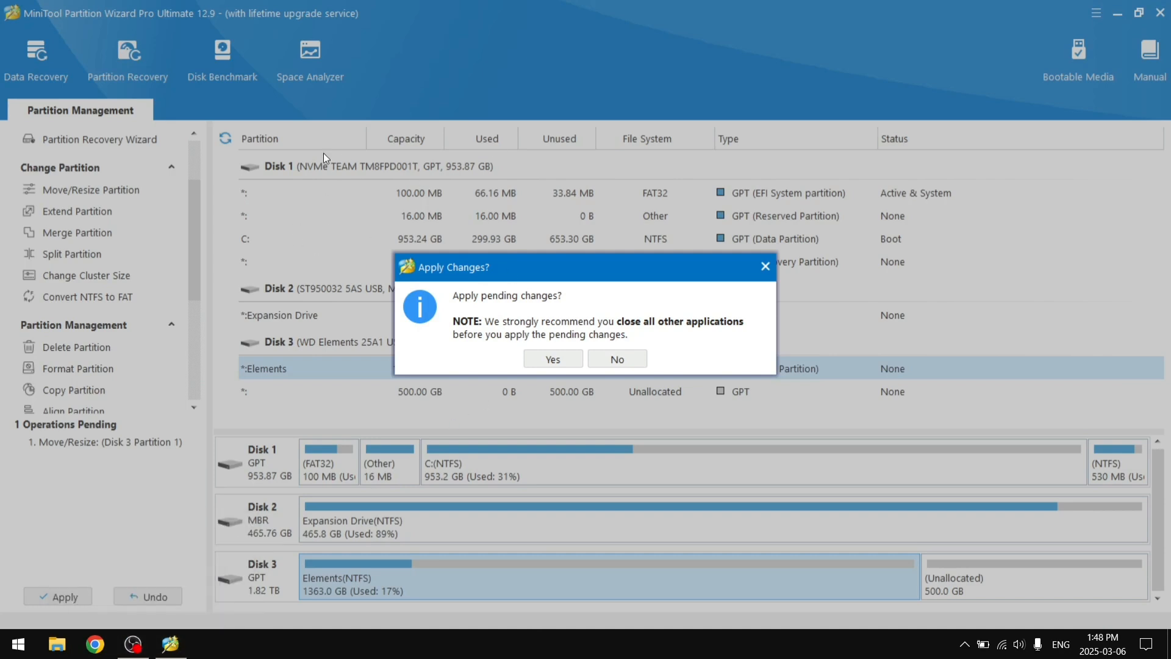
pyautogui.moveTo(553, 359)
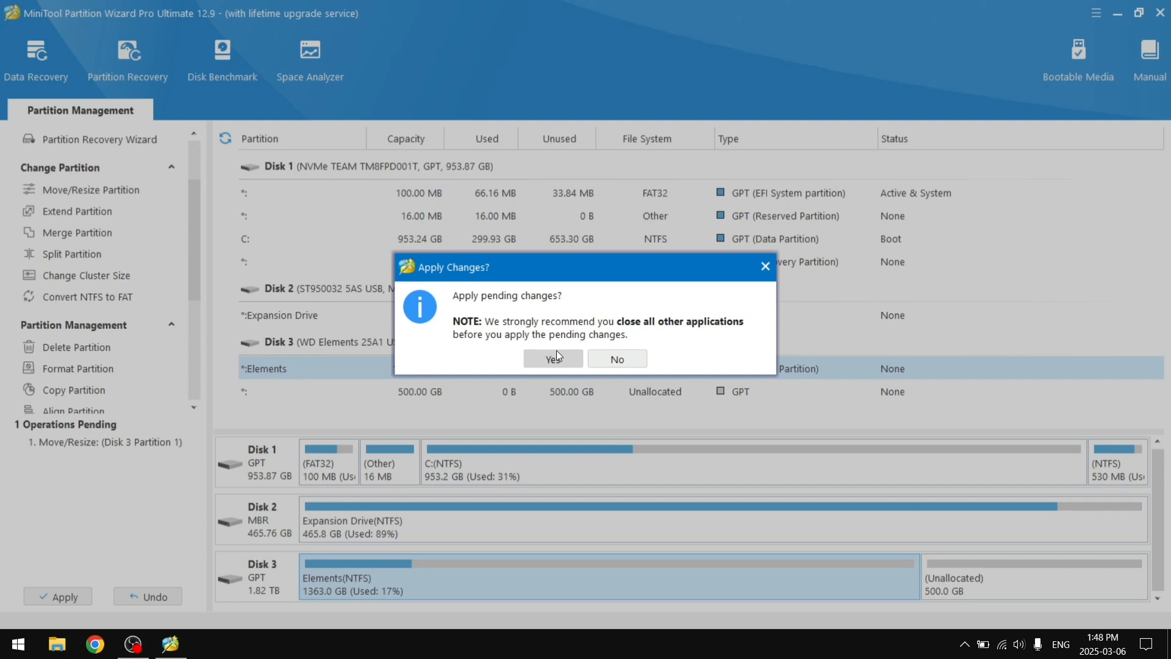
pyautogui.click(553, 359)
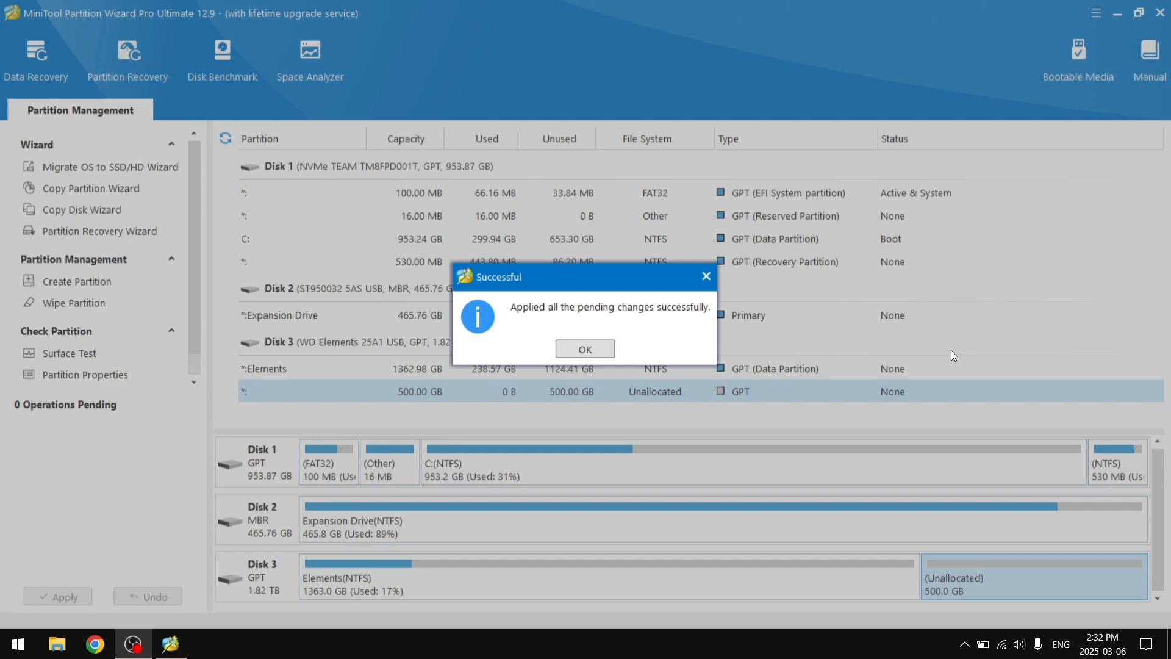
pyautogui.moveTo(1056, 576)
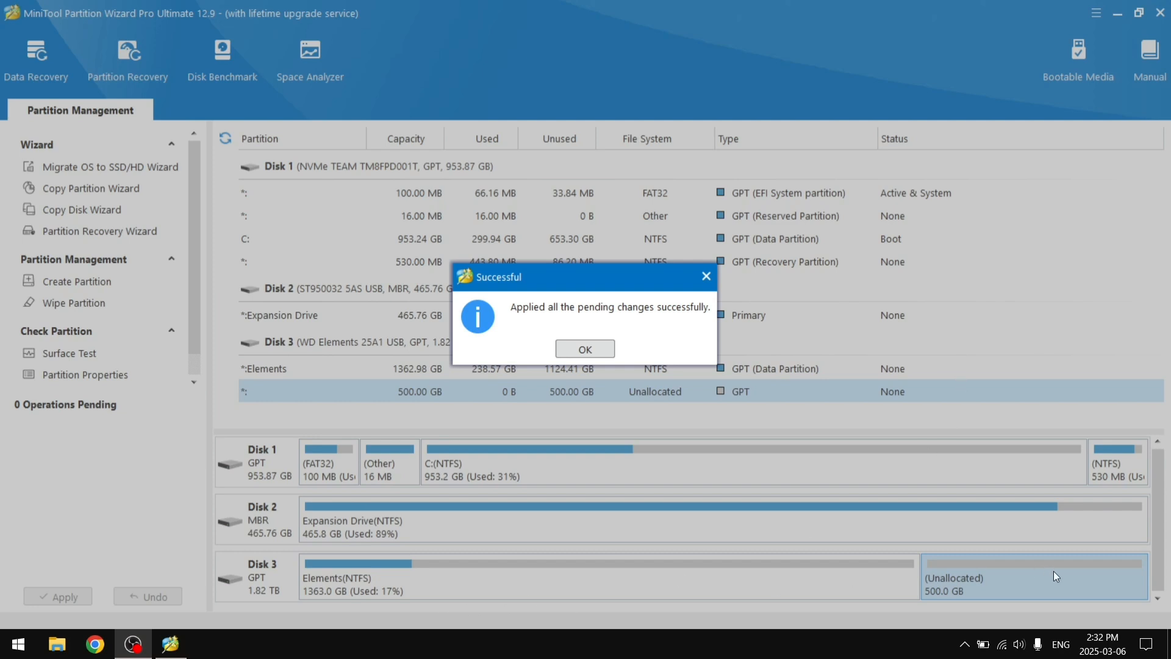
pyautogui.moveTo(566, 314)
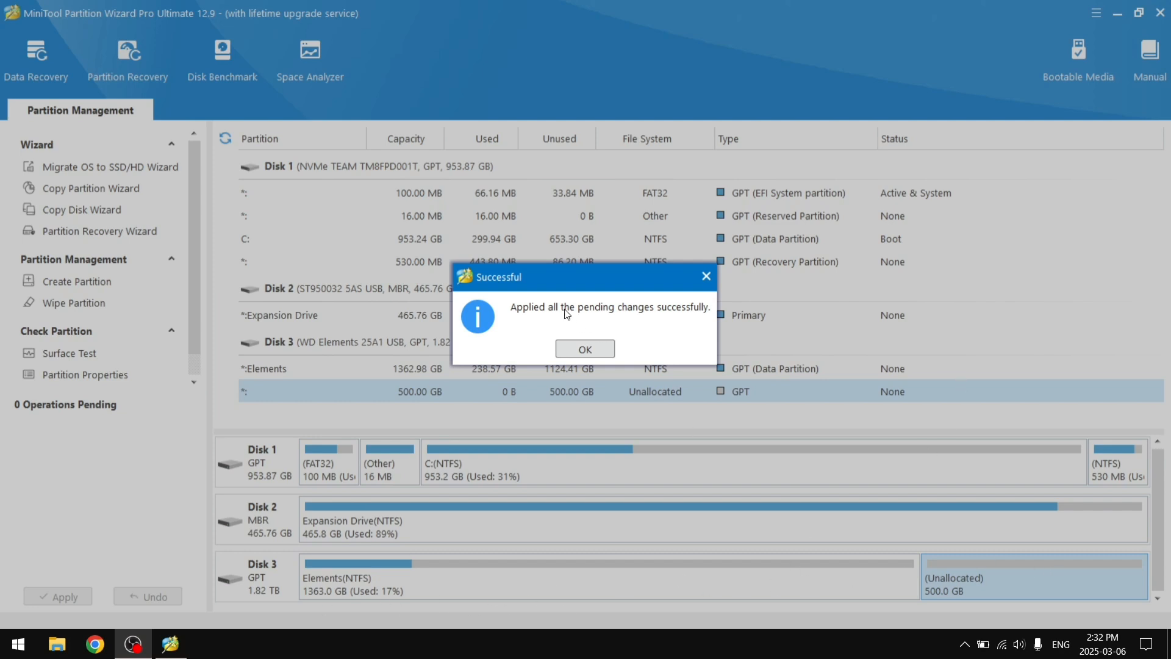
pyautogui.moveTo(629, 316)
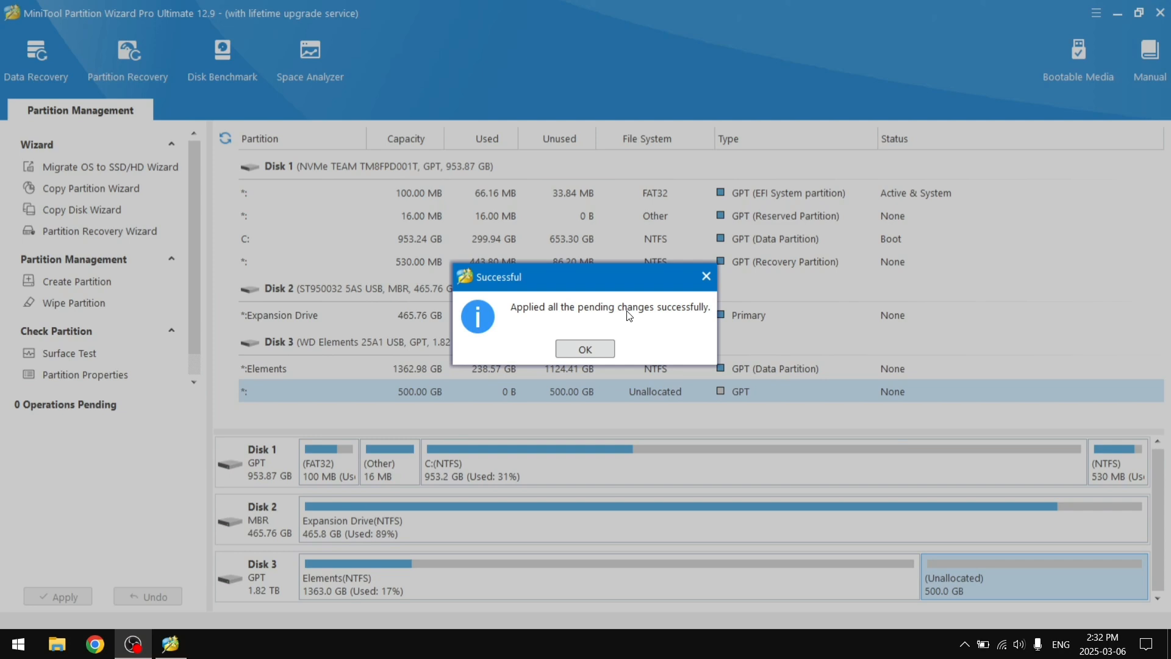
pyautogui.moveTo(480, 596)
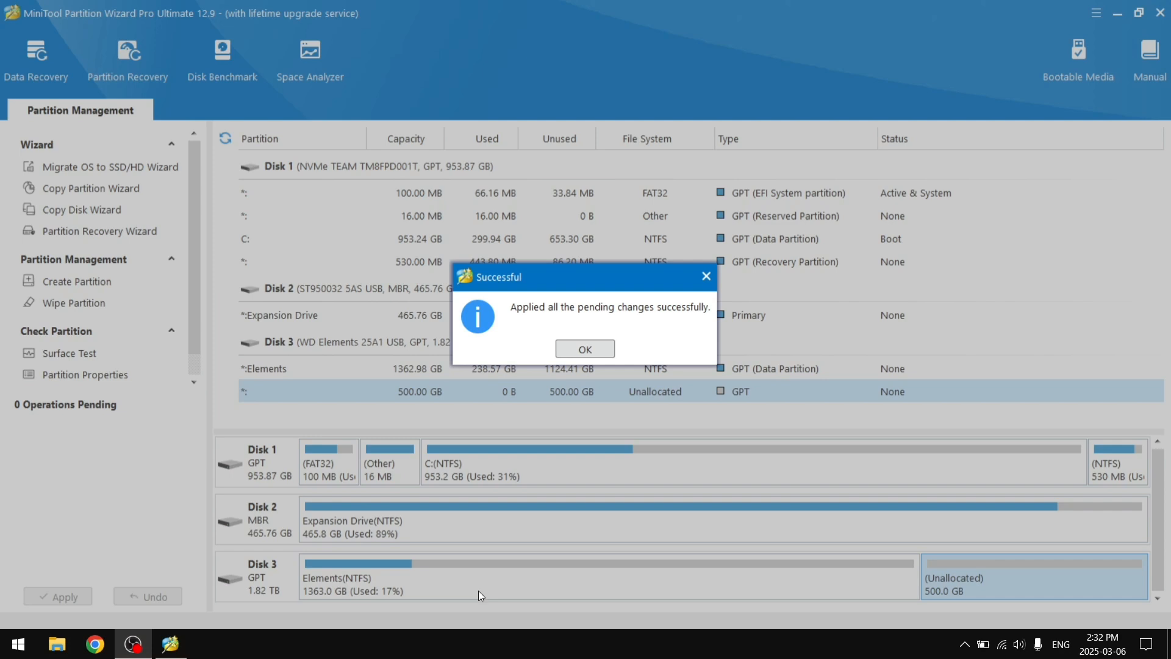
pyautogui.moveTo(308, 600)
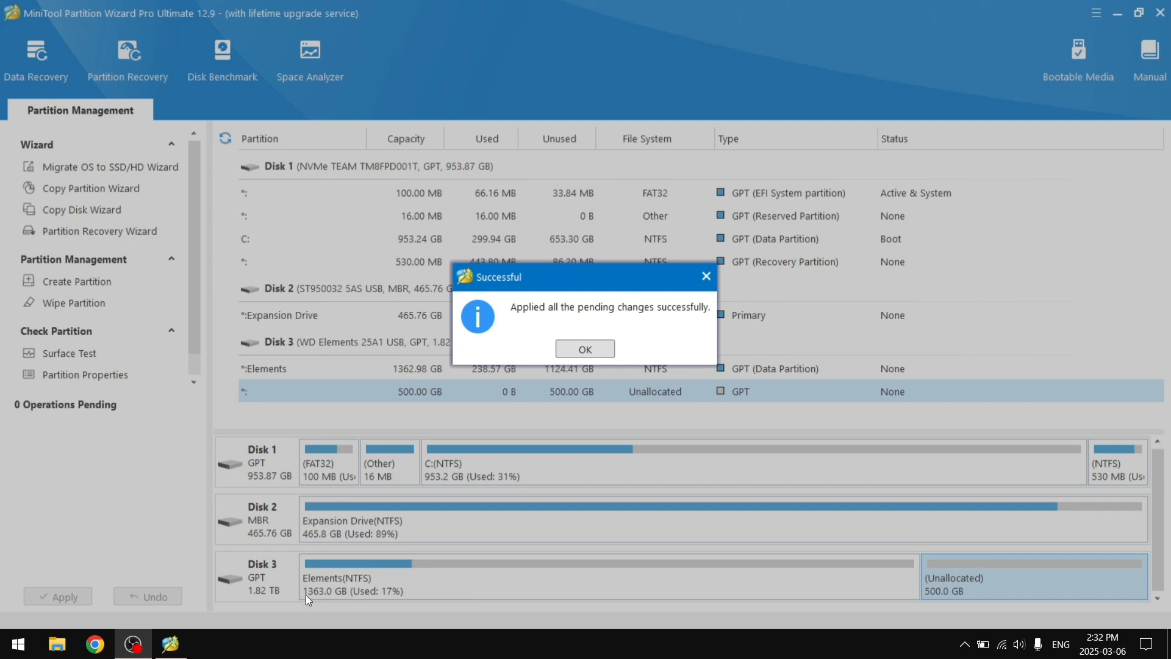
pyautogui.moveTo(570, 572)
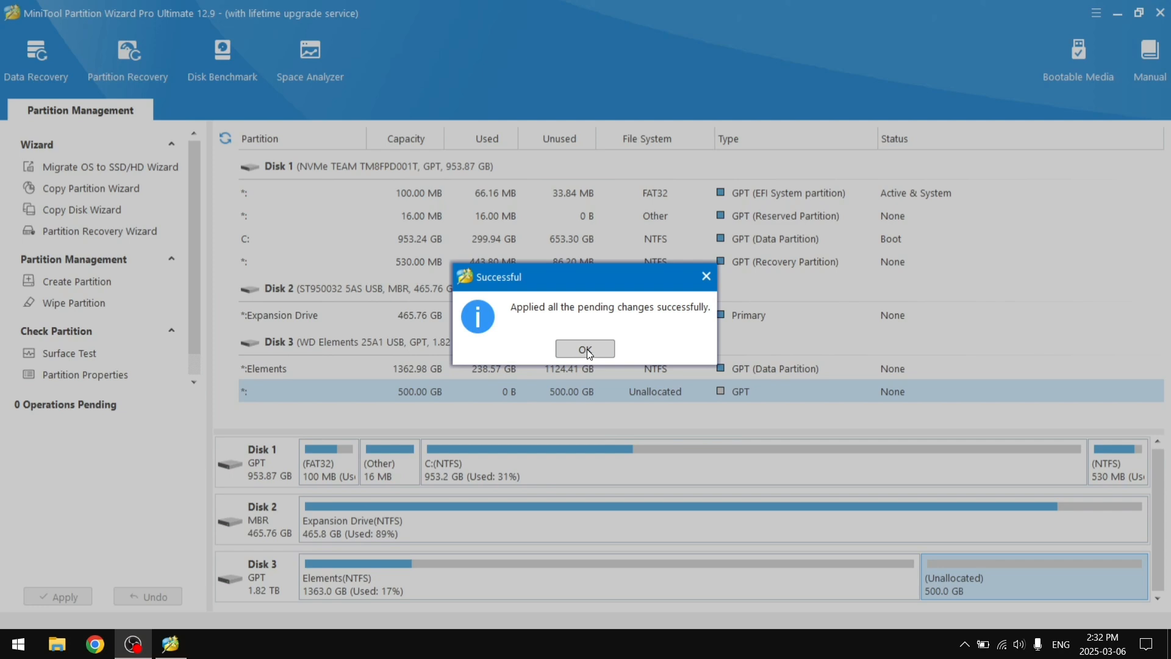
# Step: Dismiss the success message and select the Expansion Drive partition on Disk 2
pyautogui.click(585, 349)
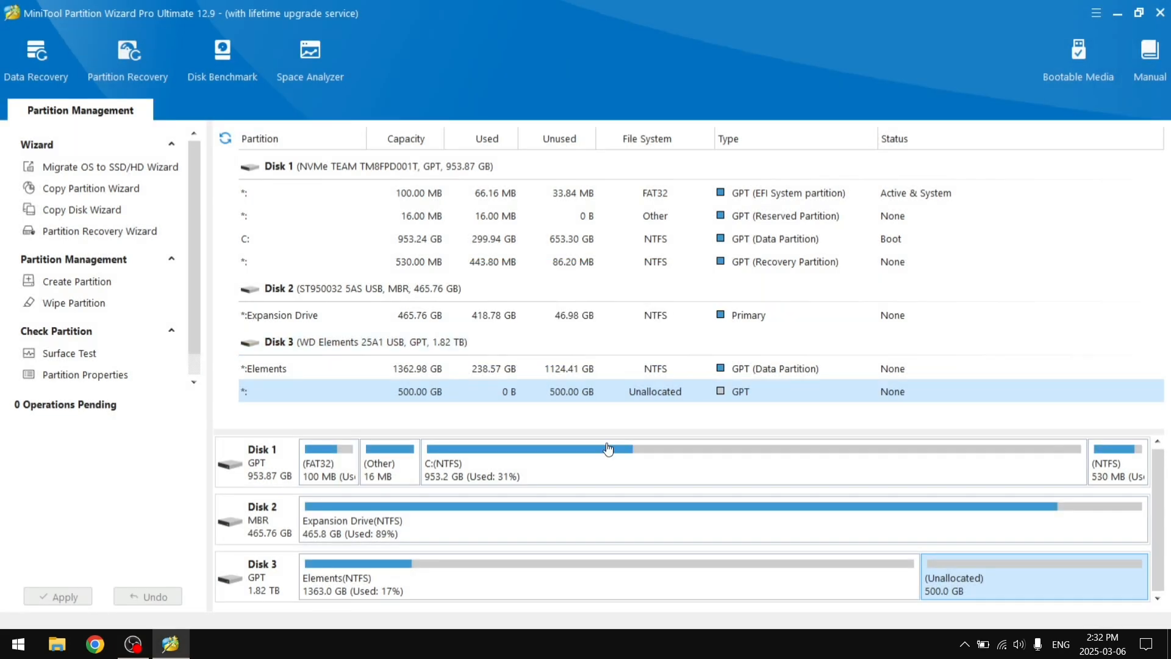
pyautogui.moveTo(971, 590)
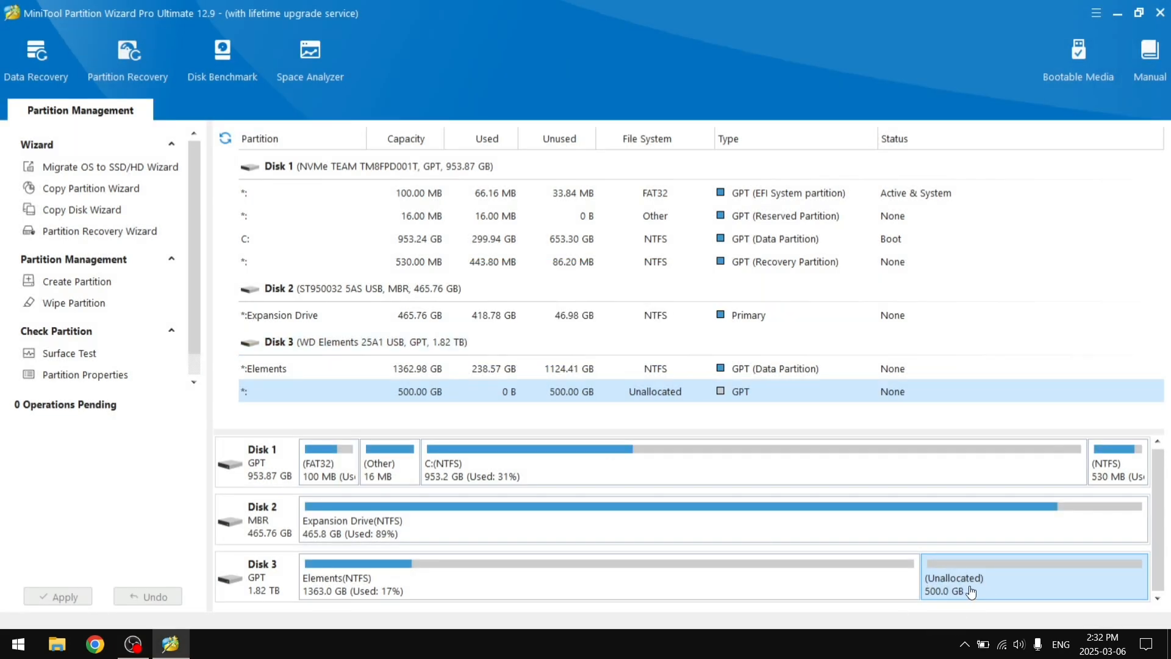
pyautogui.moveTo(978, 592)
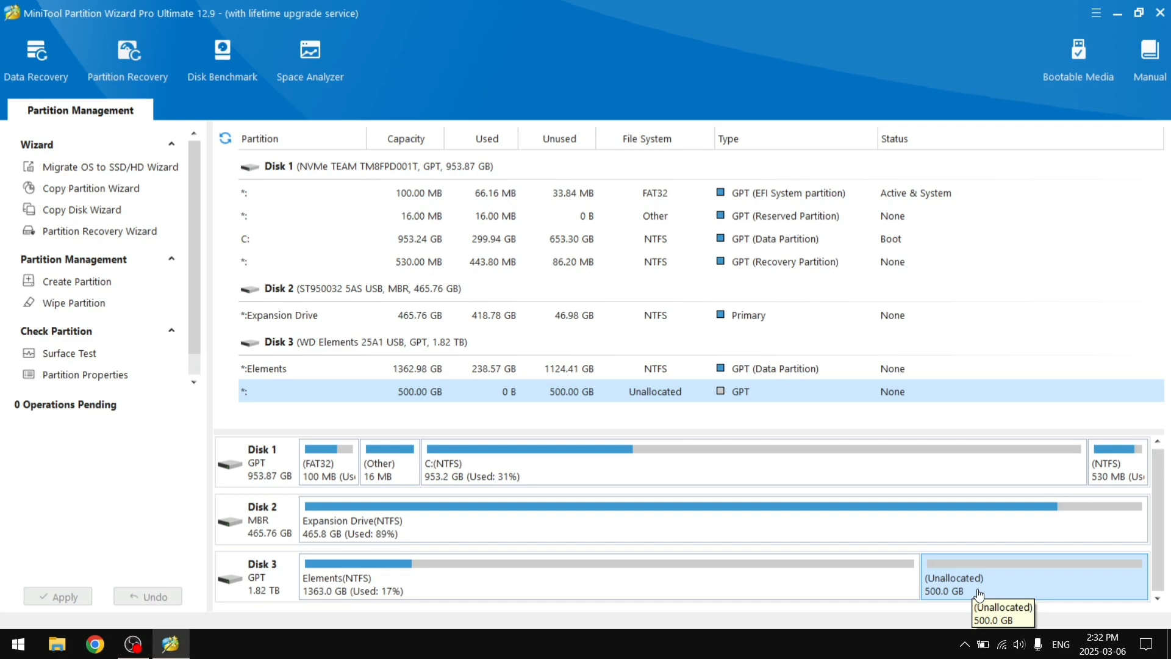
pyautogui.moveTo(250, 579)
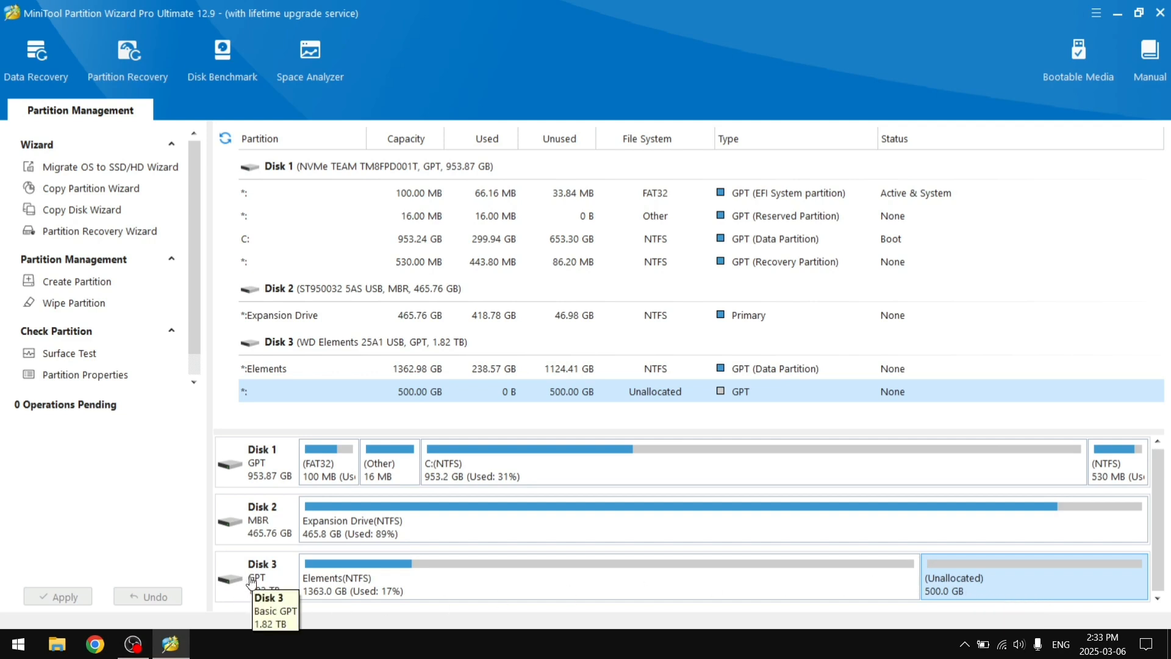
pyautogui.moveTo(355, 510)
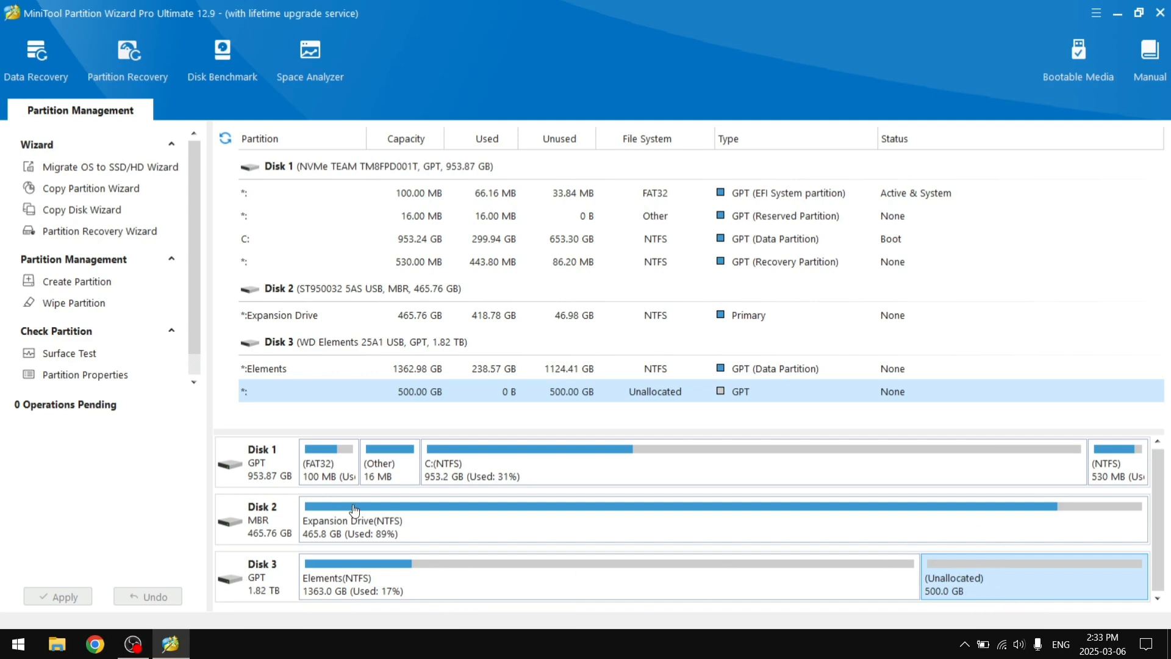
pyautogui.click(262, 519)
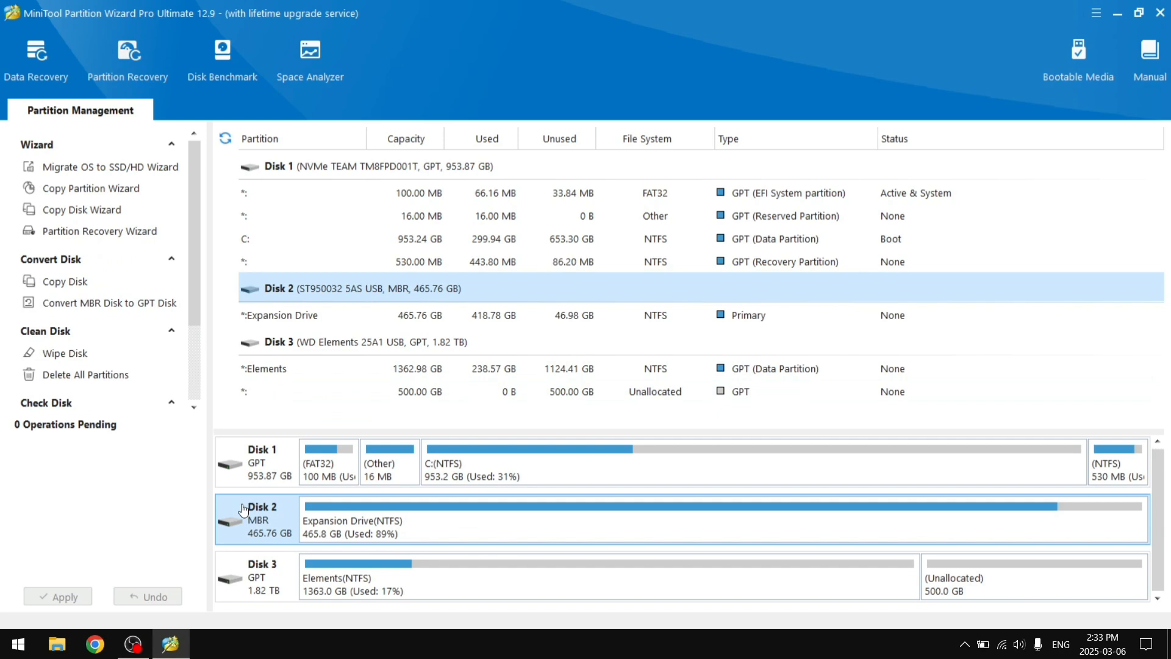
pyautogui.click(280, 314)
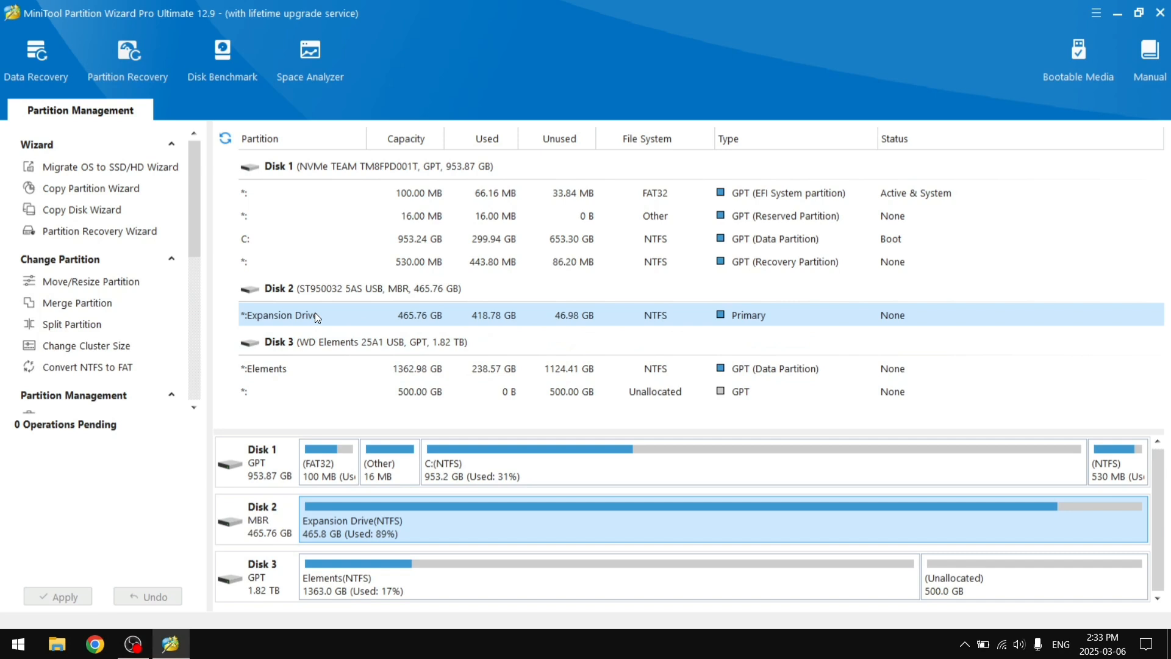
pyautogui.moveTo(76, 302)
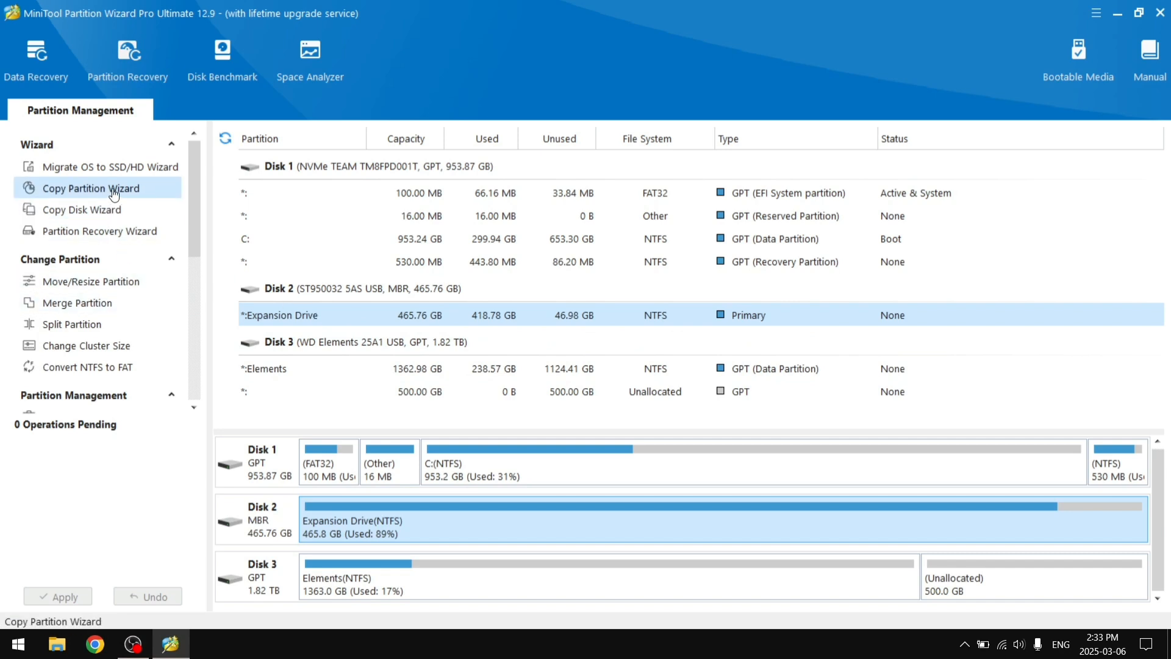
# Step: Set Expansion Drive as copy source and Disk 3's 500 GB unallocated space as destination
pyautogui.click(93, 189)
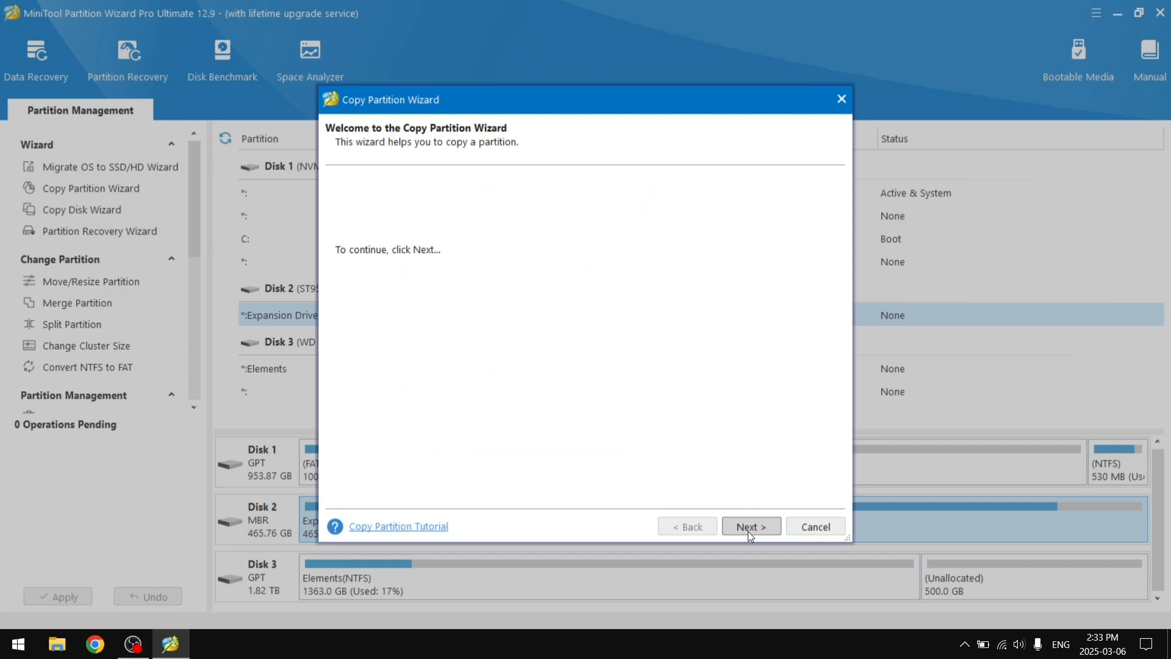
pyautogui.click(750, 526)
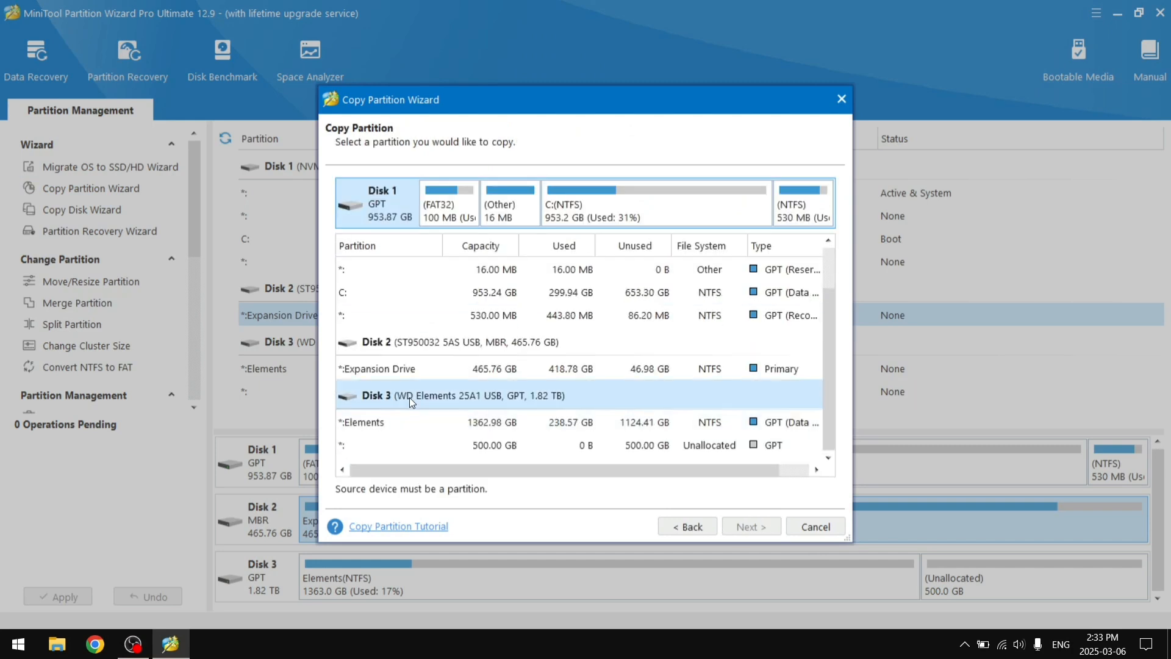
pyautogui.click(376, 368)
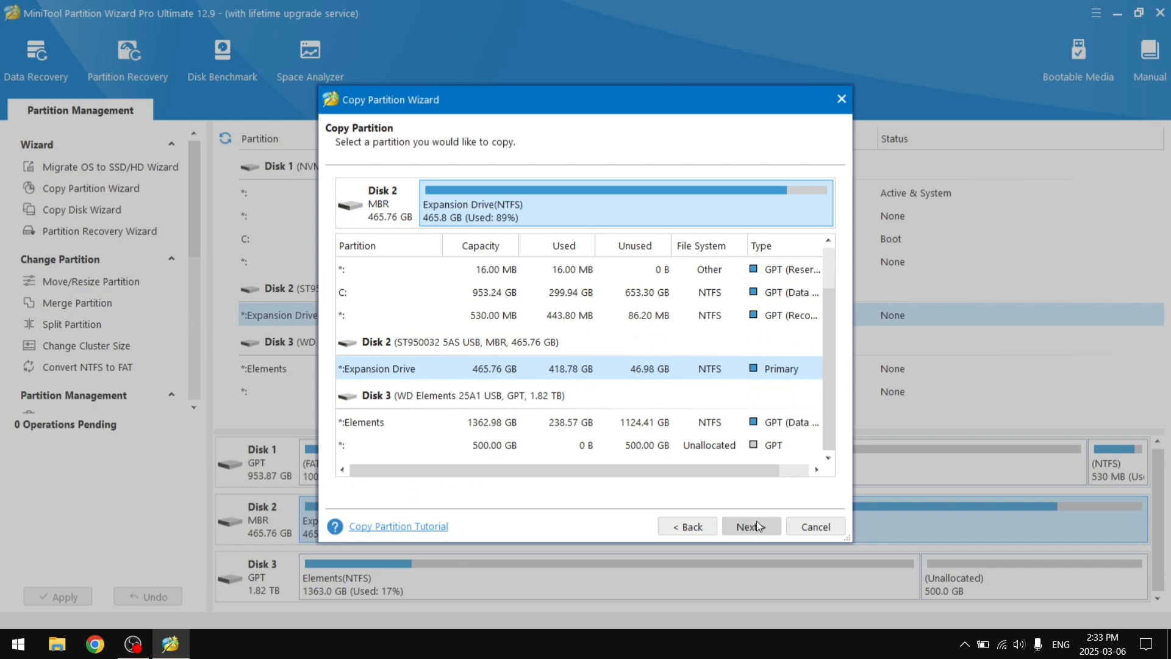
pyautogui.click(750, 525)
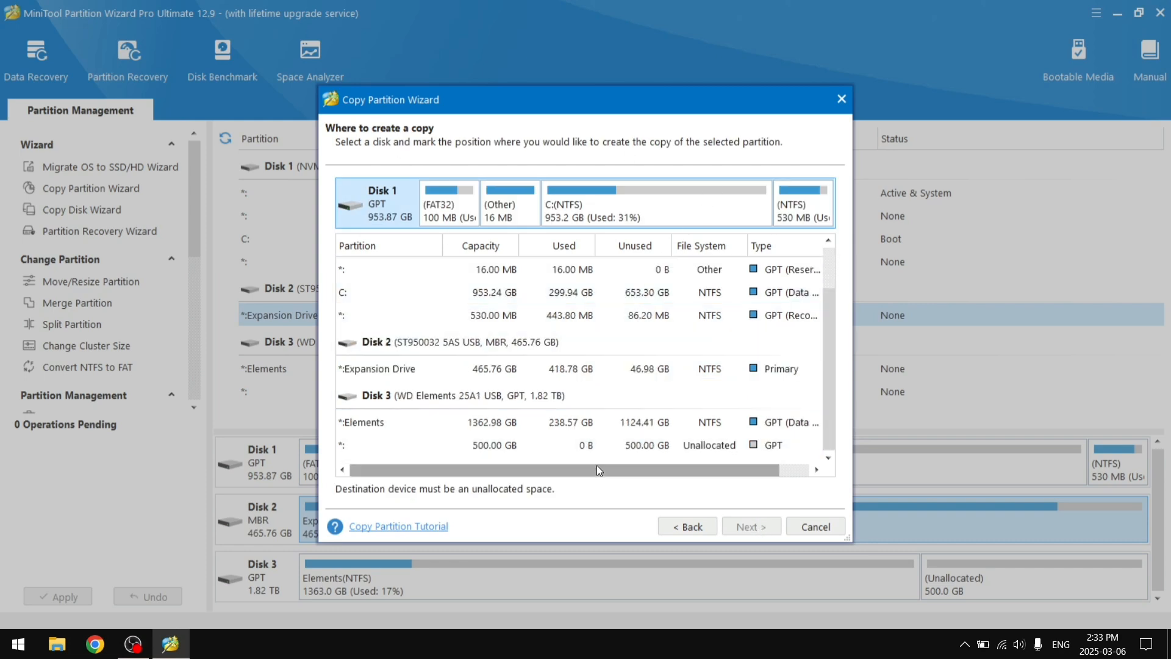
pyautogui.click(493, 445)
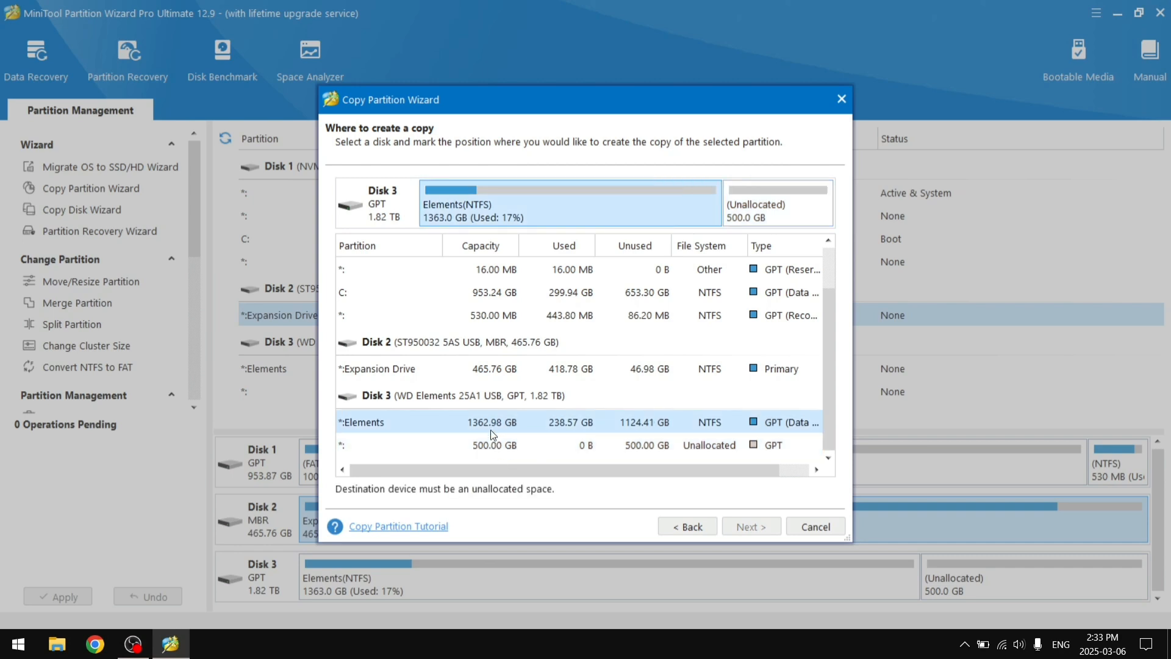
pyautogui.moveTo(436, 491)
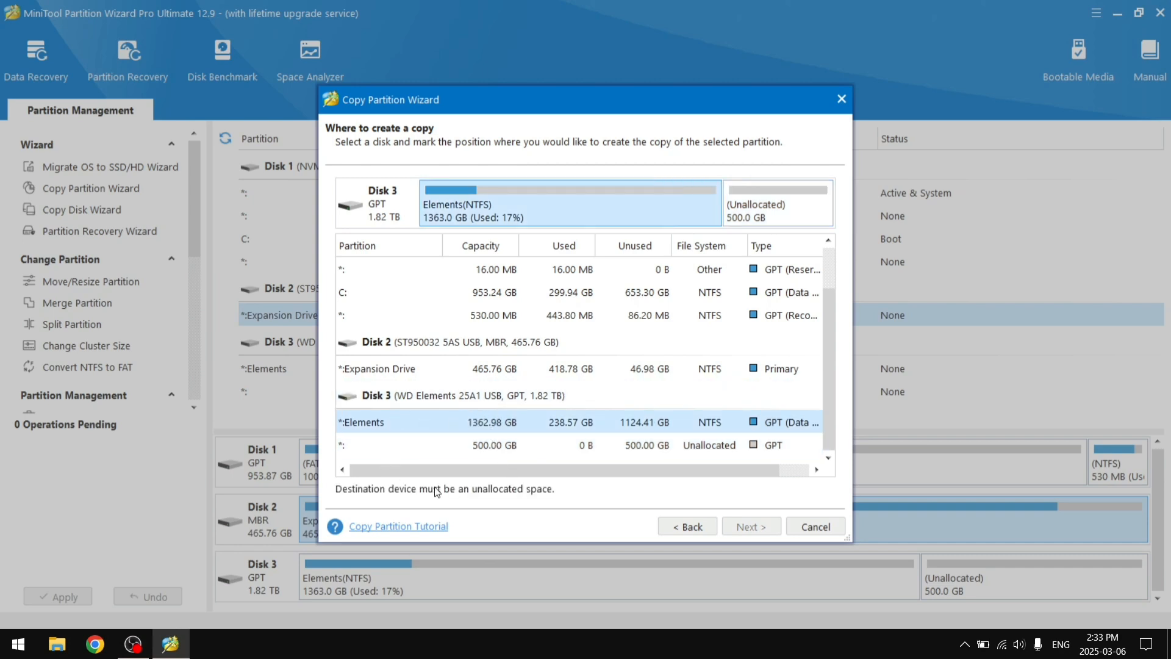
pyautogui.moveTo(504, 460)
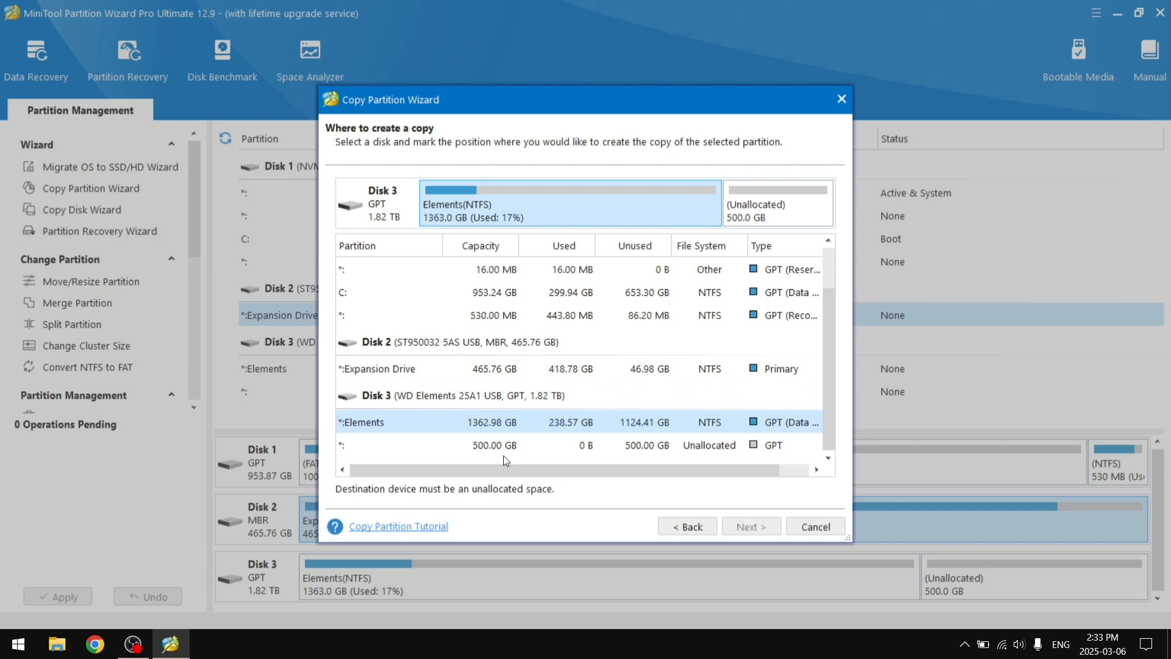
pyautogui.click(493, 445)
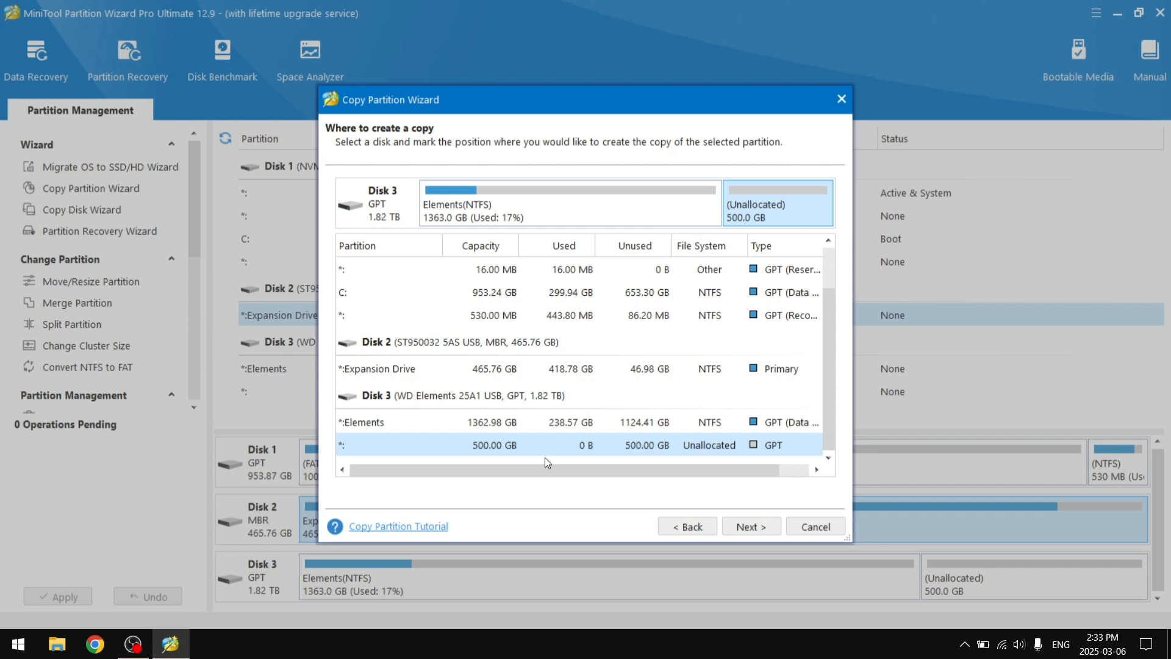
pyautogui.moveTo(514, 461)
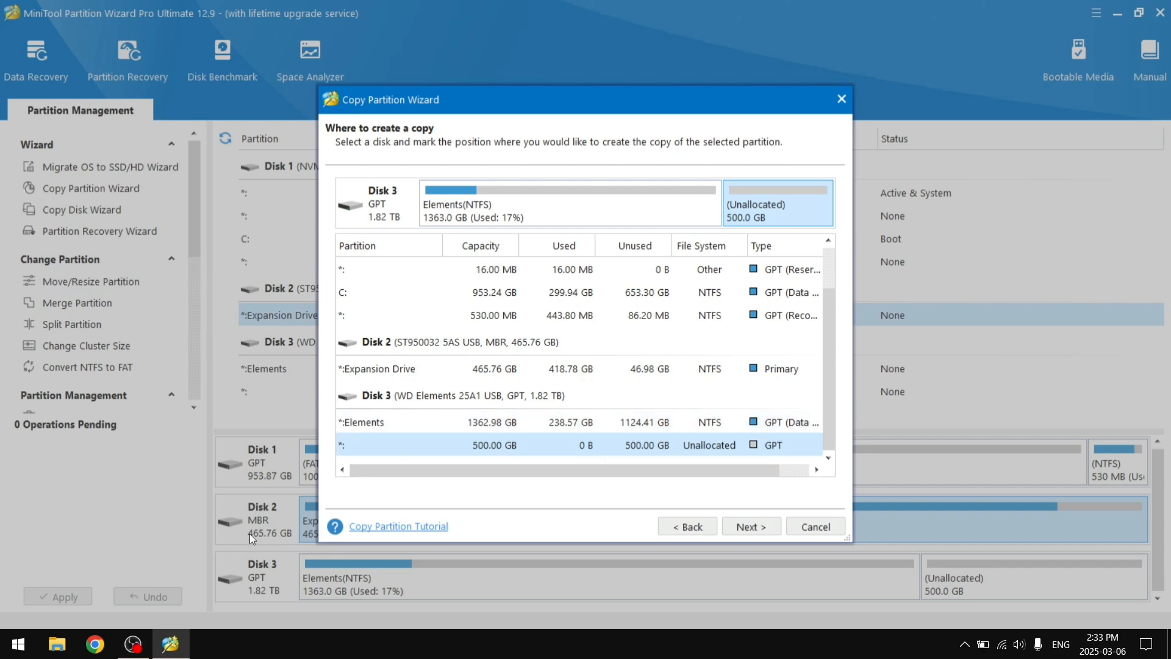
pyautogui.moveTo(616, 463)
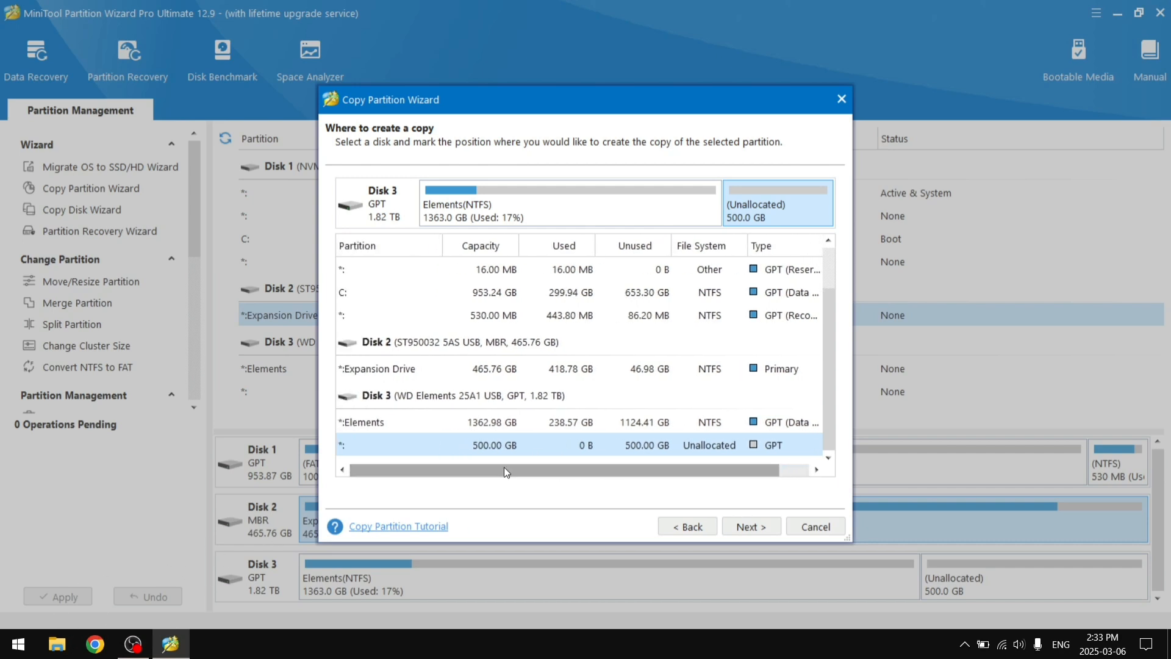
pyautogui.moveTo(598, 443)
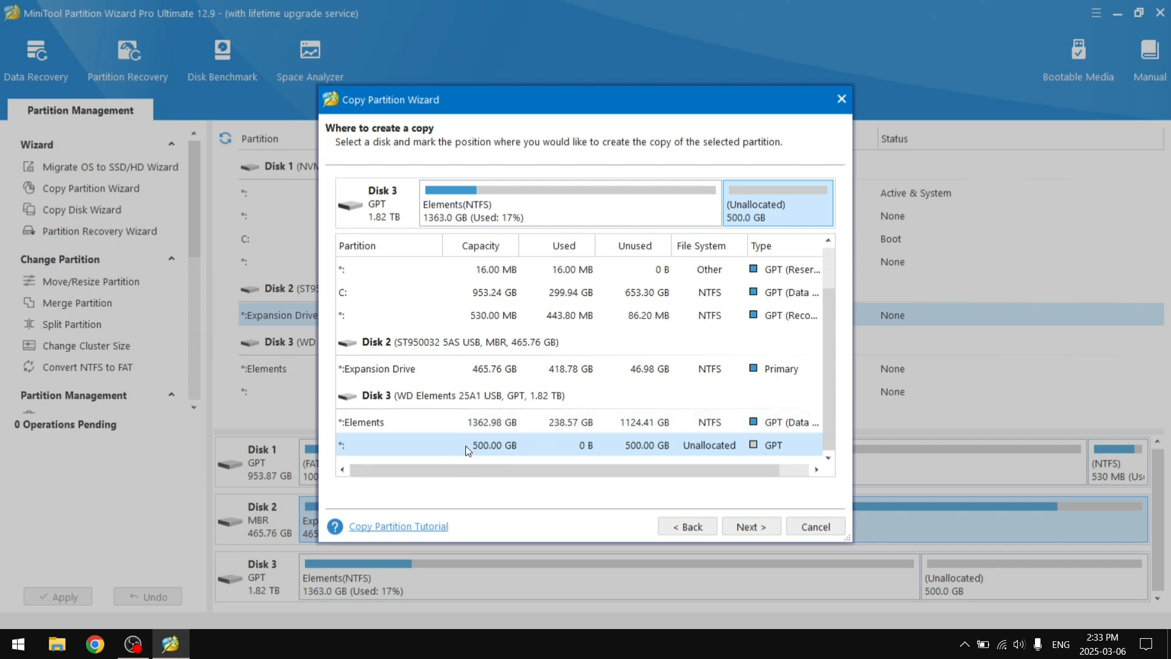
pyautogui.moveTo(644, 448)
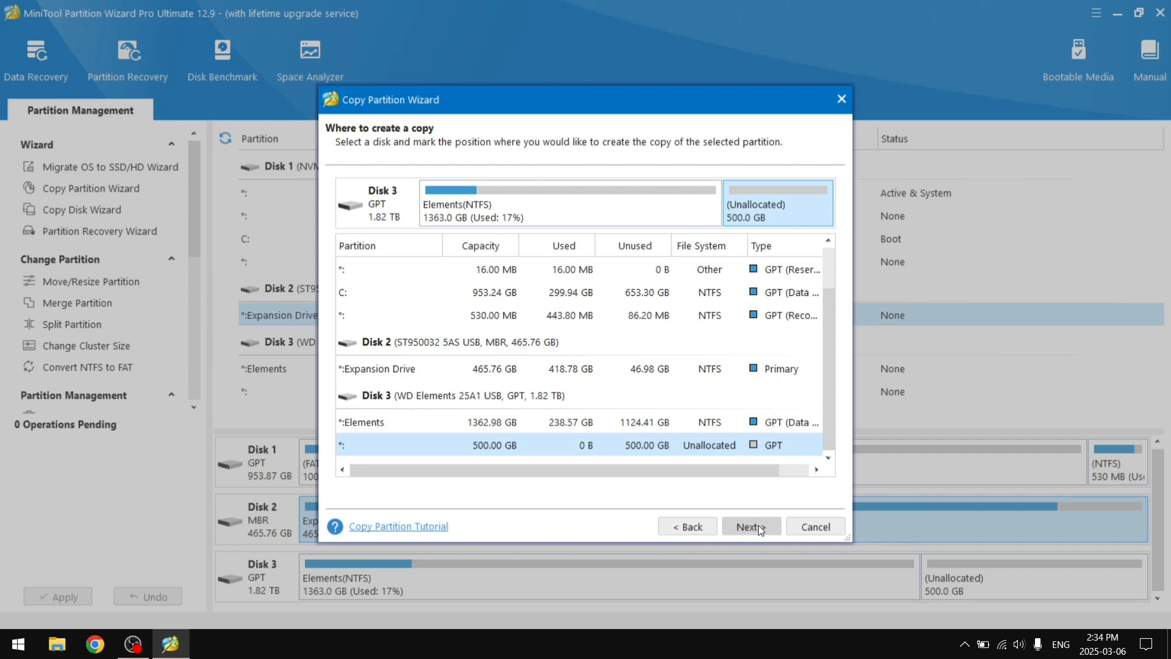
# Step: Enlarge the Expansion Drive copy to fill all 500 GB and queue it
pyautogui.click(751, 526)
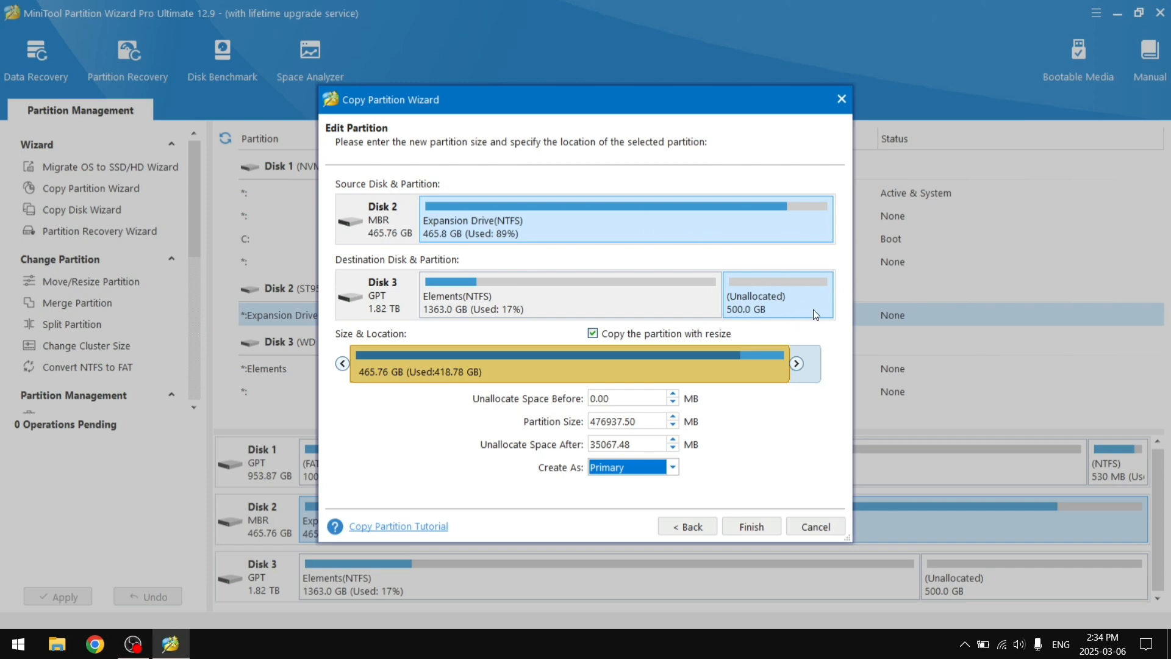
pyautogui.moveTo(765, 355); pyautogui.dragTo(802, 364)
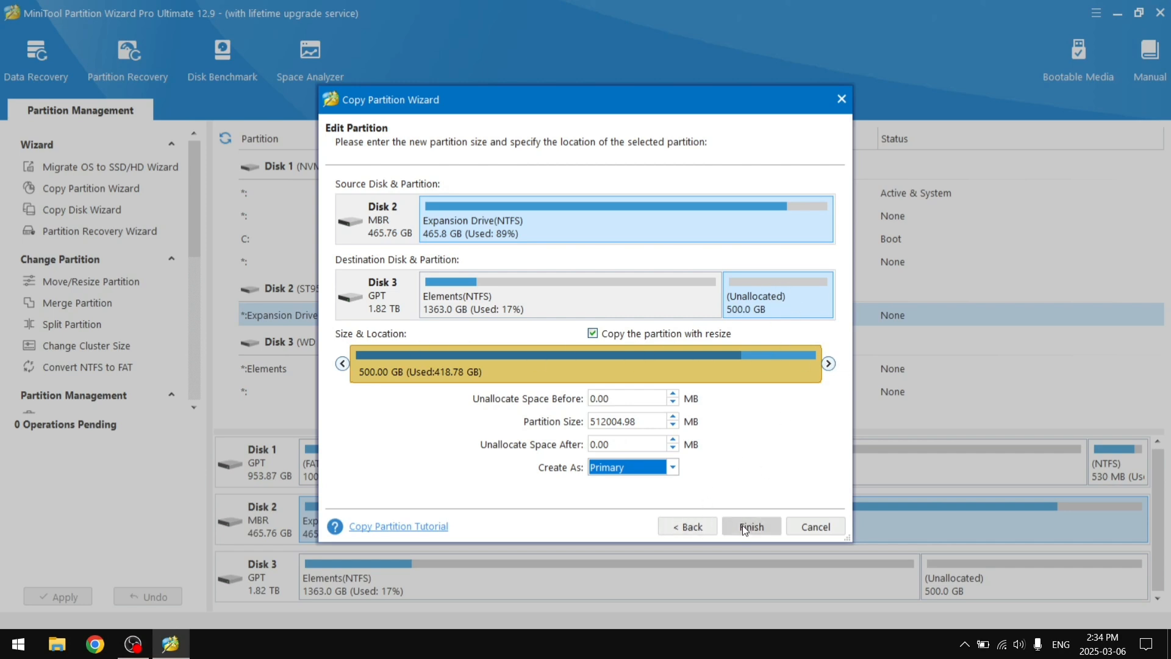
pyautogui.moveTo(769, 529)
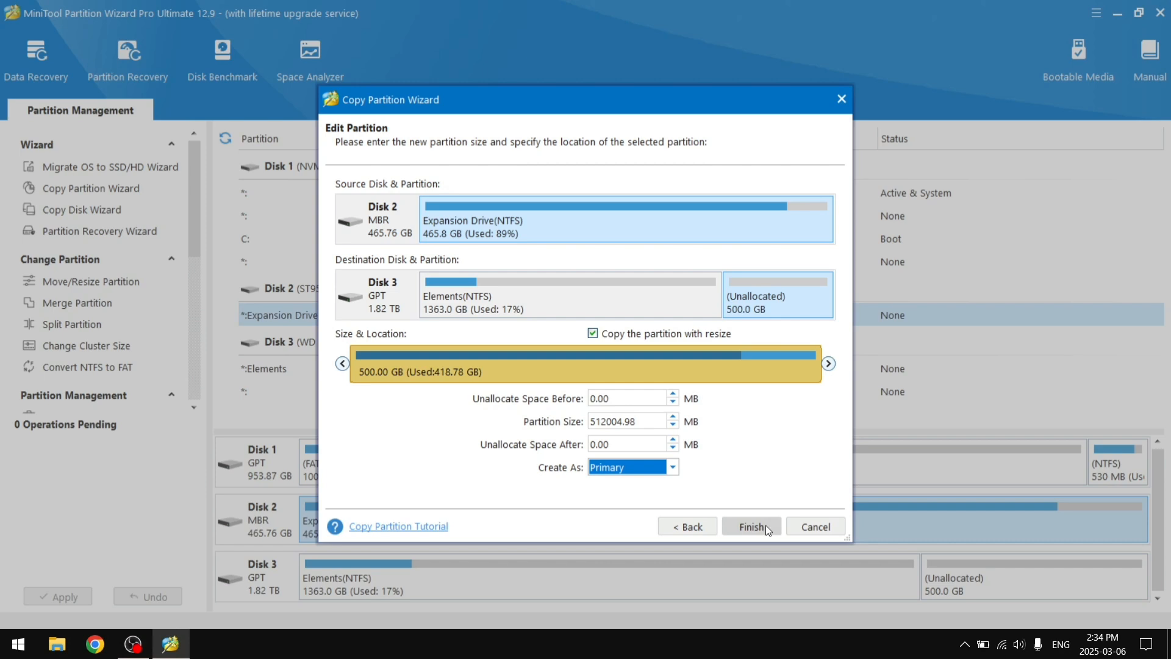
pyautogui.click(751, 526)
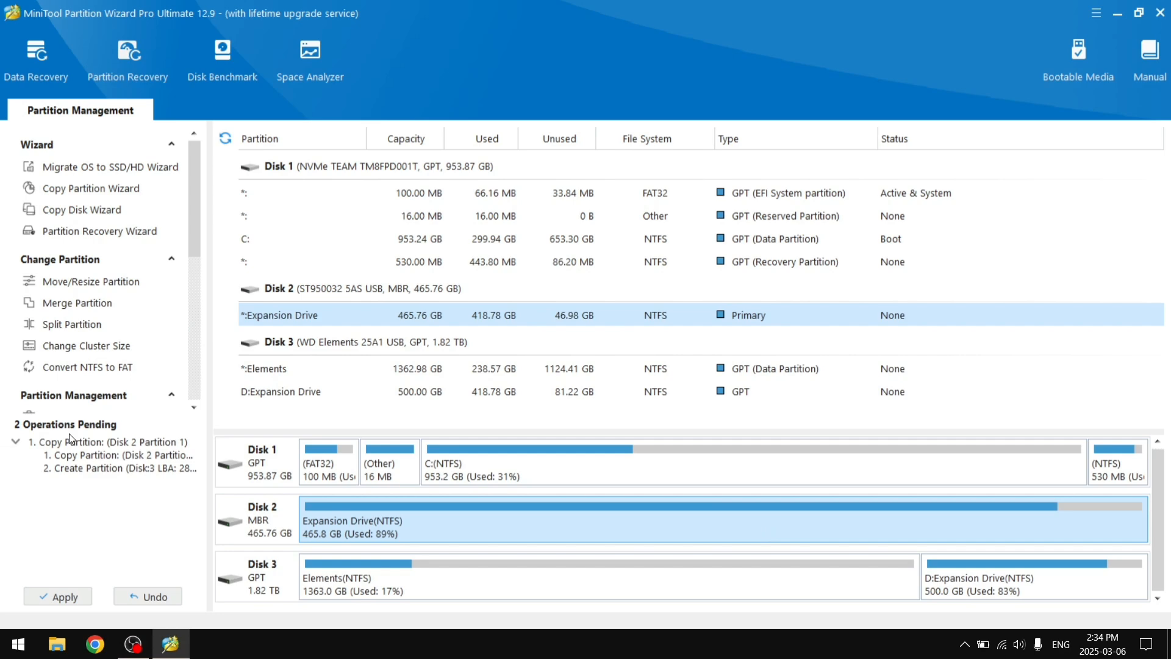
# Step: Apply the queued Expansion Drive copy and confirm with Yes
pyautogui.click(58, 596)
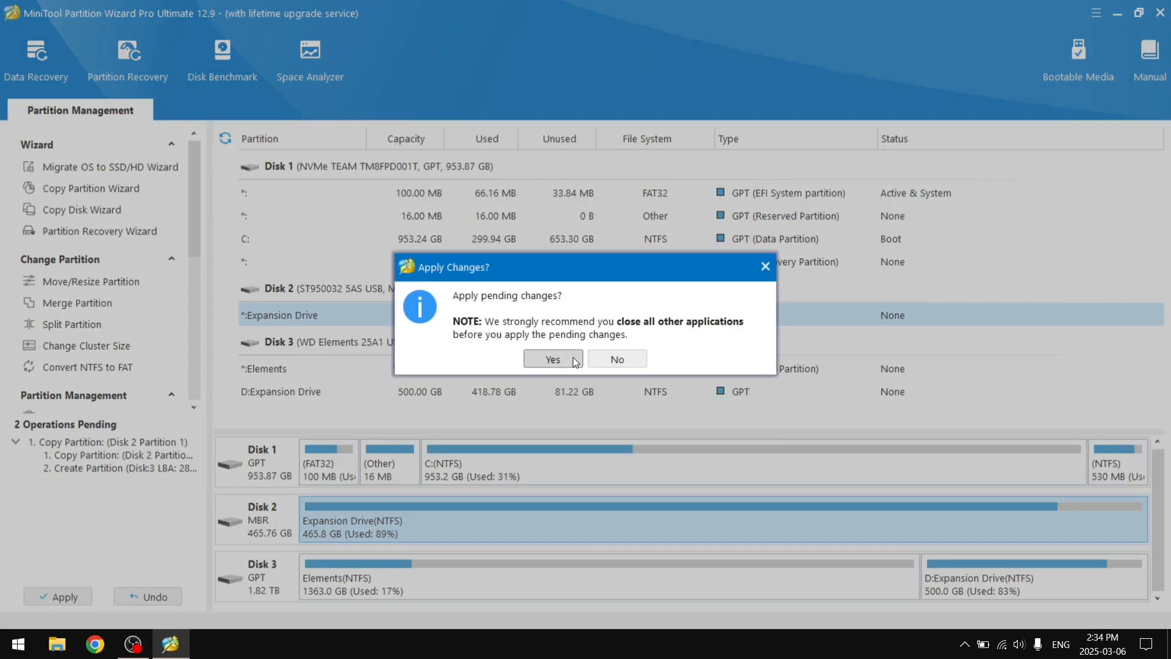
pyautogui.click(552, 359)
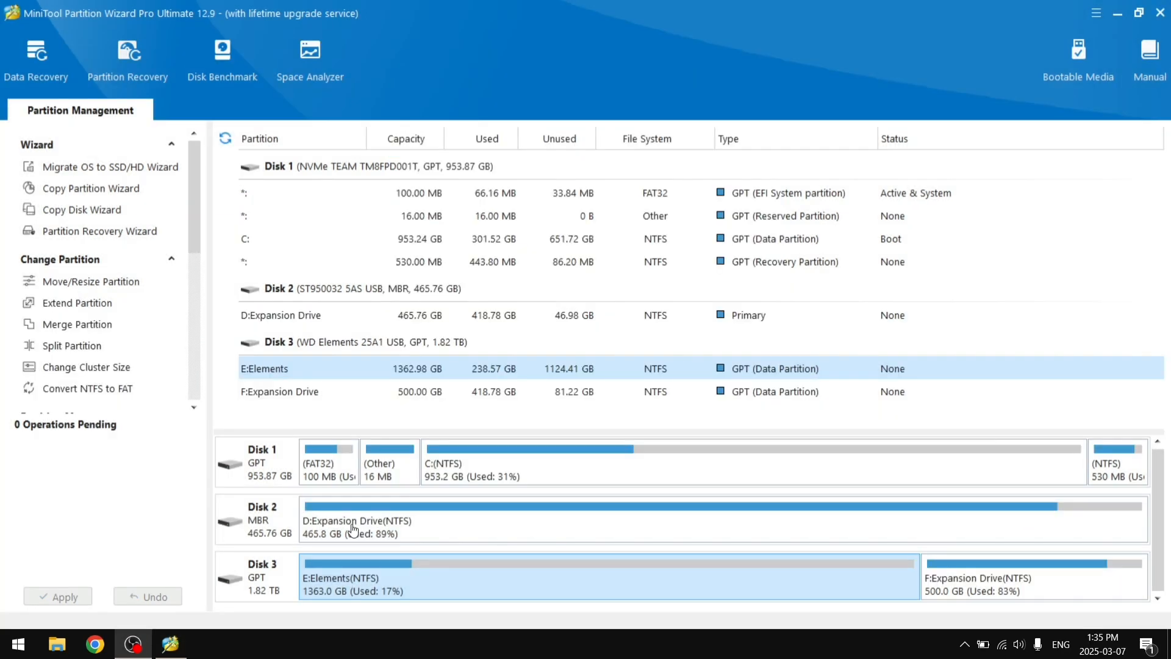
pyautogui.moveTo(1056, 602)
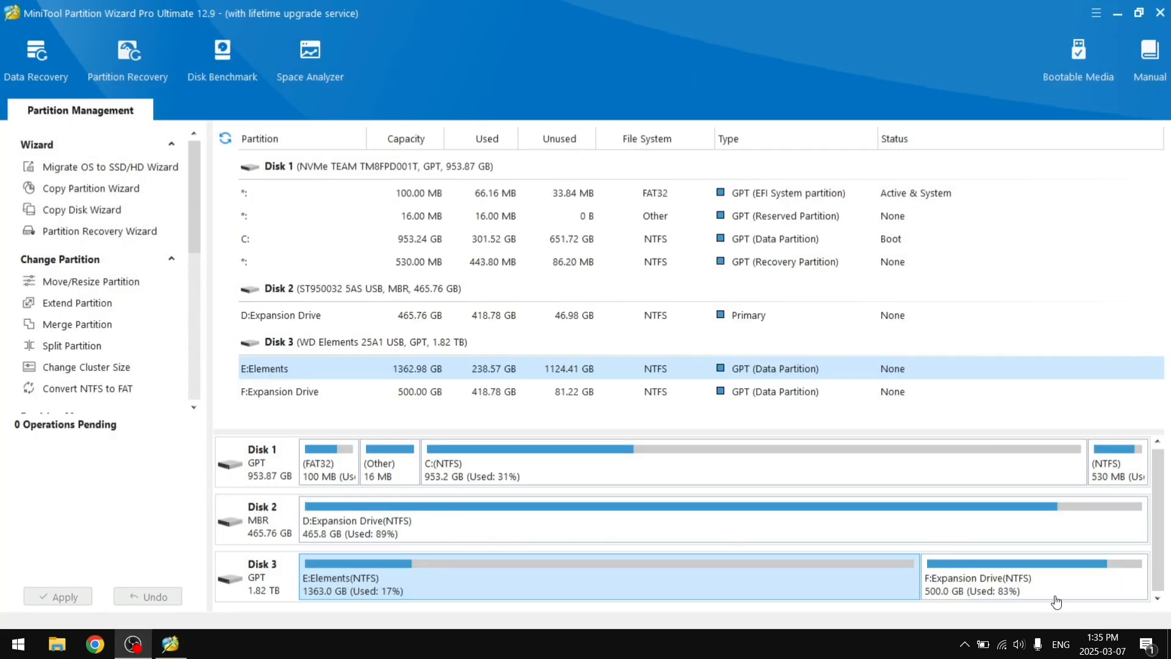
pyautogui.click(1034, 577)
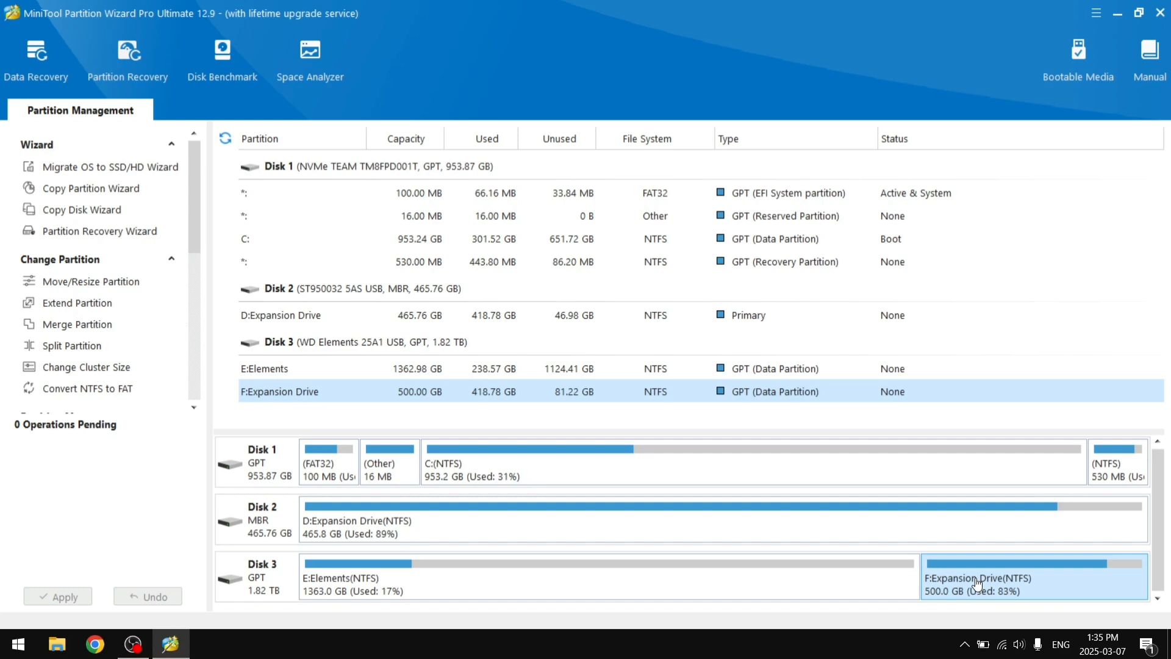
pyautogui.moveTo(1008, 576)
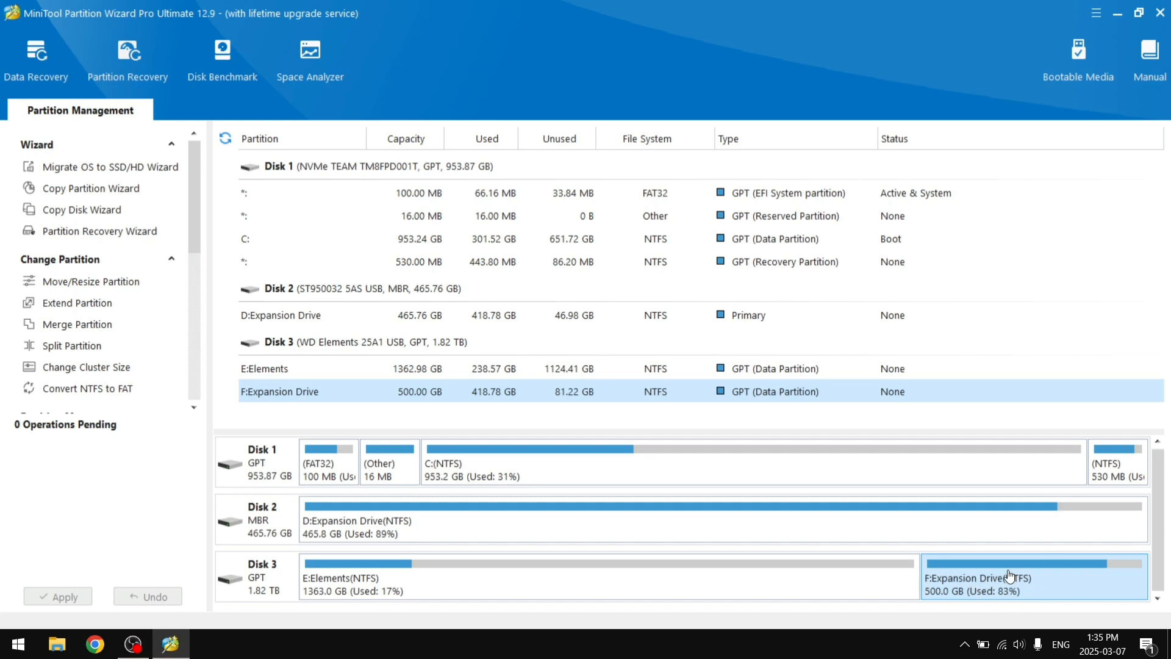
pyautogui.moveTo(1009, 576)
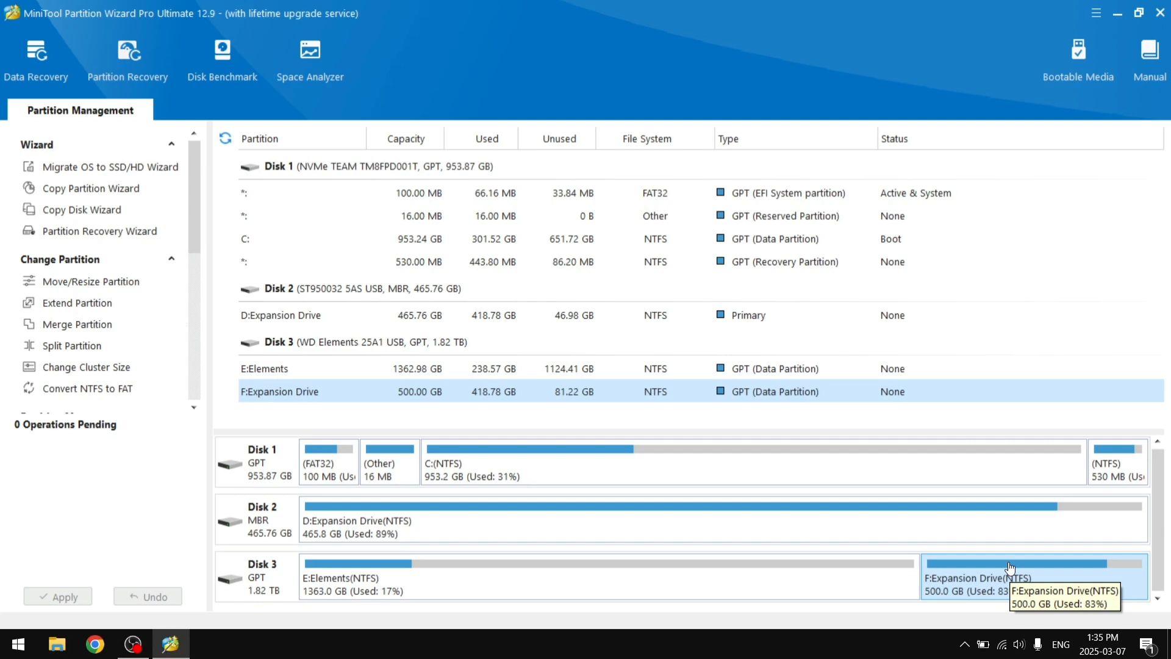
pyautogui.moveTo(765, 492)
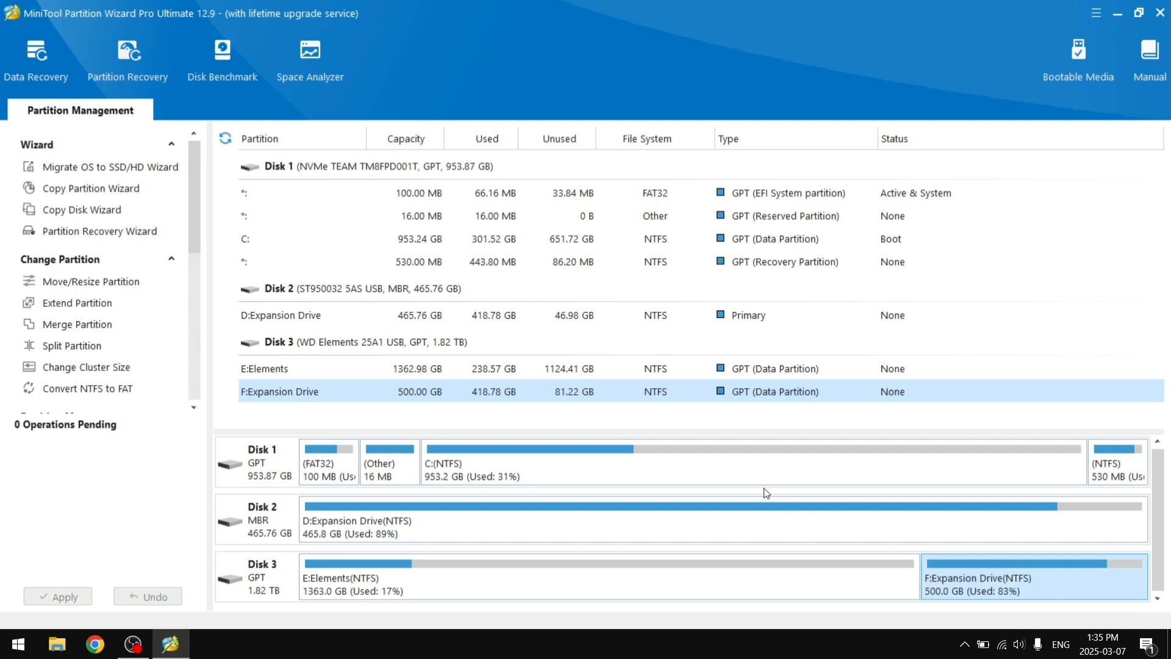
pyautogui.moveTo(960, 572)
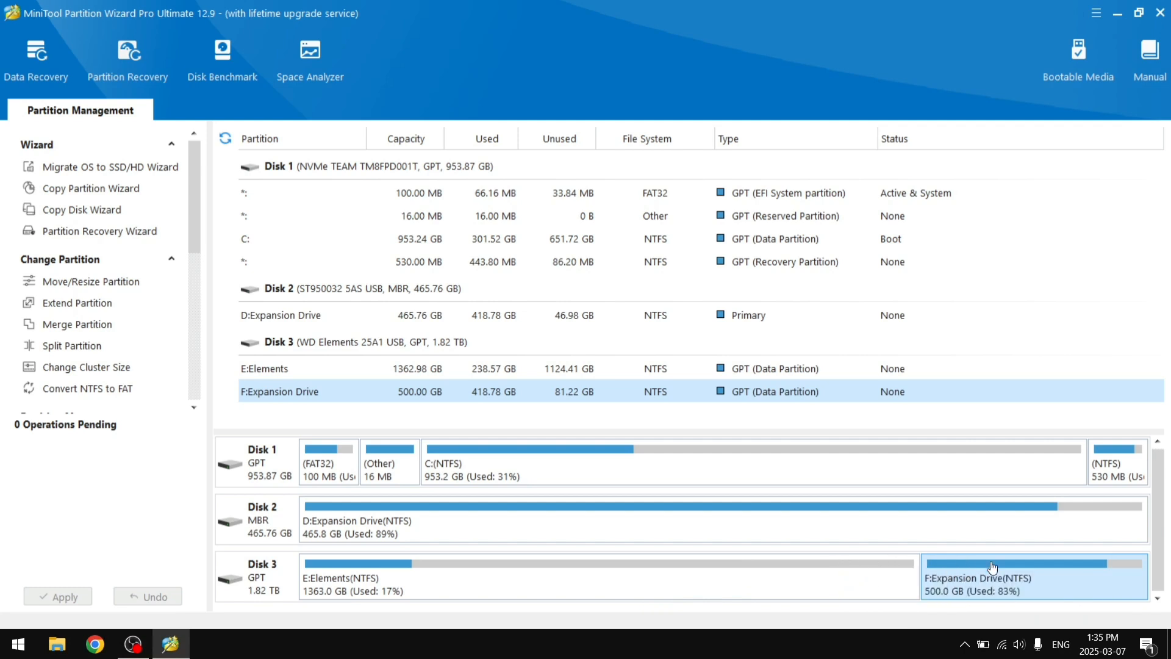
pyautogui.moveTo(988, 576)
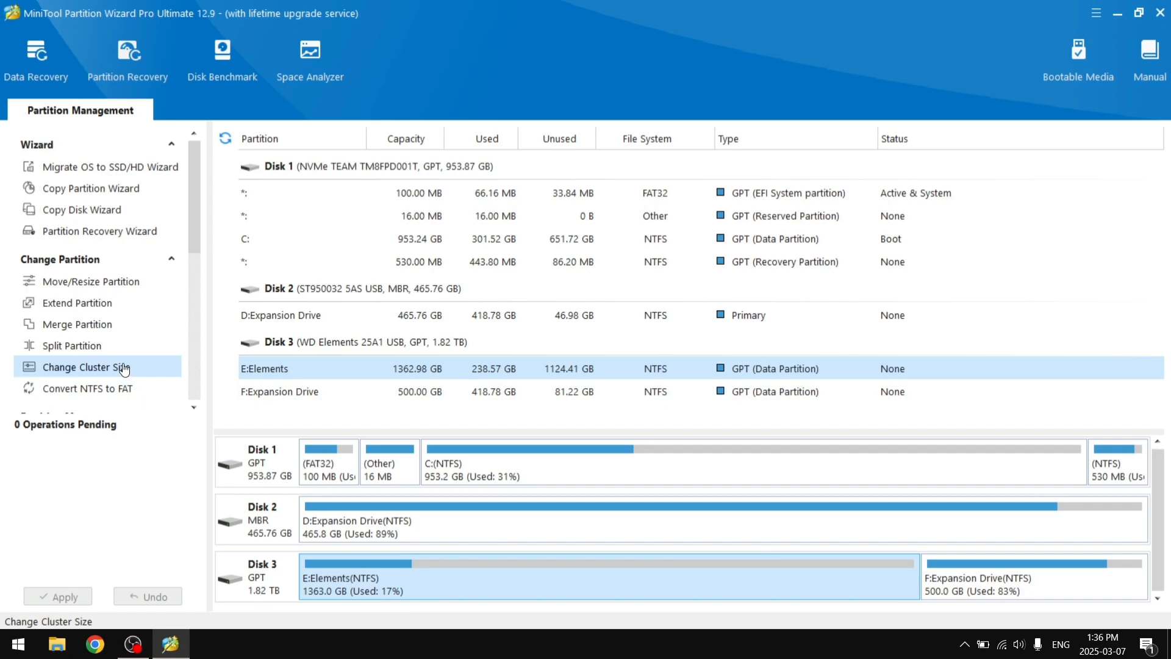
pyautogui.moveTo(91, 281)
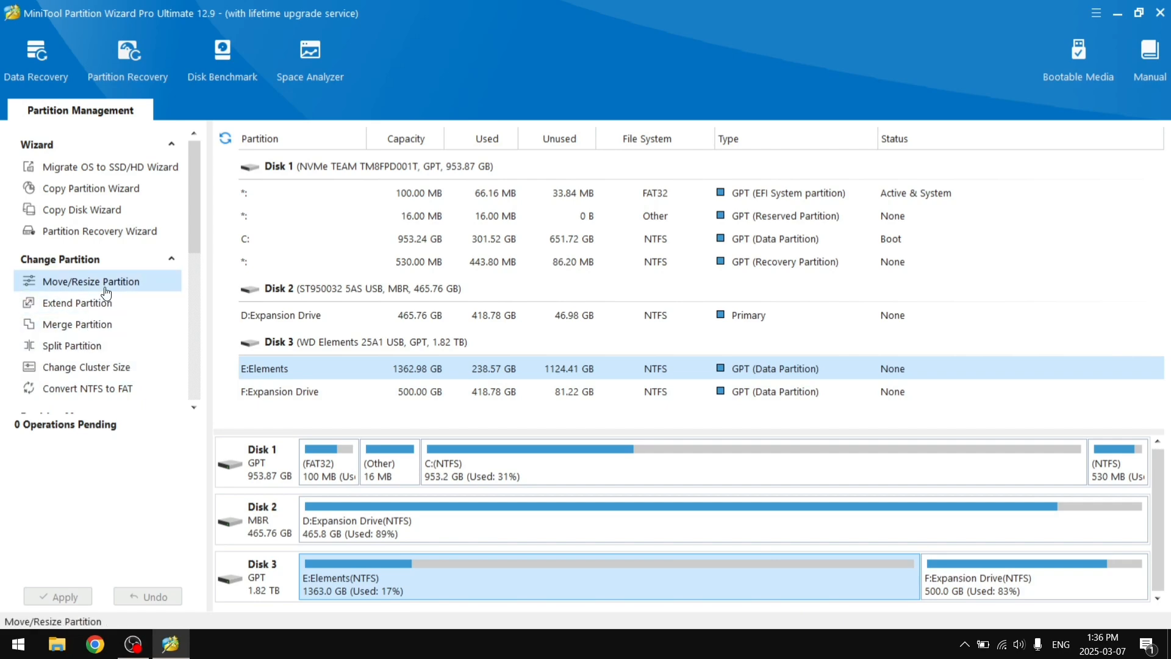
# Step: Merge F:Expansion Drive into E:Elements, storing its content in folder Seagate_old_hdd
pyautogui.click(76, 323)
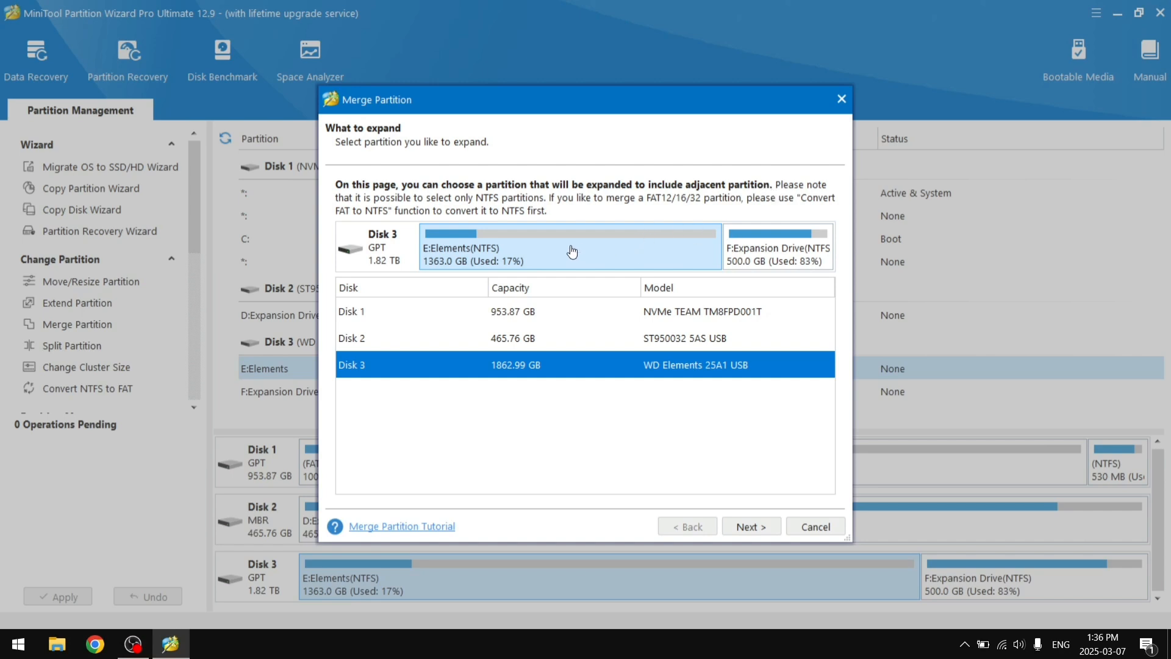
pyautogui.click(750, 526)
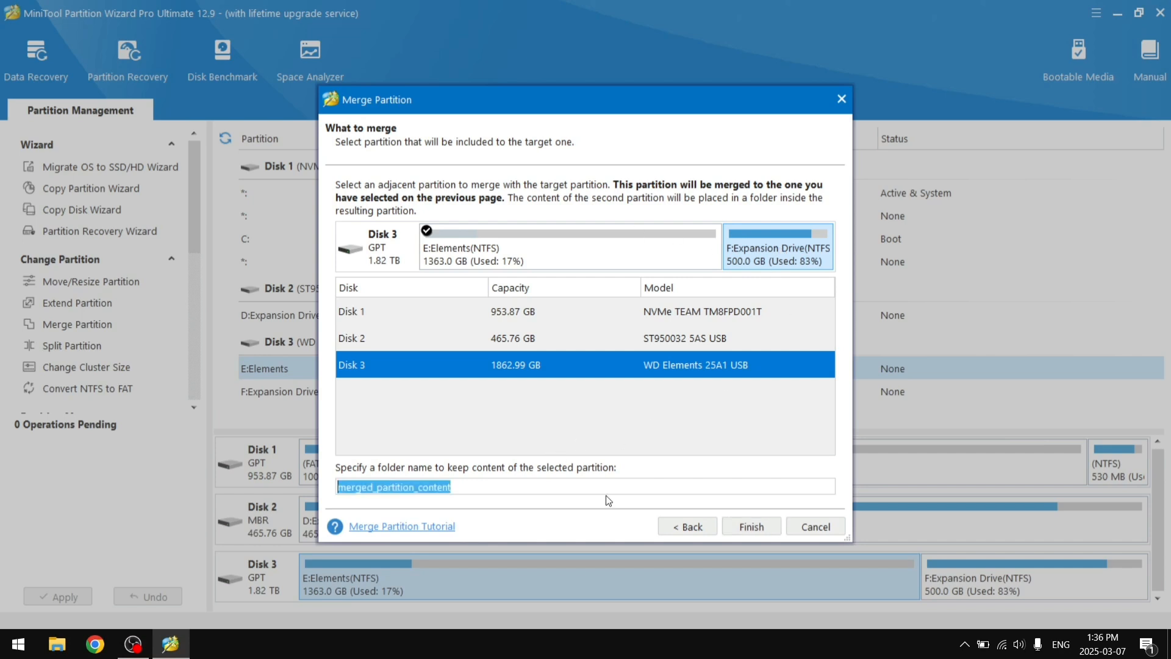
pyautogui.write('Seagate_o')
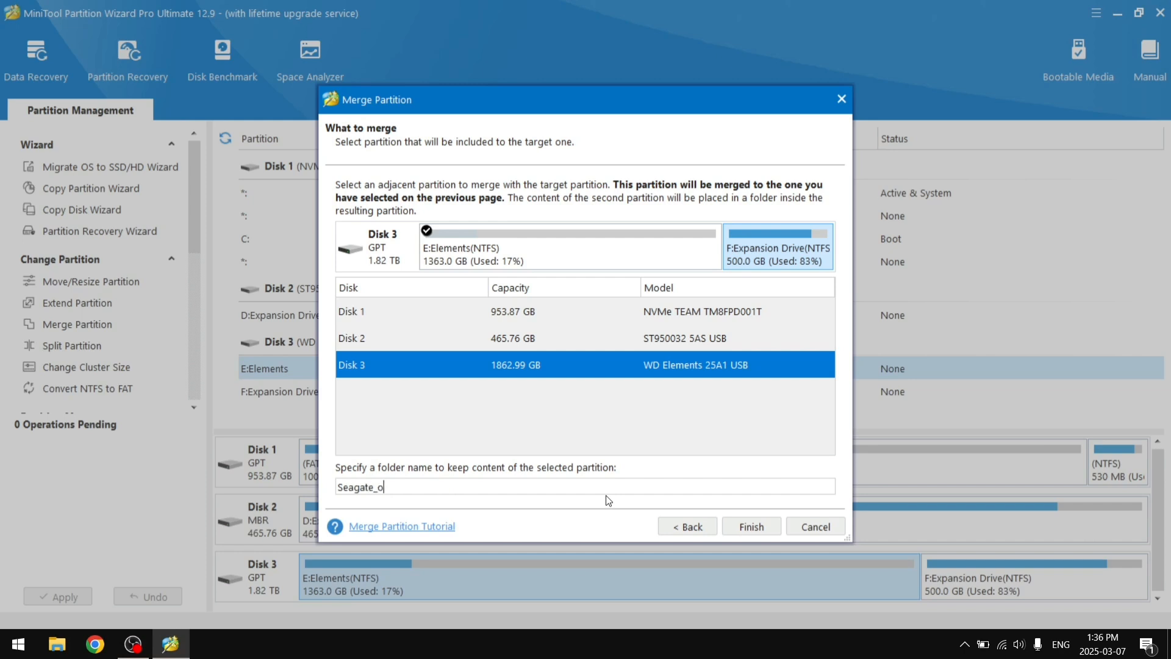
pyautogui.write('ld_')
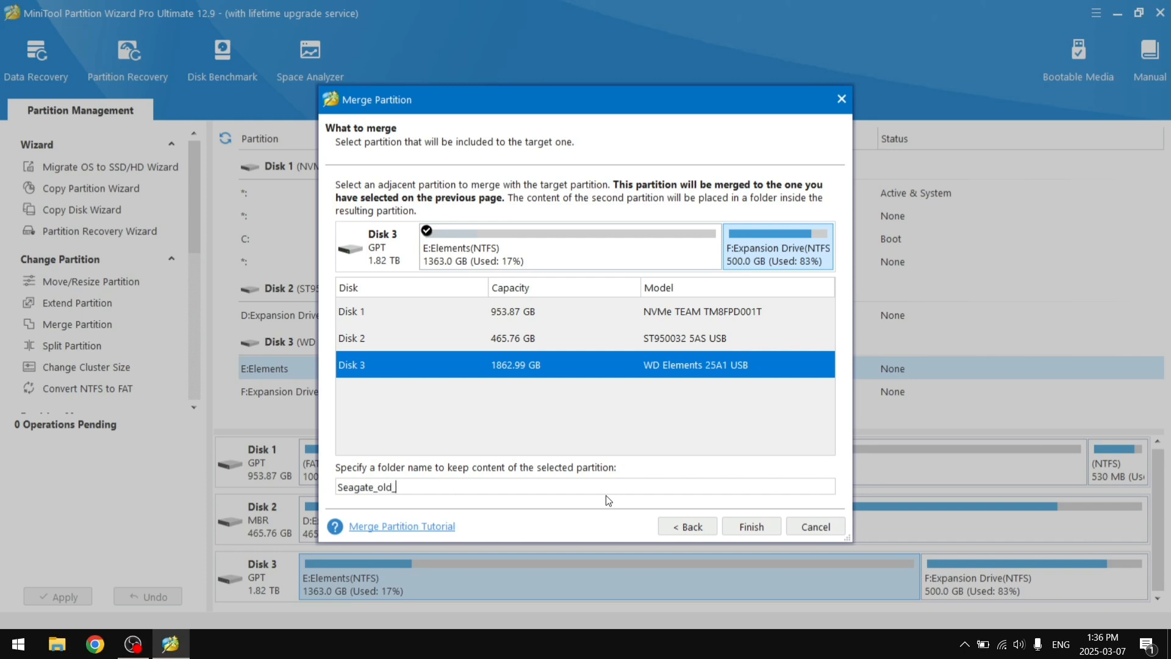
pyautogui.write('hdd')
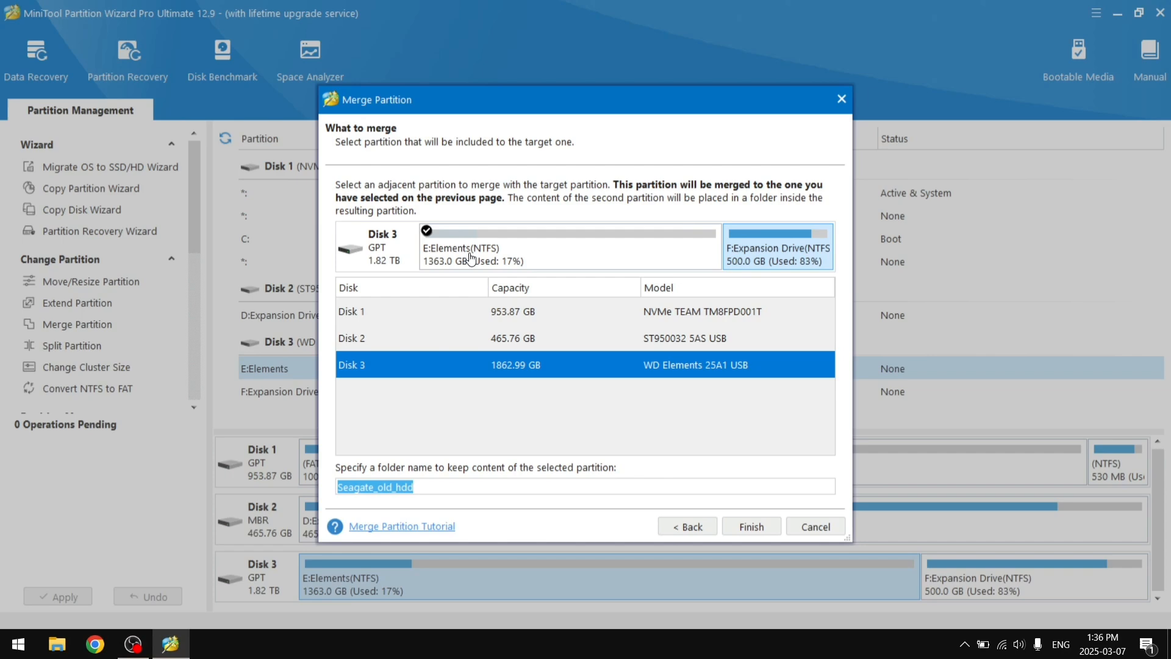
pyautogui.moveTo(728, 515)
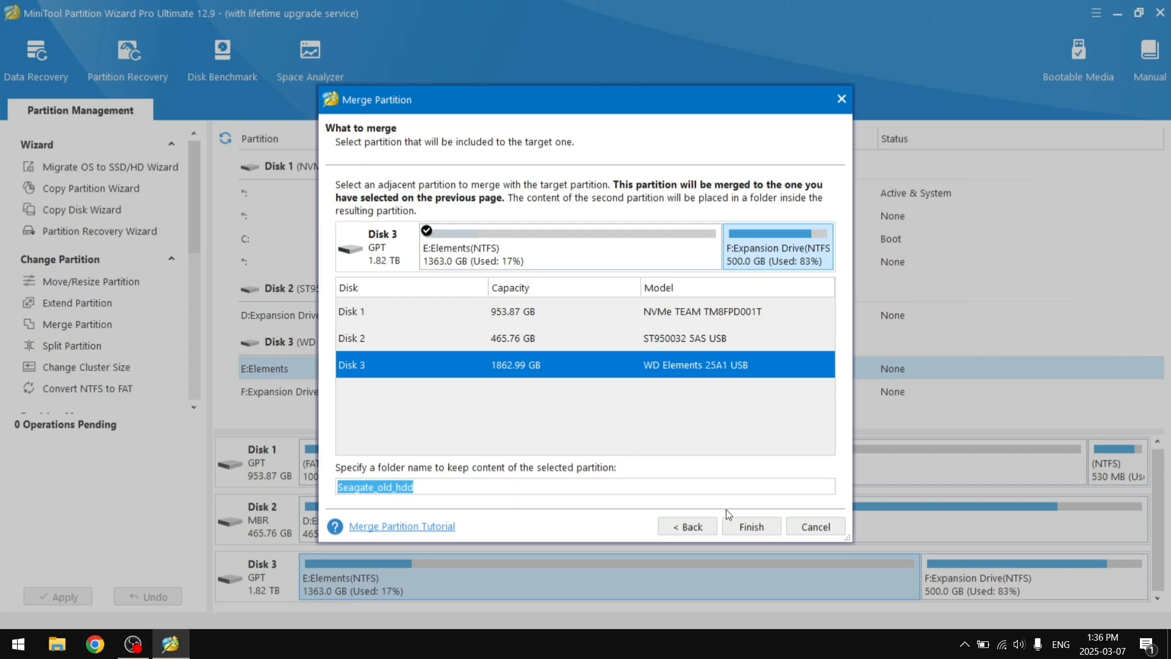
pyautogui.click(751, 526)
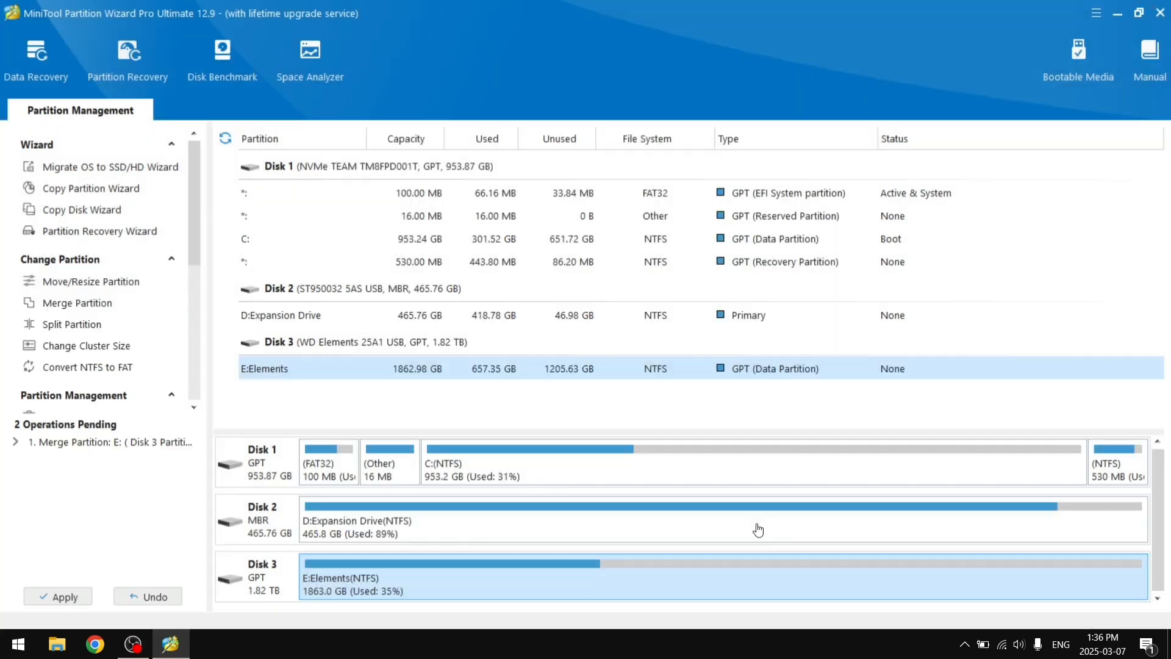
pyautogui.moveTo(110, 538)
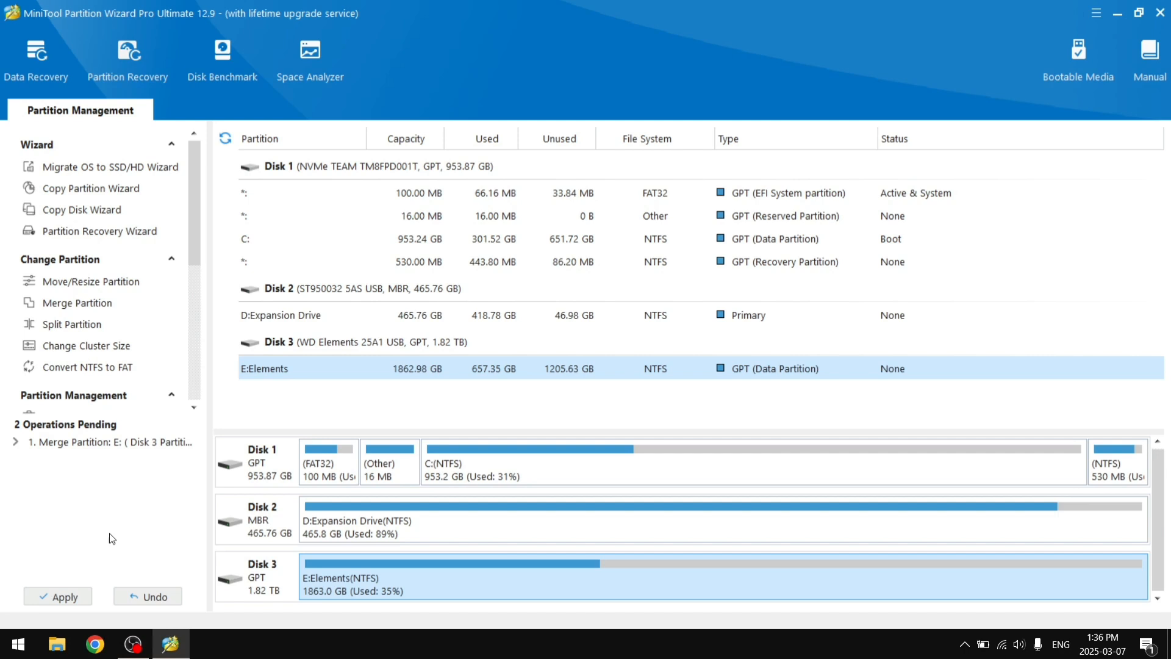
# Step: Apply the pending merge, leaving Disk 3 as one 1862.98 GB Elements partition
pyautogui.click(58, 596)
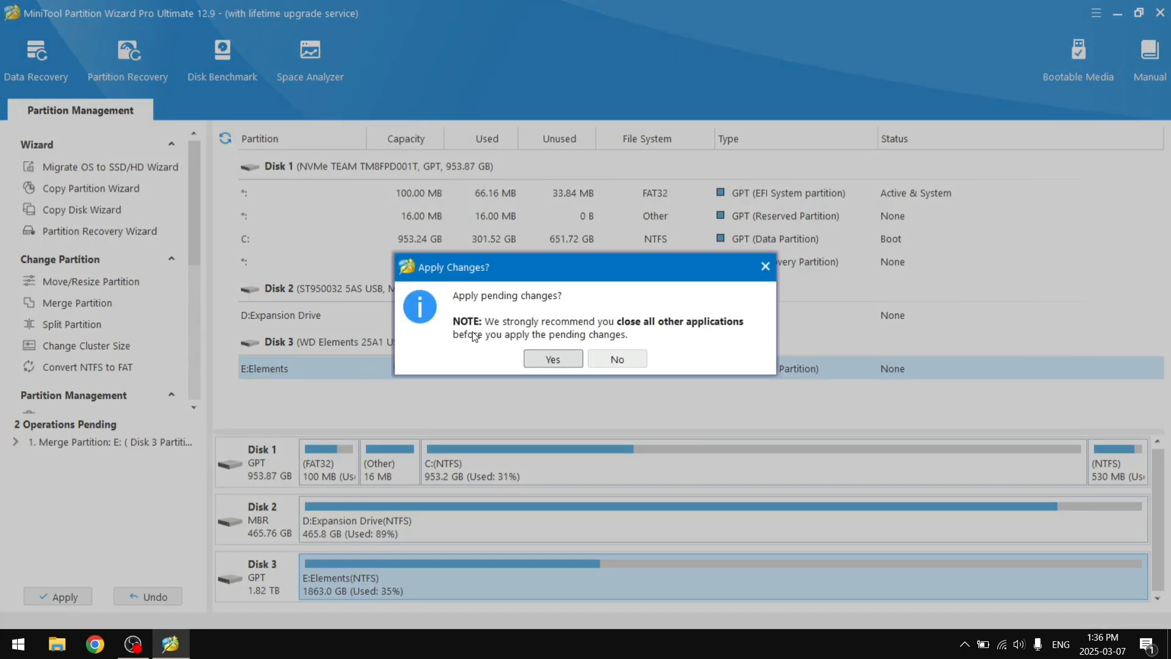
pyautogui.moveTo(644, 308)
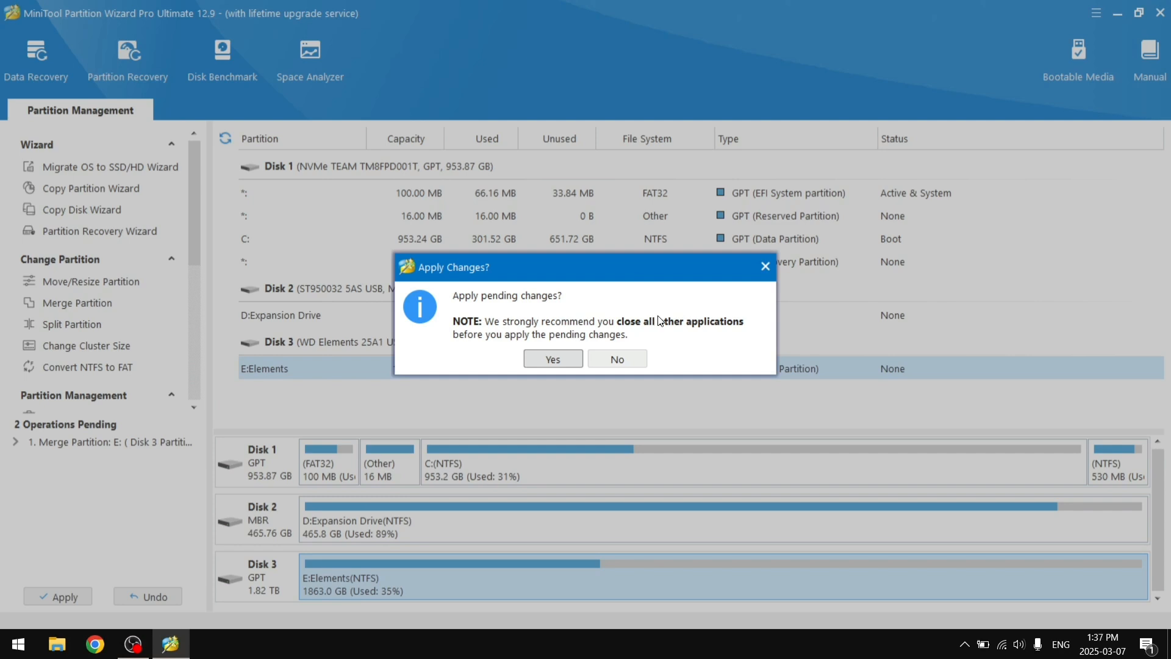
pyautogui.moveTo(667, 338)
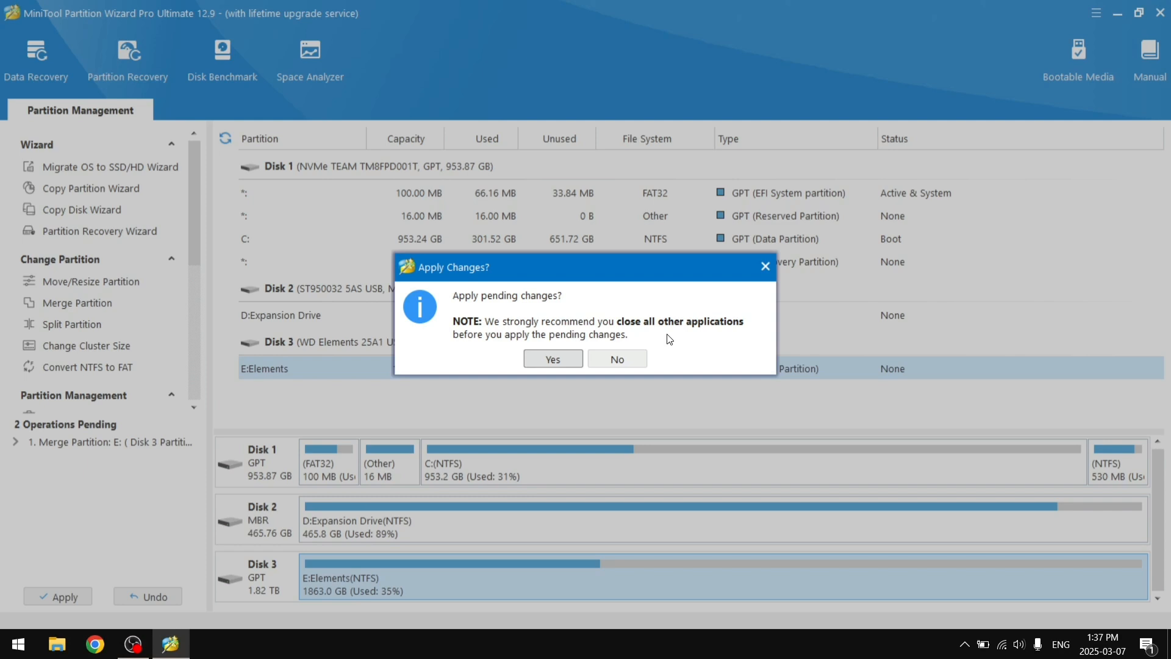
pyautogui.click(552, 358)
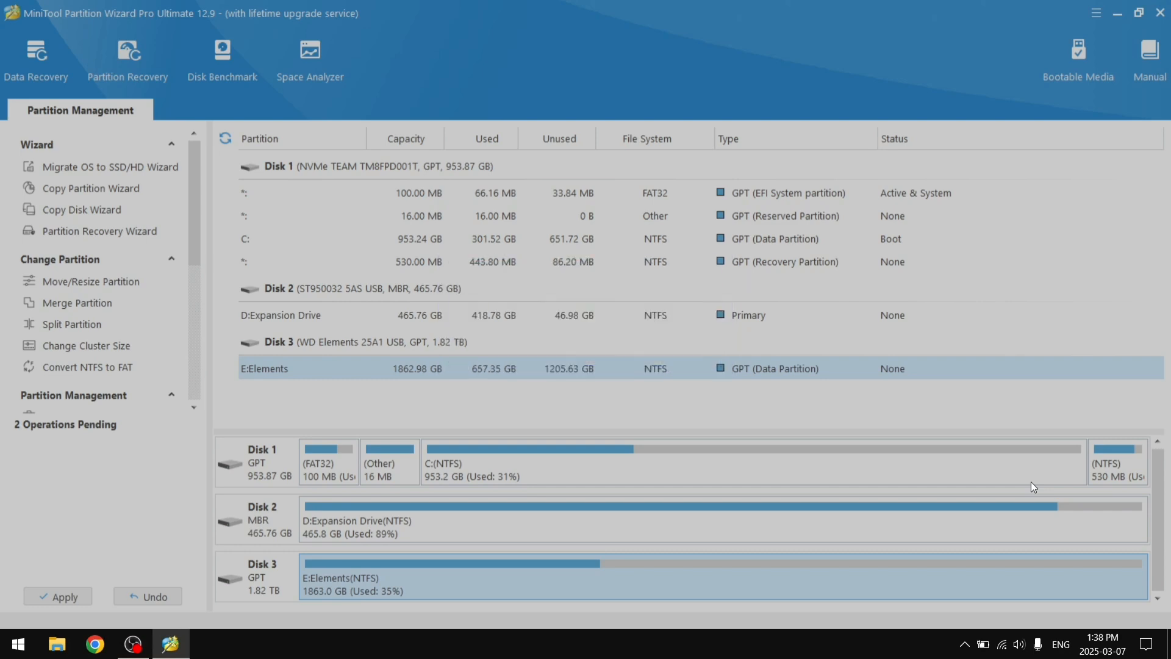
pyautogui.click(57, 596)
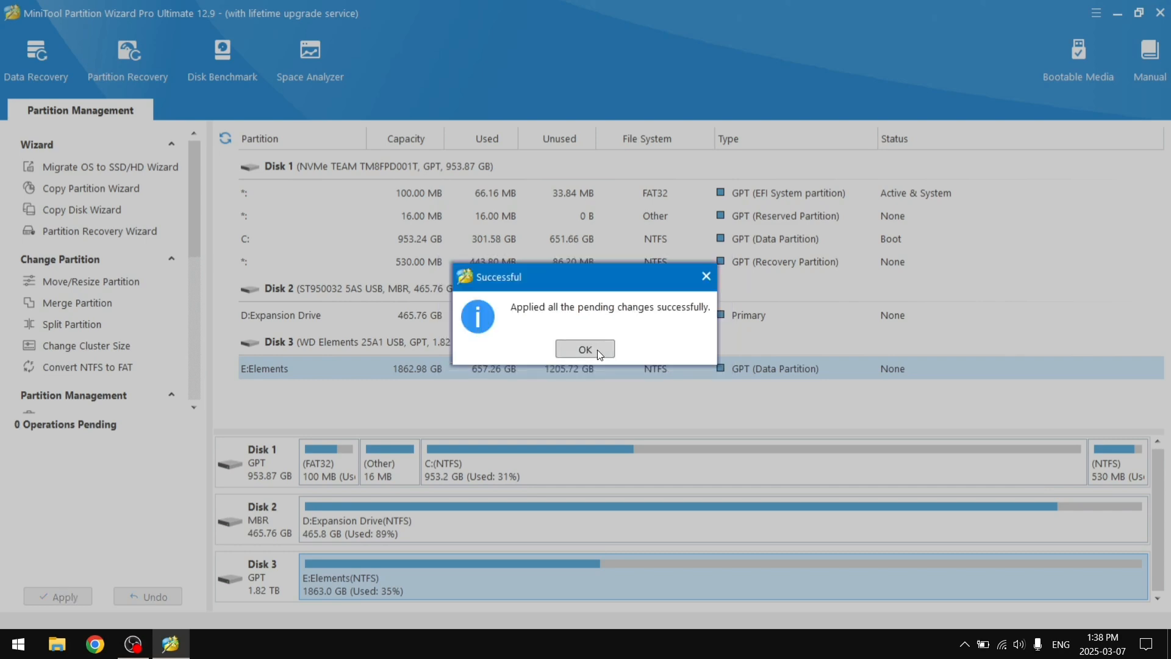
pyautogui.click(585, 349)
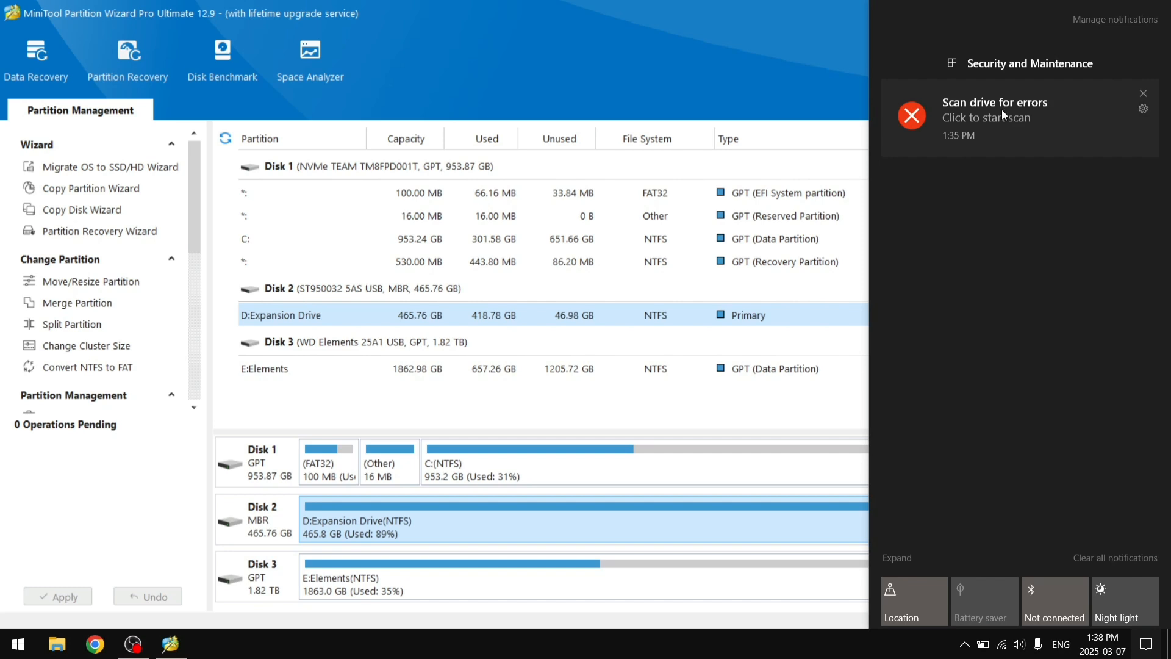
pyautogui.moveTo(1021, 129)
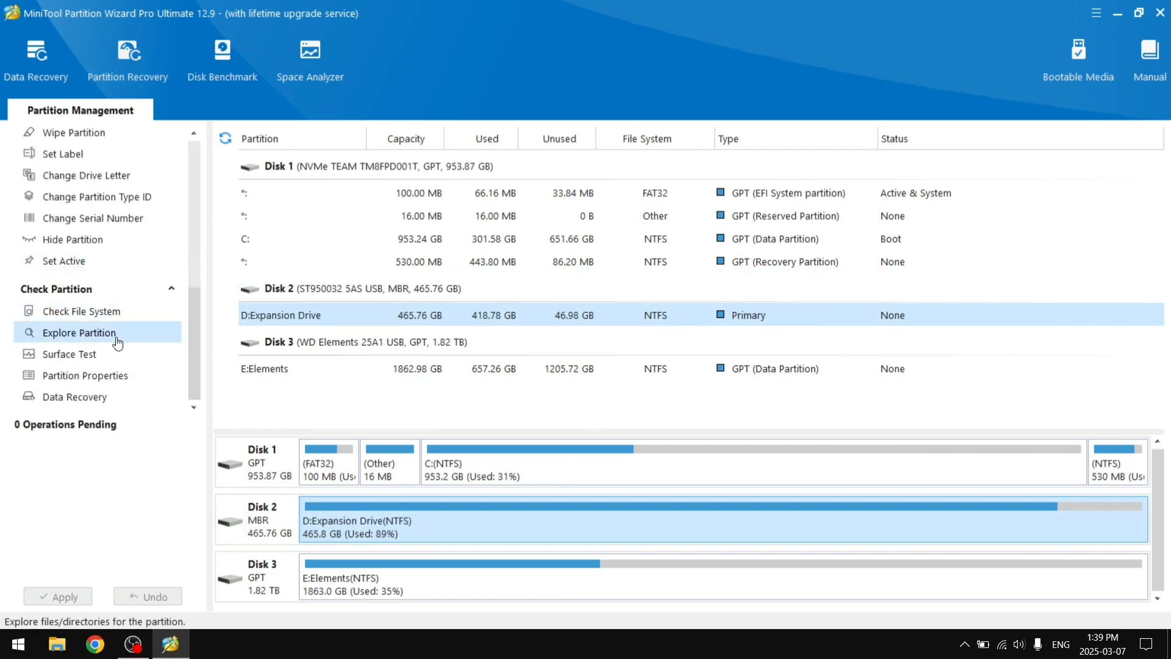
# Step: Surface-test D: Expansion Drive, find zero errors, and close the test window
pyautogui.click(70, 353)
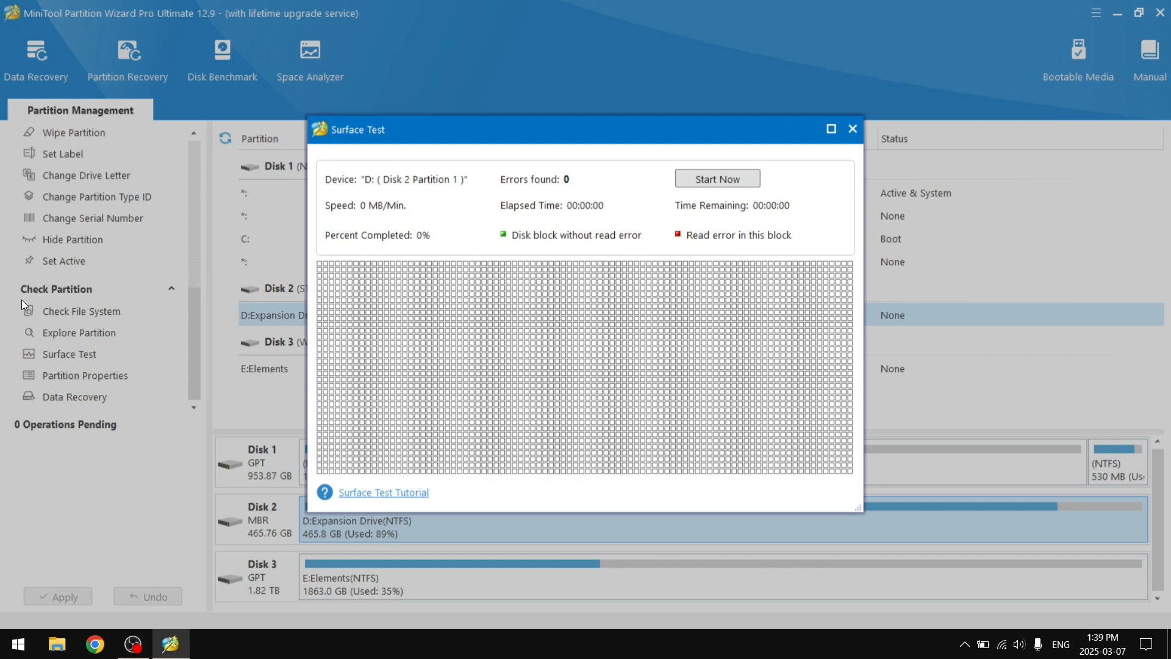
pyautogui.moveTo(825, 249)
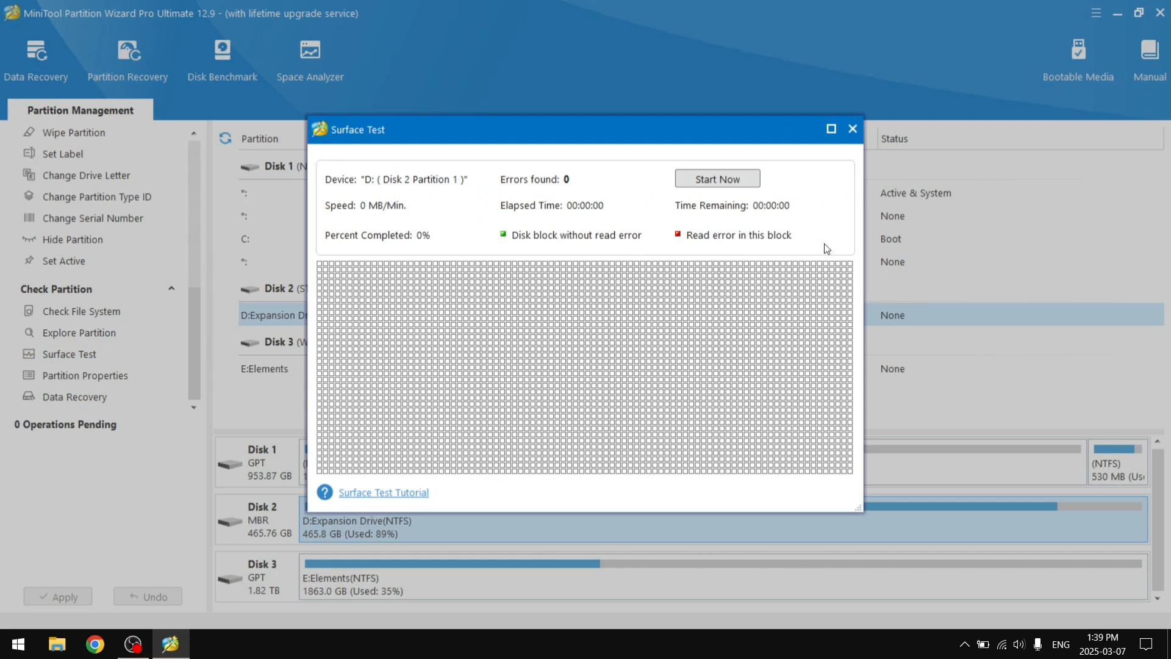
pyautogui.moveTo(481, 474)
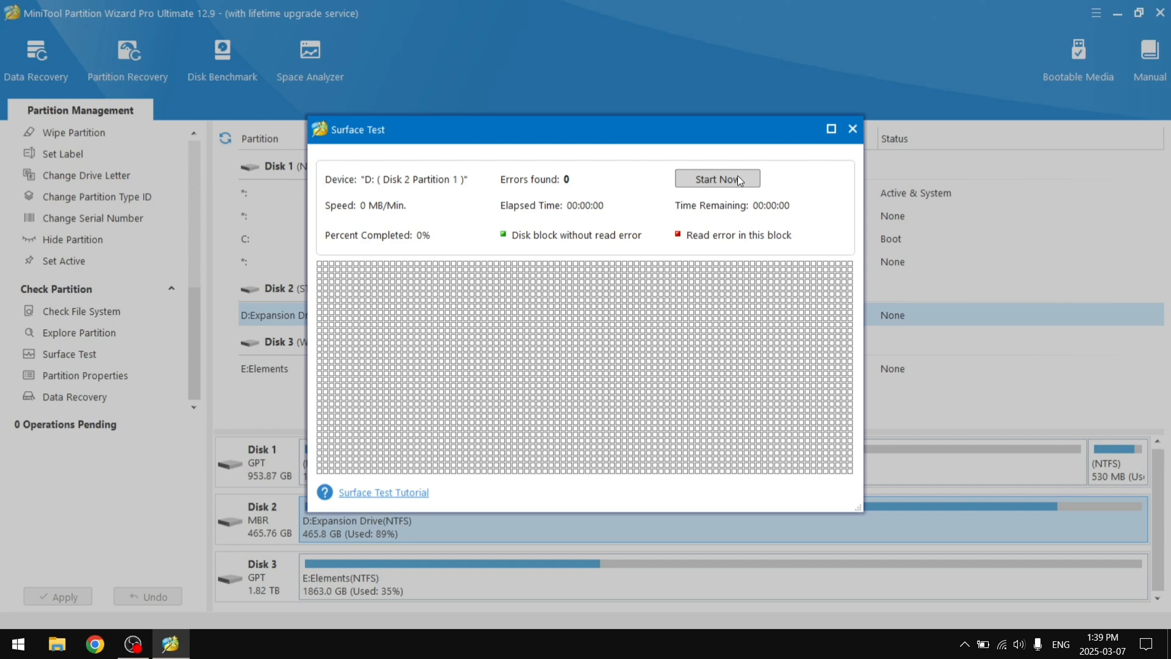
pyautogui.click(716, 179)
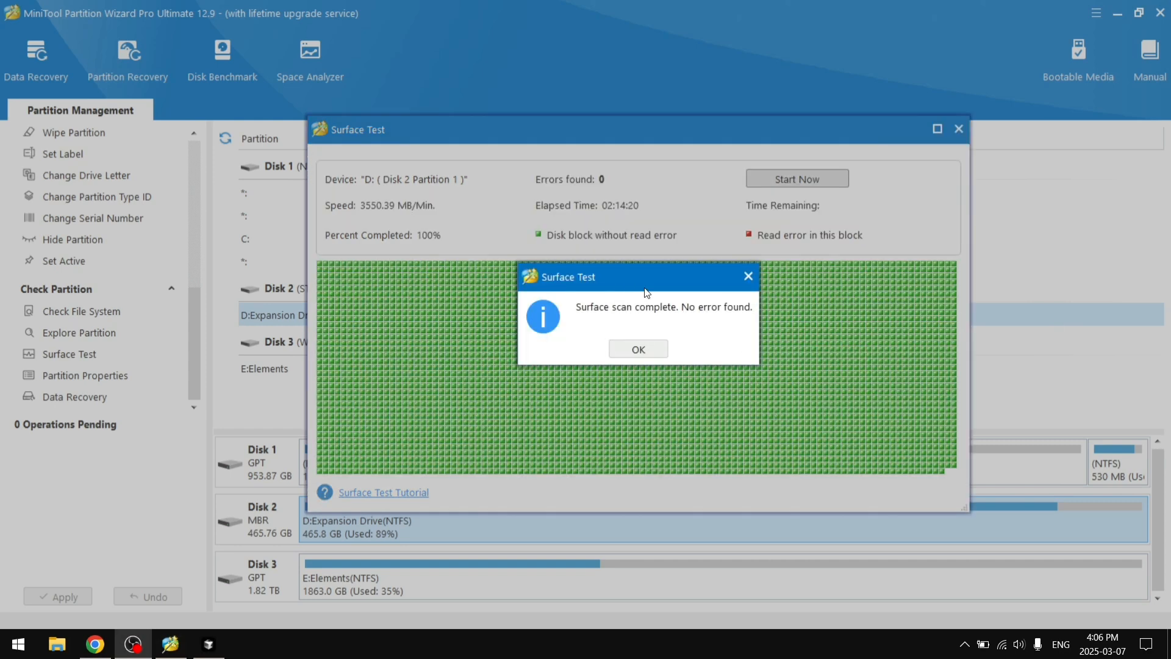
pyautogui.click(636, 348)
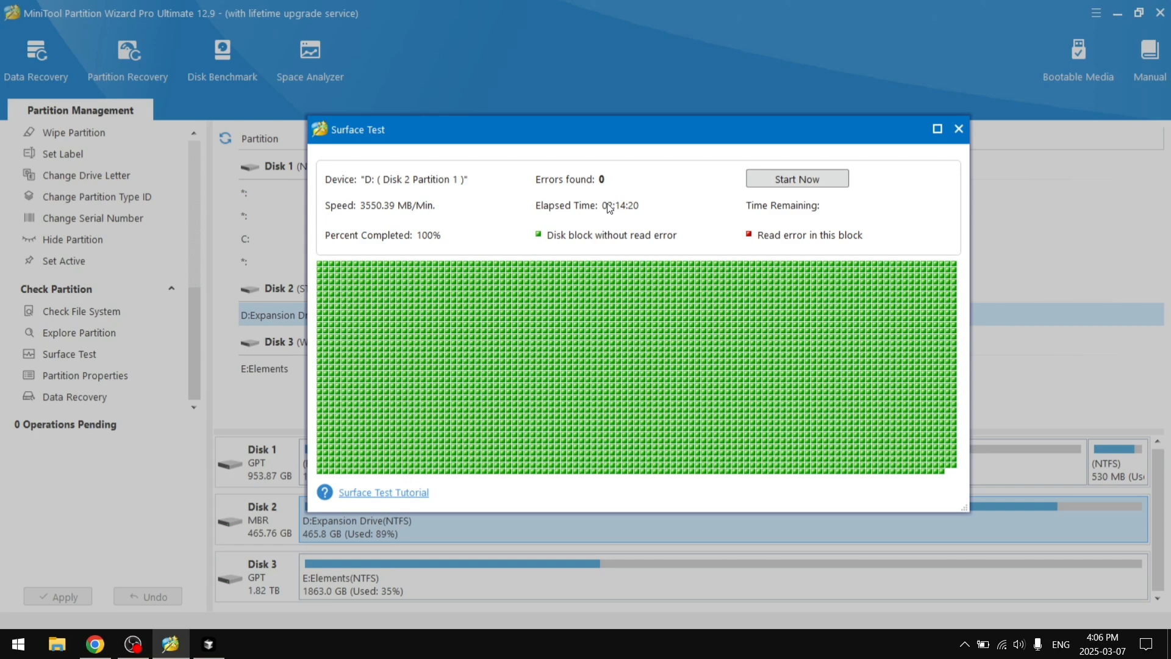
pyautogui.click(958, 129)
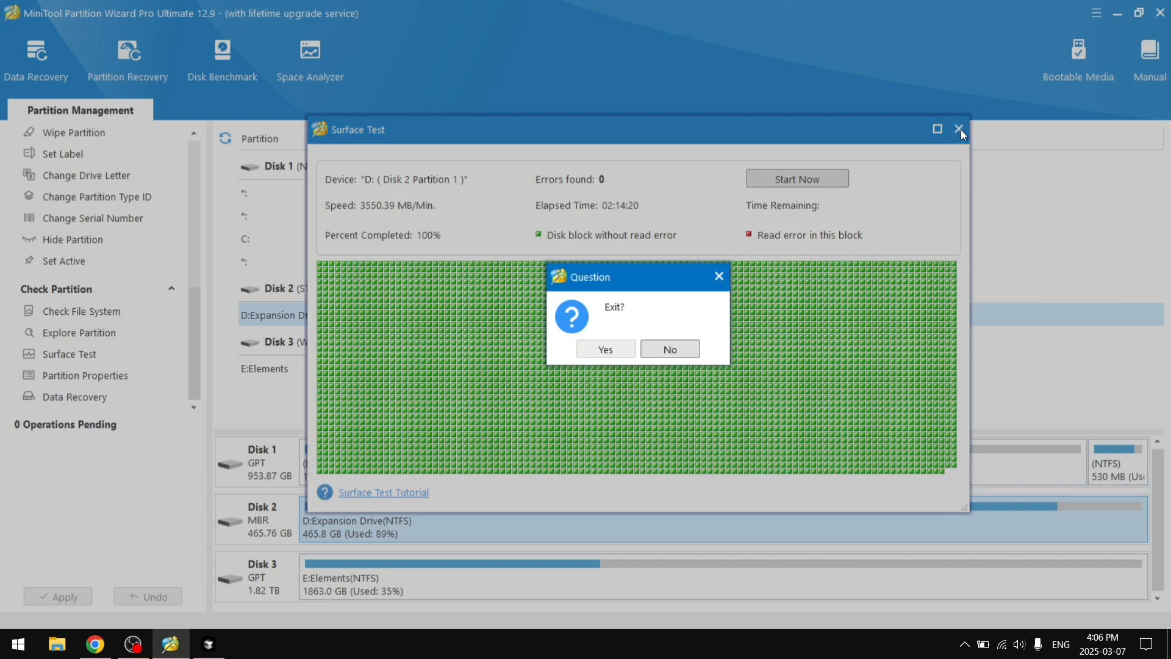
pyautogui.click(604, 348)
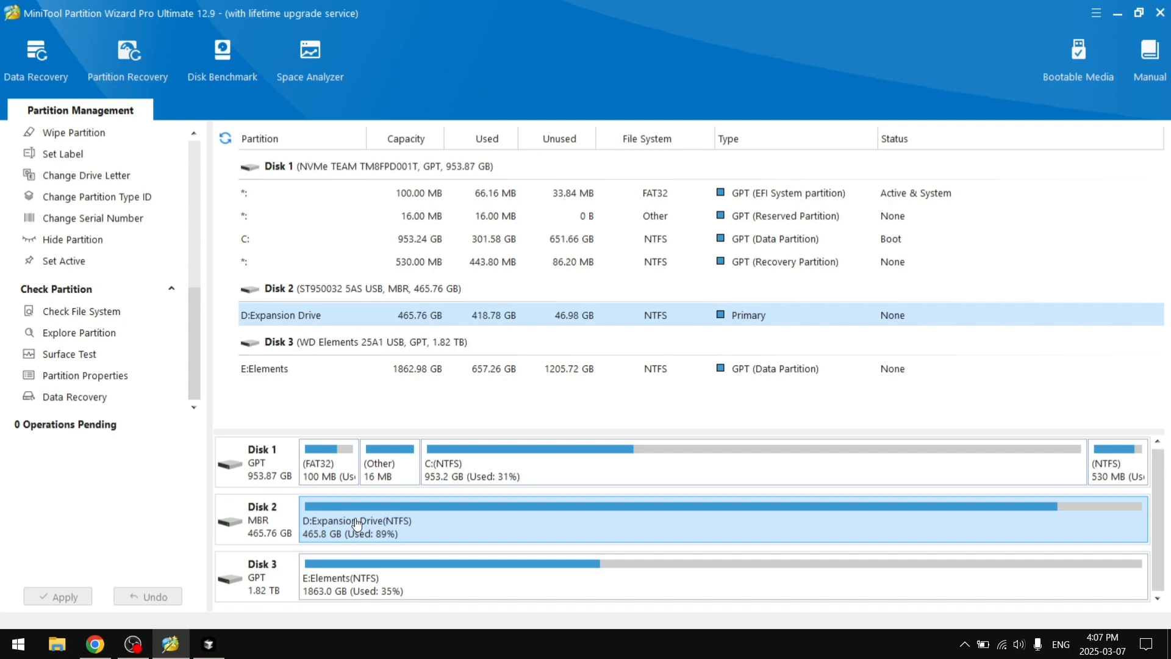
pyautogui.moveTo(305, 537)
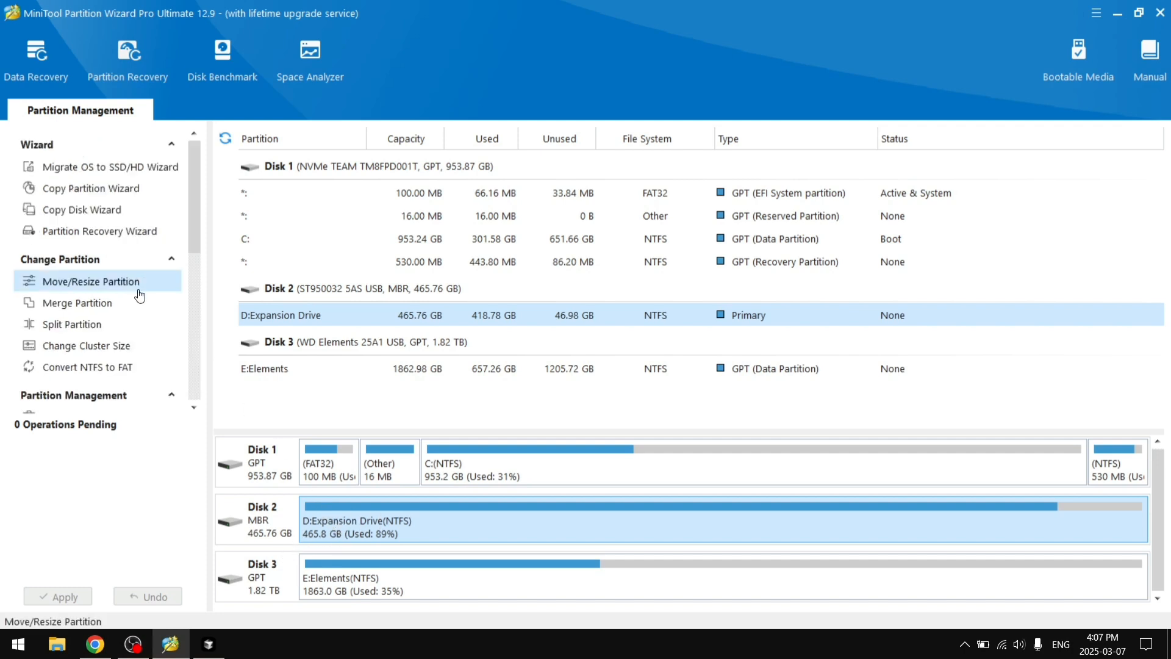
pyautogui.moveTo(95, 280)
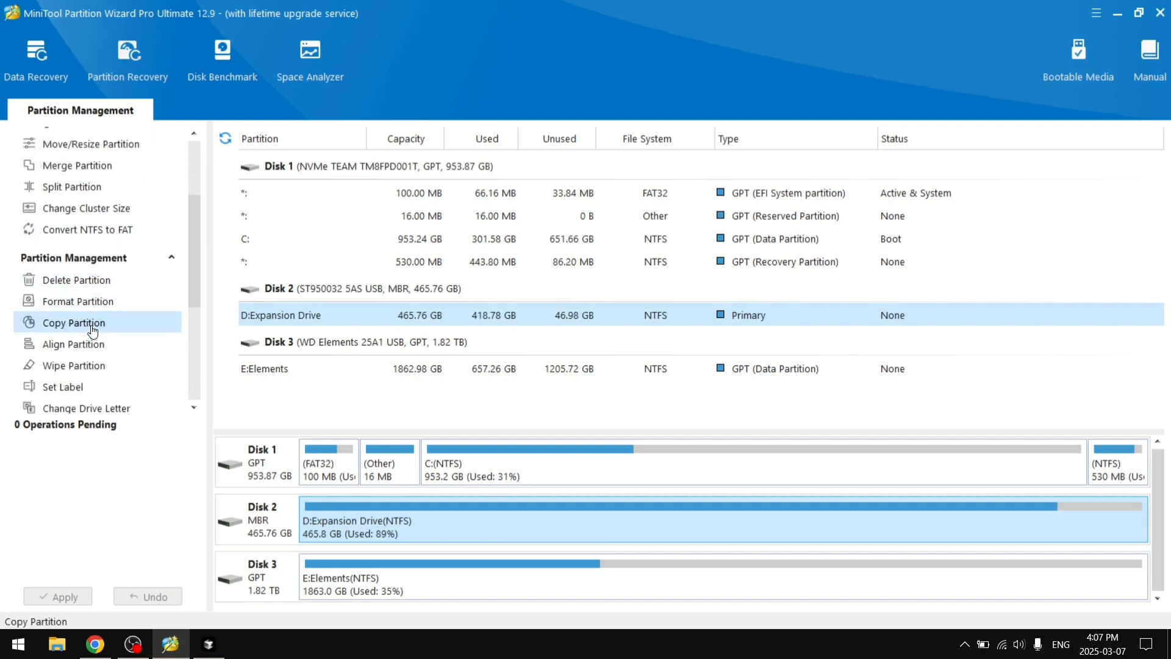
# Step: Queue a Fill Sectors with Zero wipe of D: Expansion Drive
pyautogui.click(73, 365)
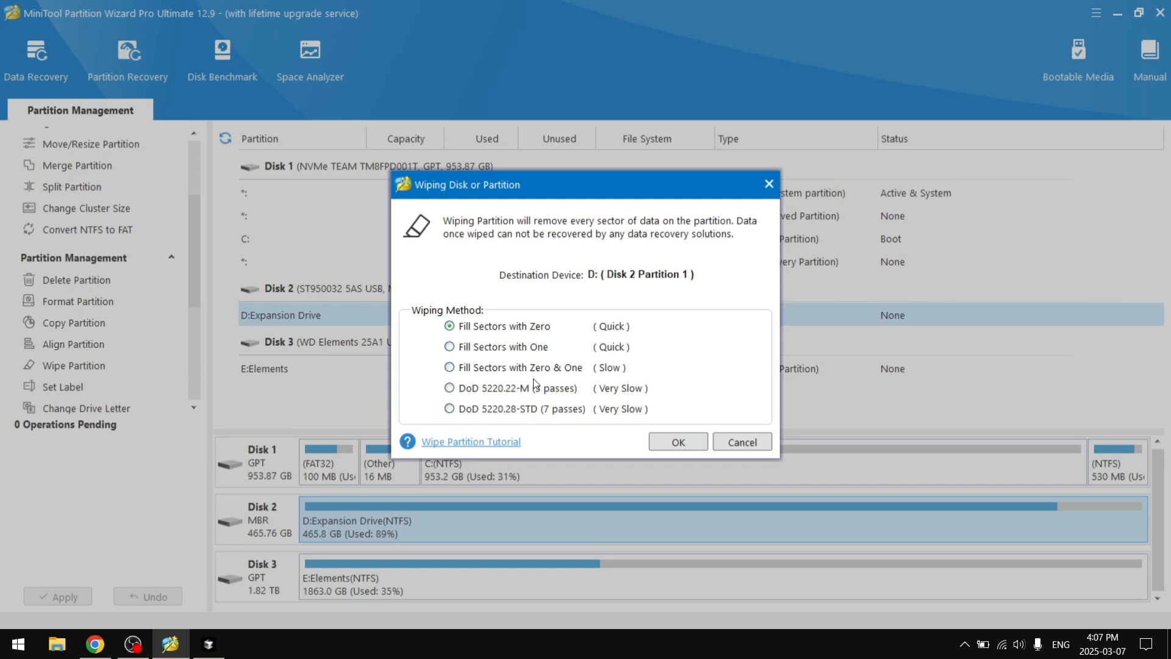
pyautogui.moveTo(512, 405)
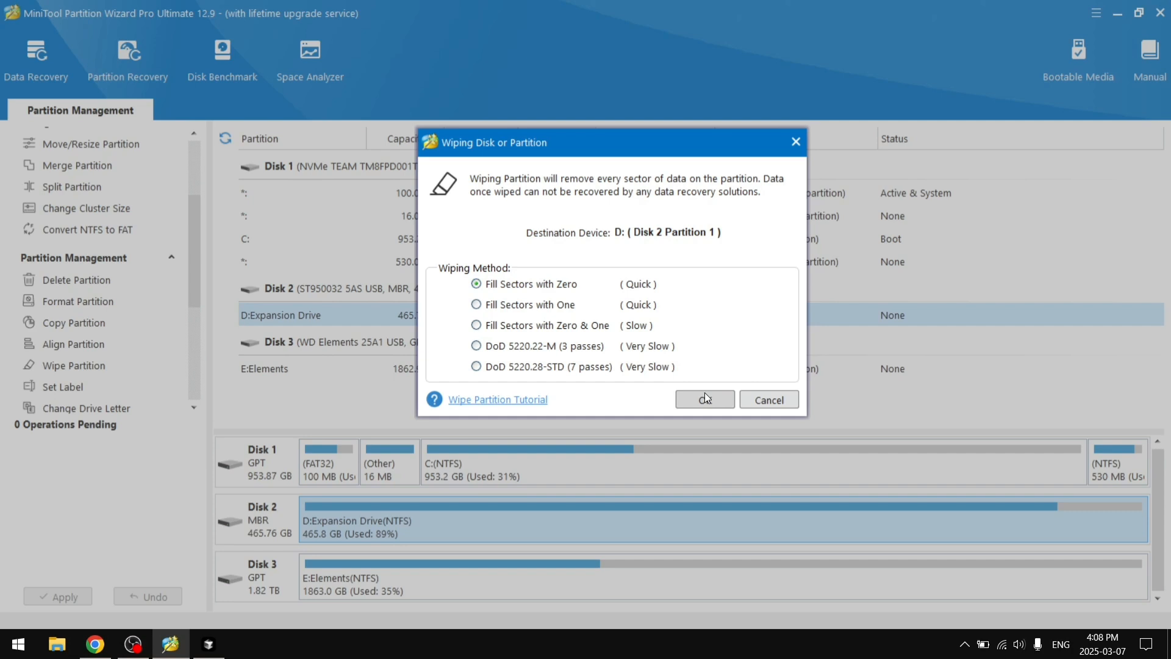
pyautogui.click(702, 399)
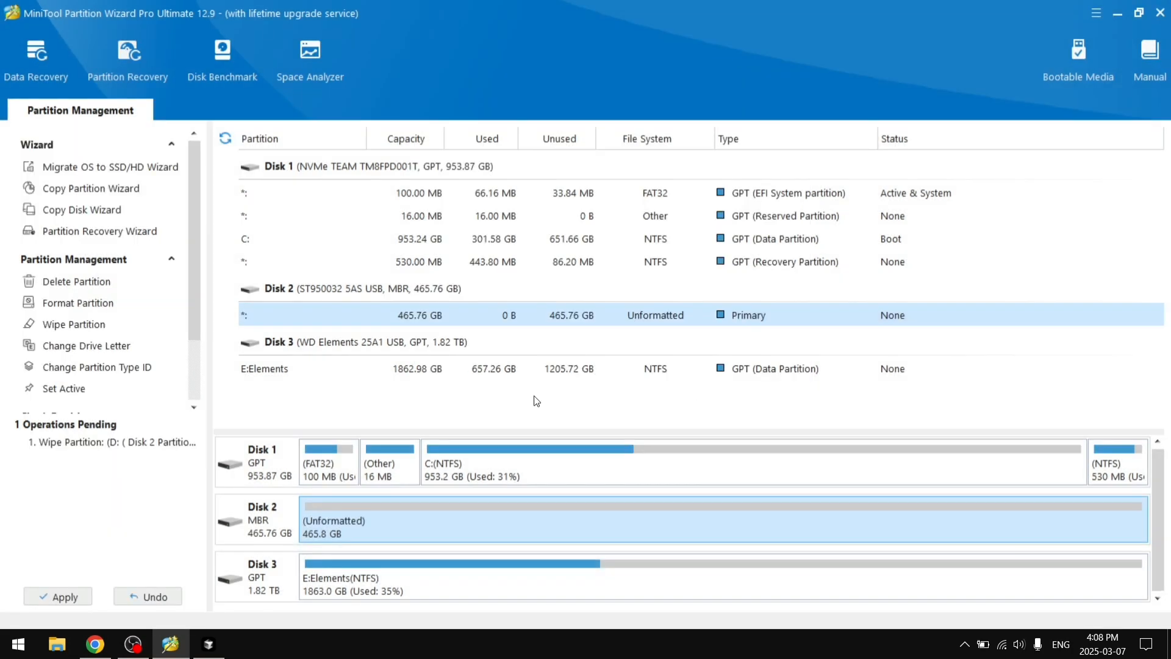
pyautogui.moveTo(658, 548)
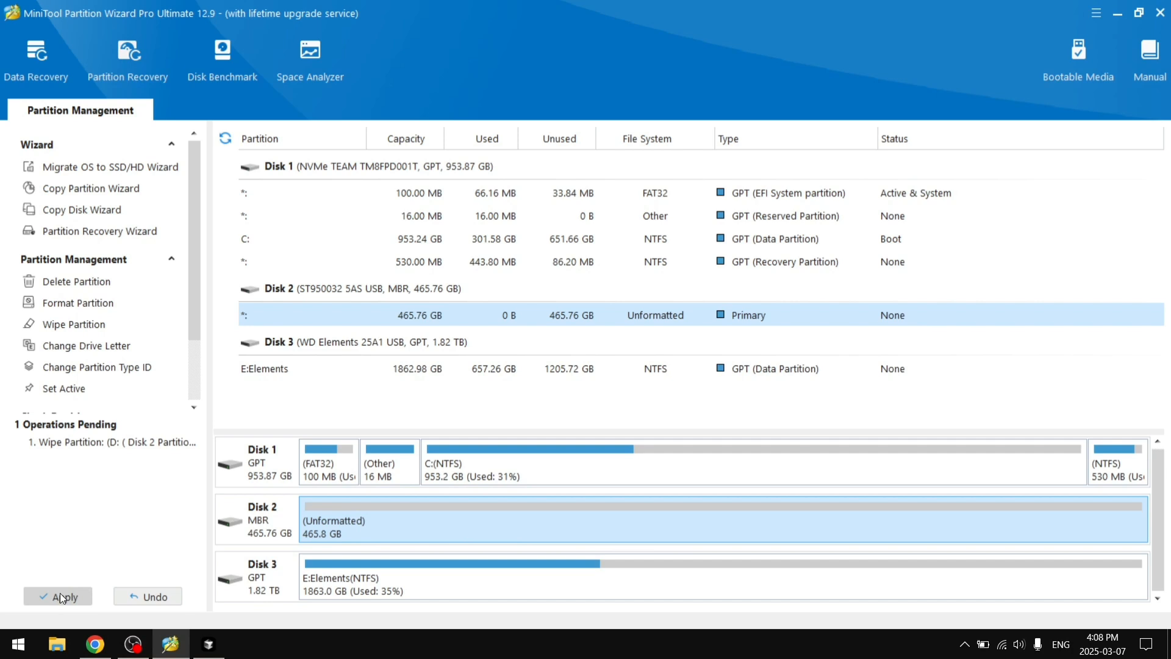
pyautogui.moveTo(67, 602)
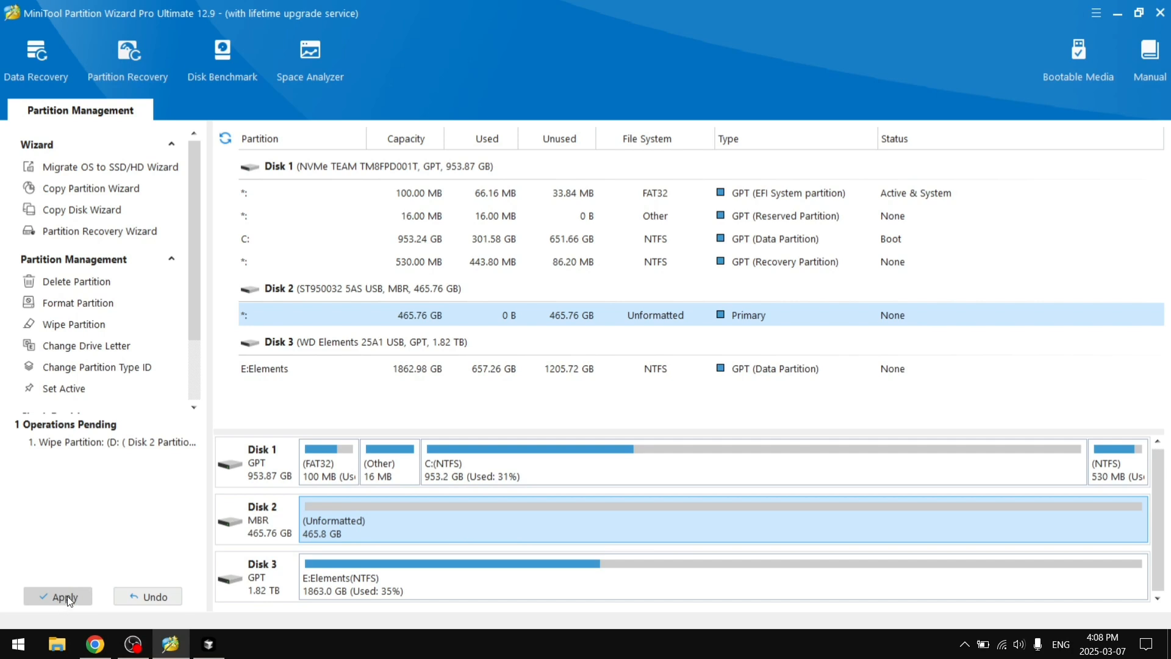
# Step: Apply the queued zero-fill wipe of Disk 2's D: partition
pyautogui.click(61, 596)
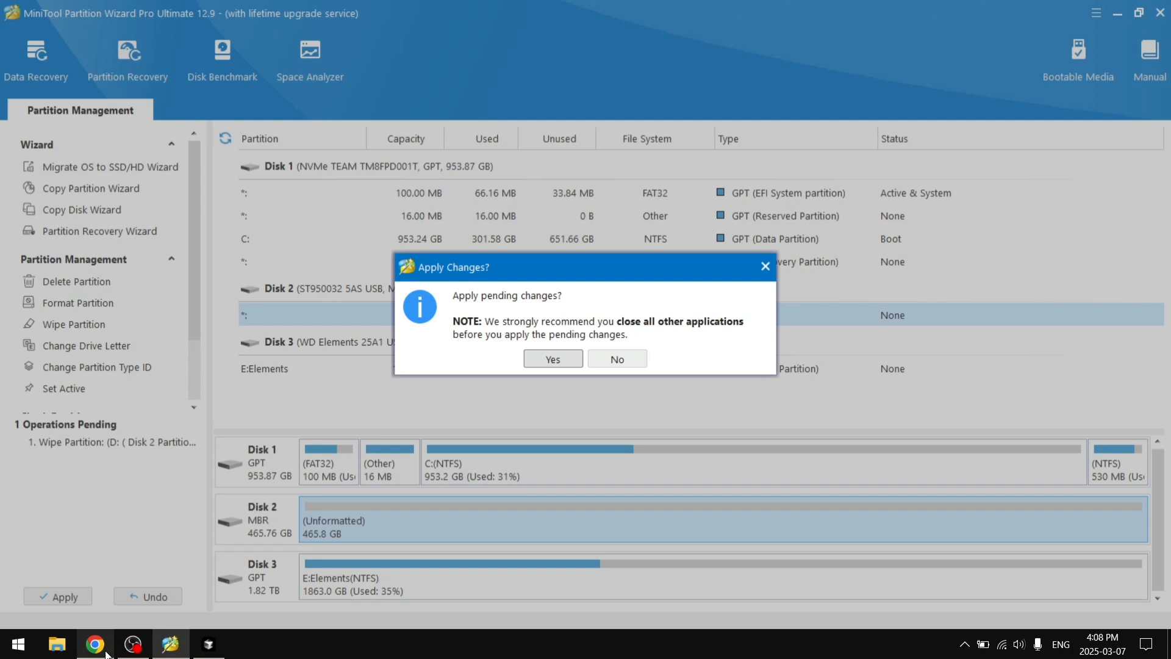
pyautogui.moveTo(119, 586)
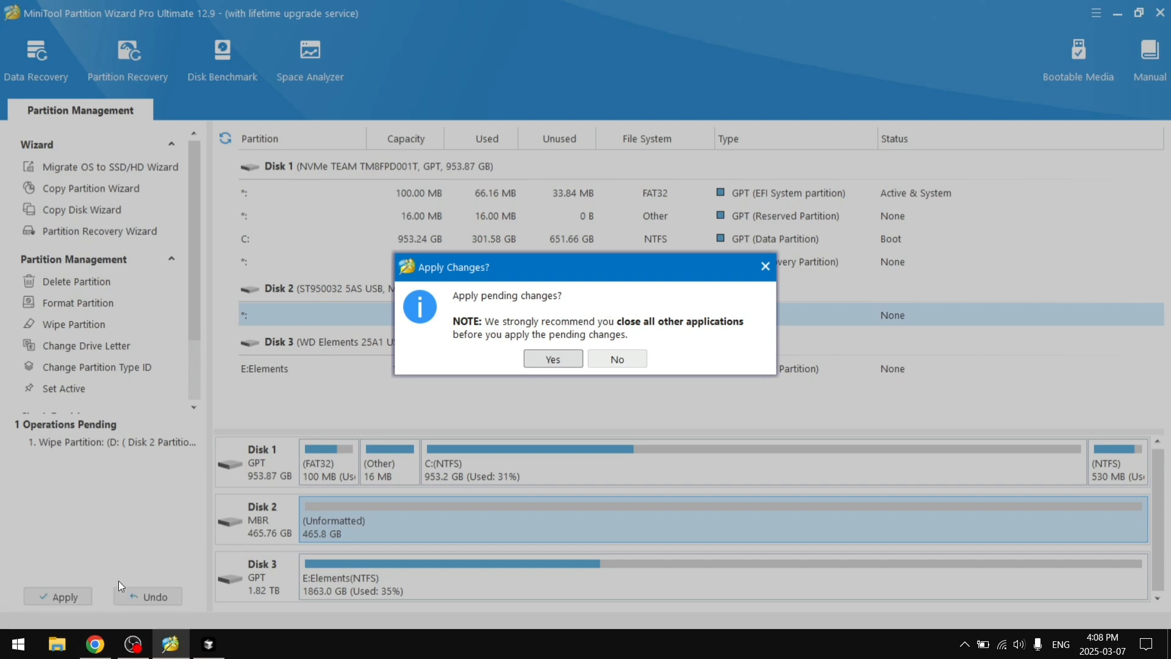
pyautogui.click(552, 358)
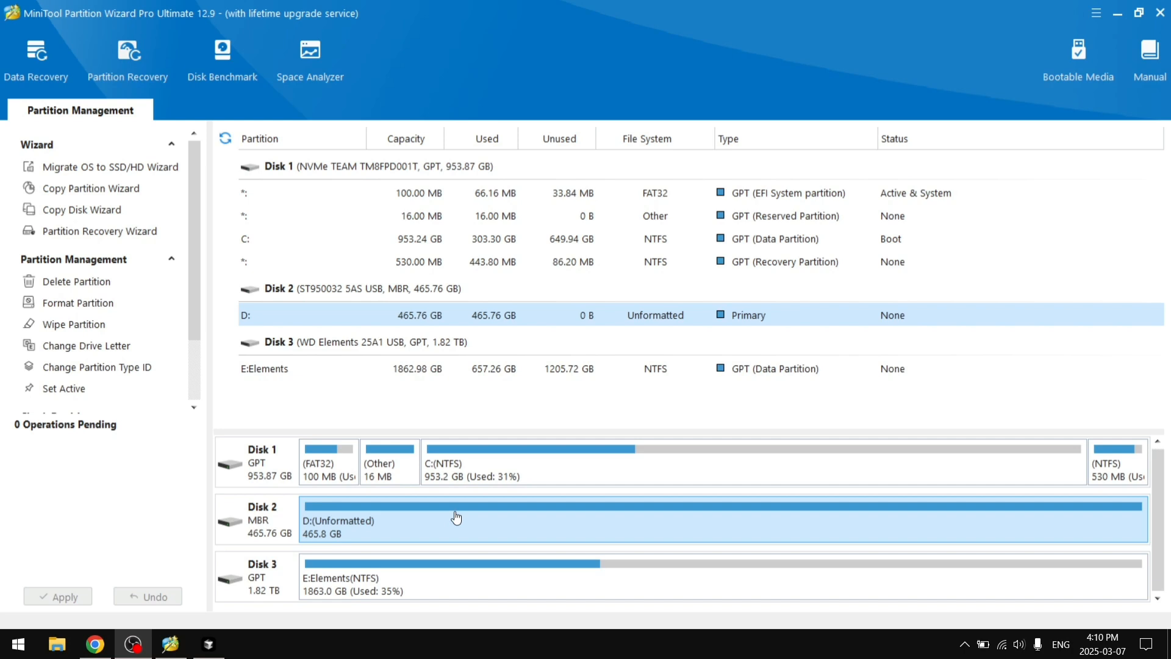
pyautogui.moveTo(351, 428)
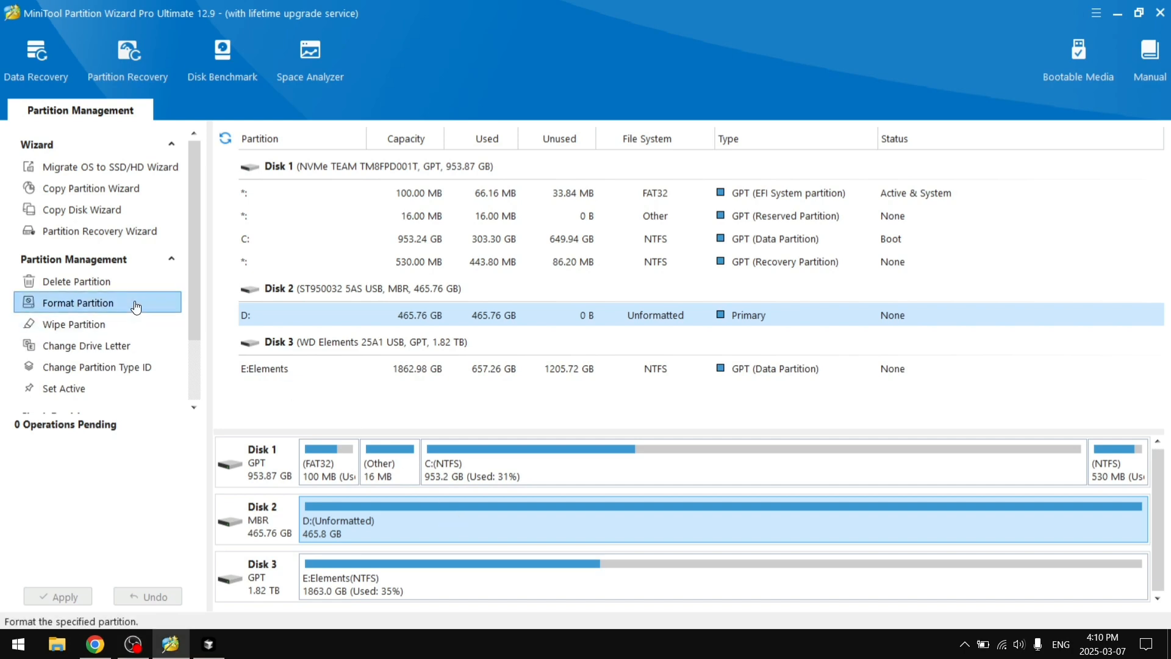
# Step: Format Disk 2's partition as NTFS with label D and 64 KB clusters, and apply it
pyautogui.click(77, 302)
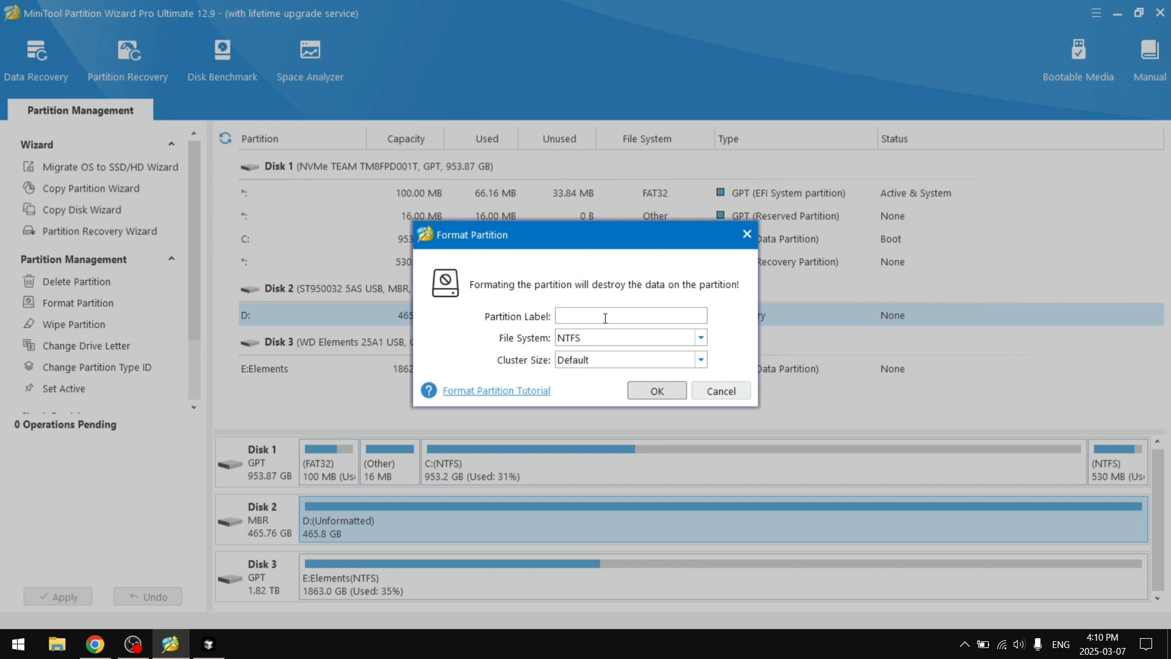
pyautogui.write('D')
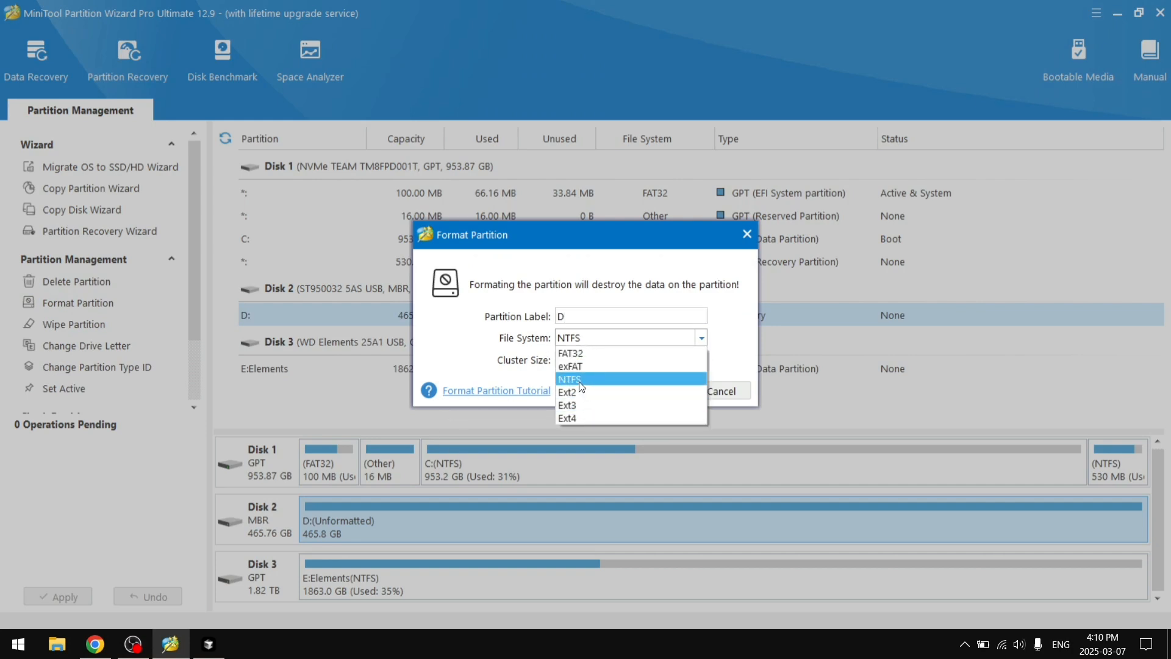
pyautogui.moveTo(664, 342)
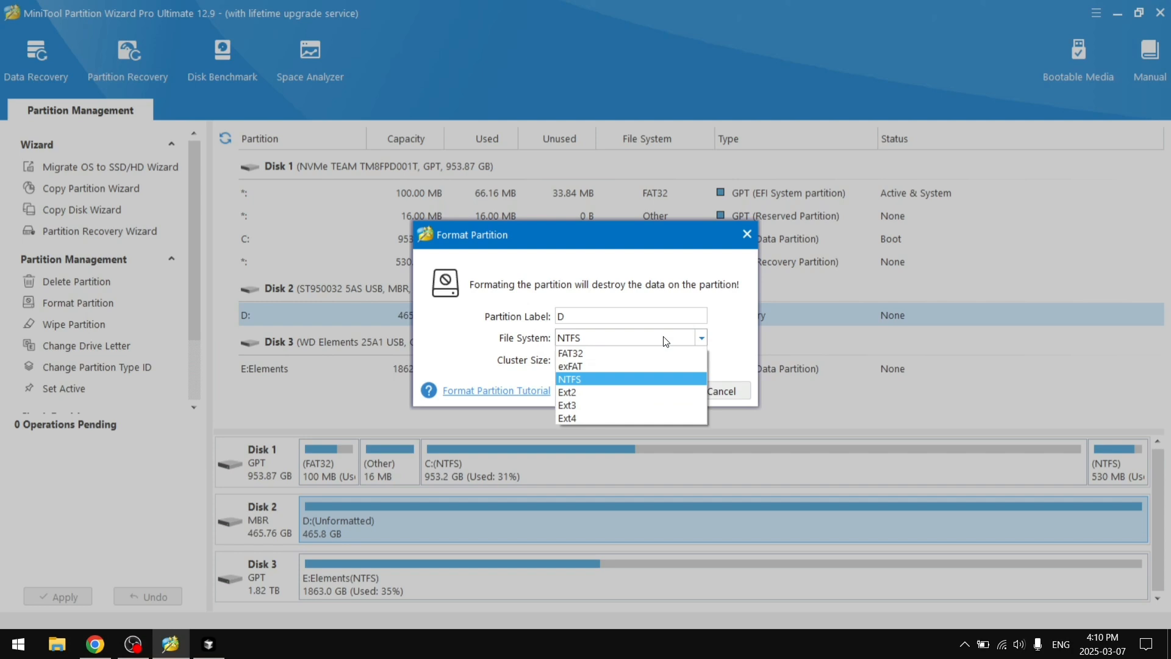
pyautogui.click(569, 379)
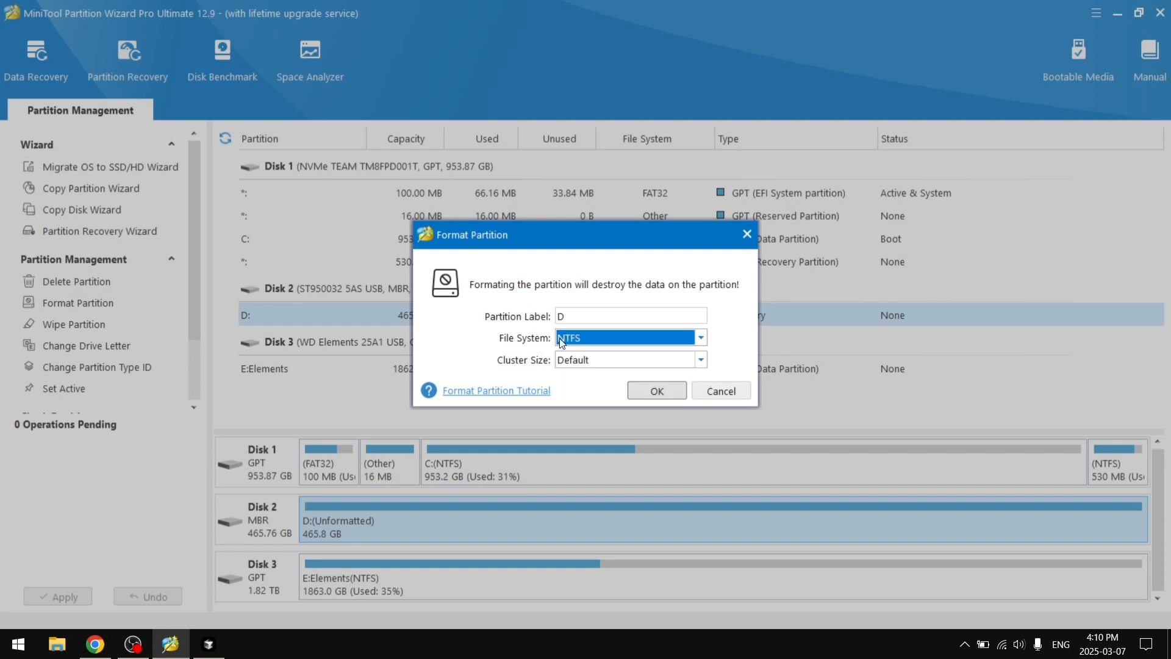
pyautogui.click(698, 359)
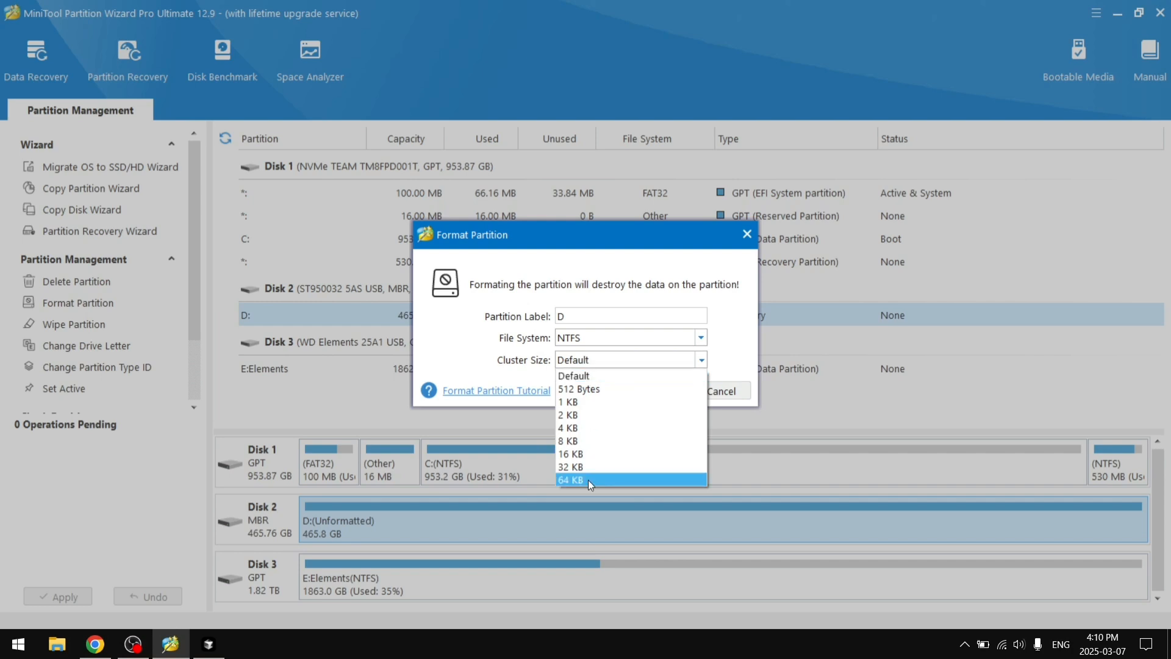
pyautogui.click(571, 480)
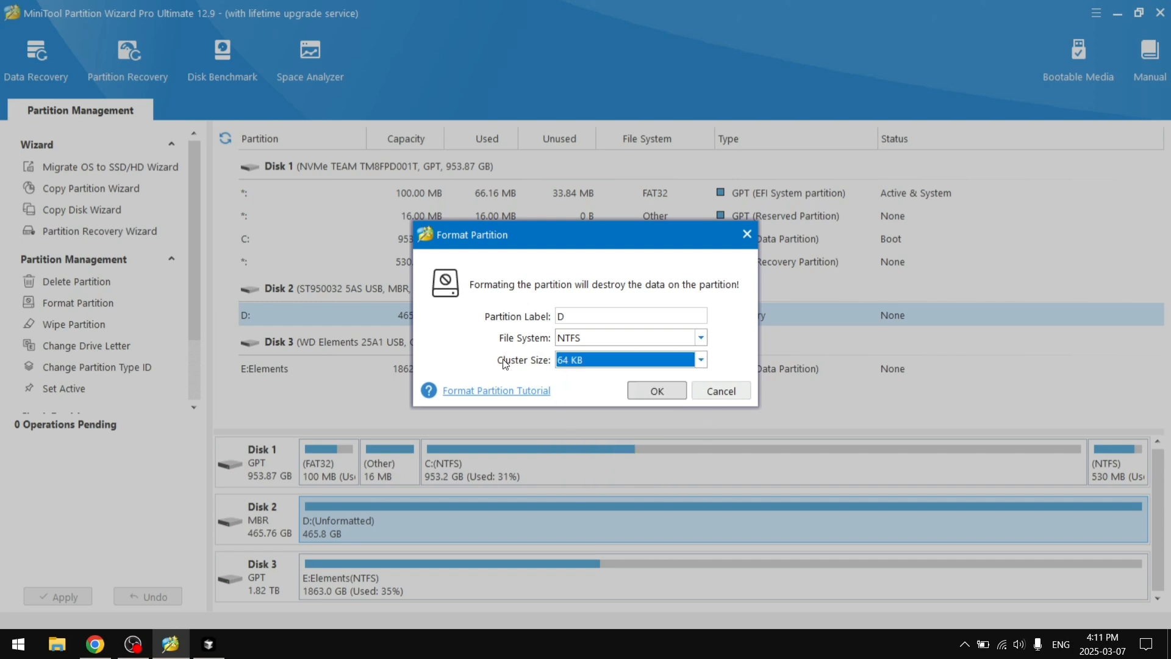
pyautogui.moveTo(515, 353)
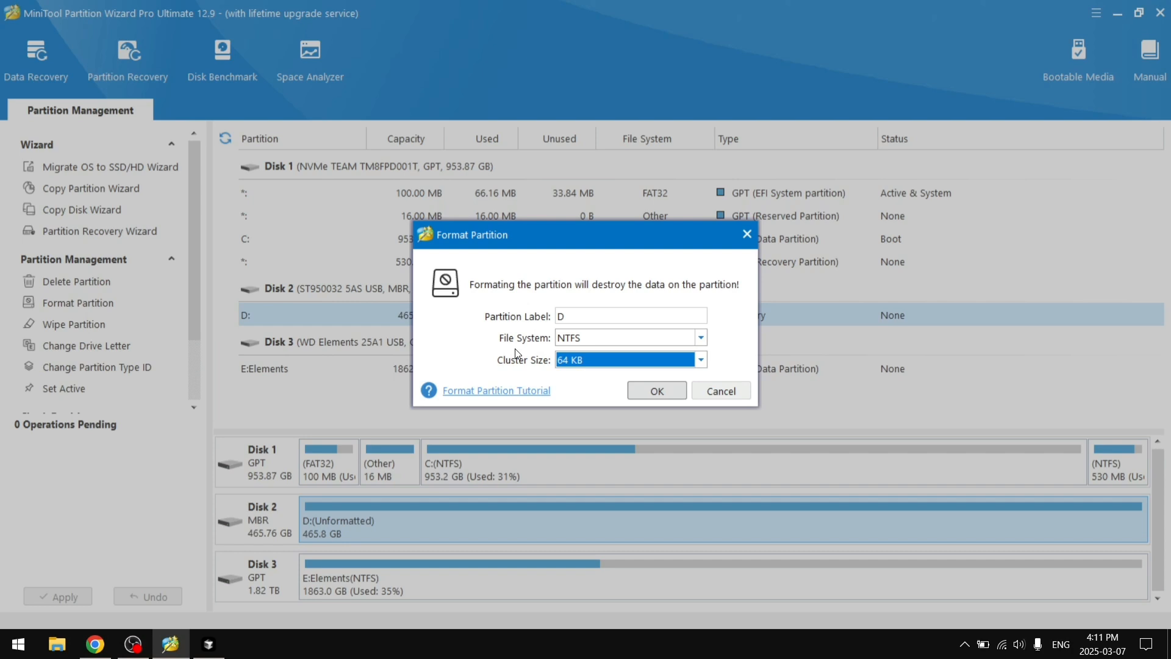
pyautogui.moveTo(463, 234); pyautogui.dragTo(569, 239)
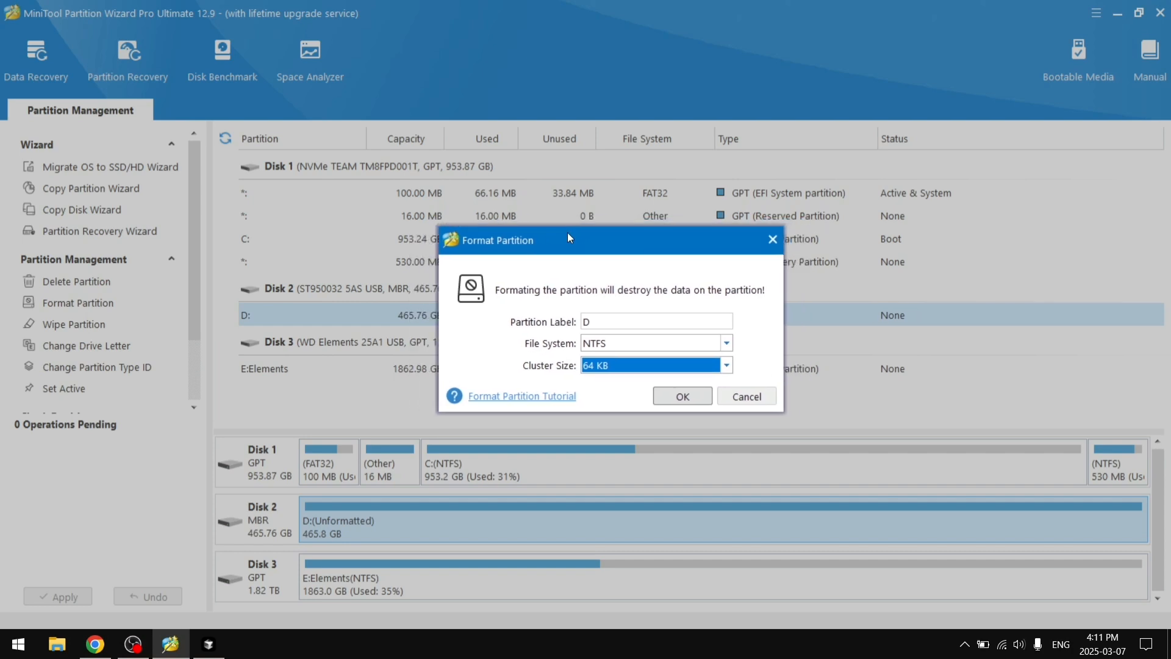
pyautogui.moveTo(568, 239); pyautogui.dragTo(551, 243)
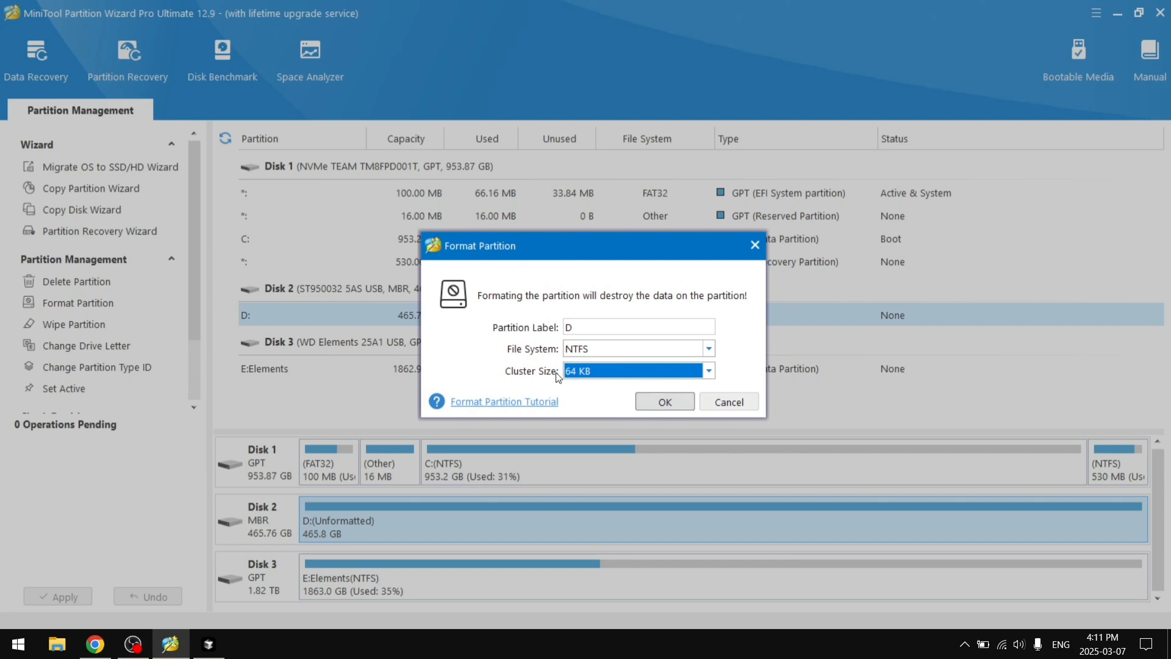
pyautogui.moveTo(590, 371)
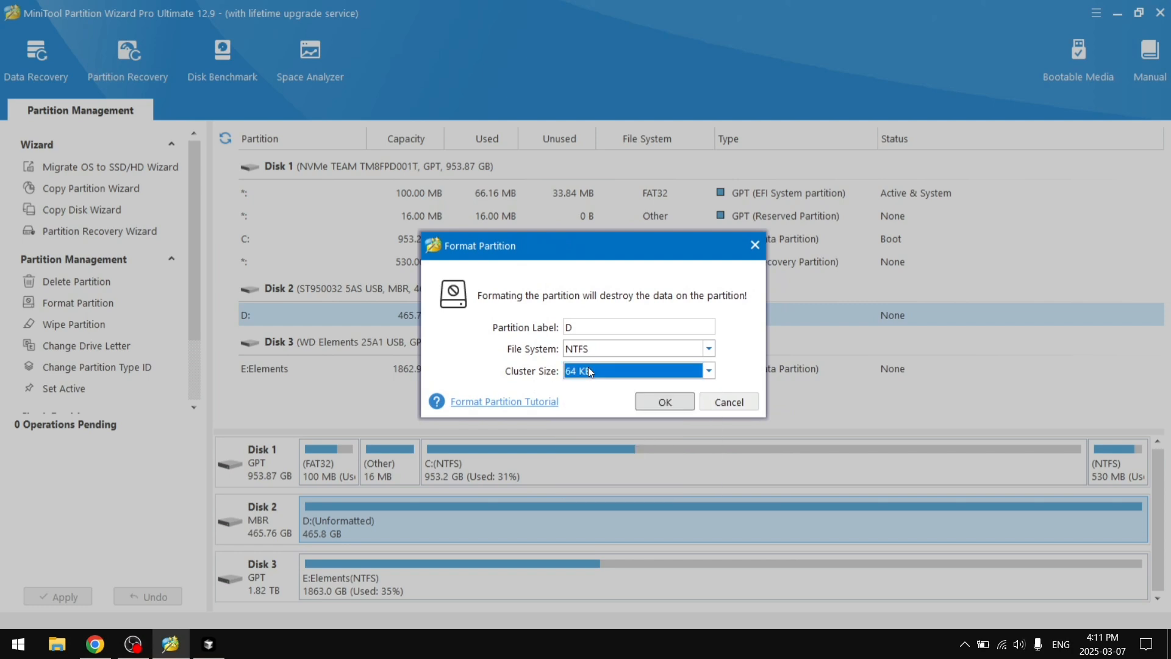
pyautogui.click(663, 402)
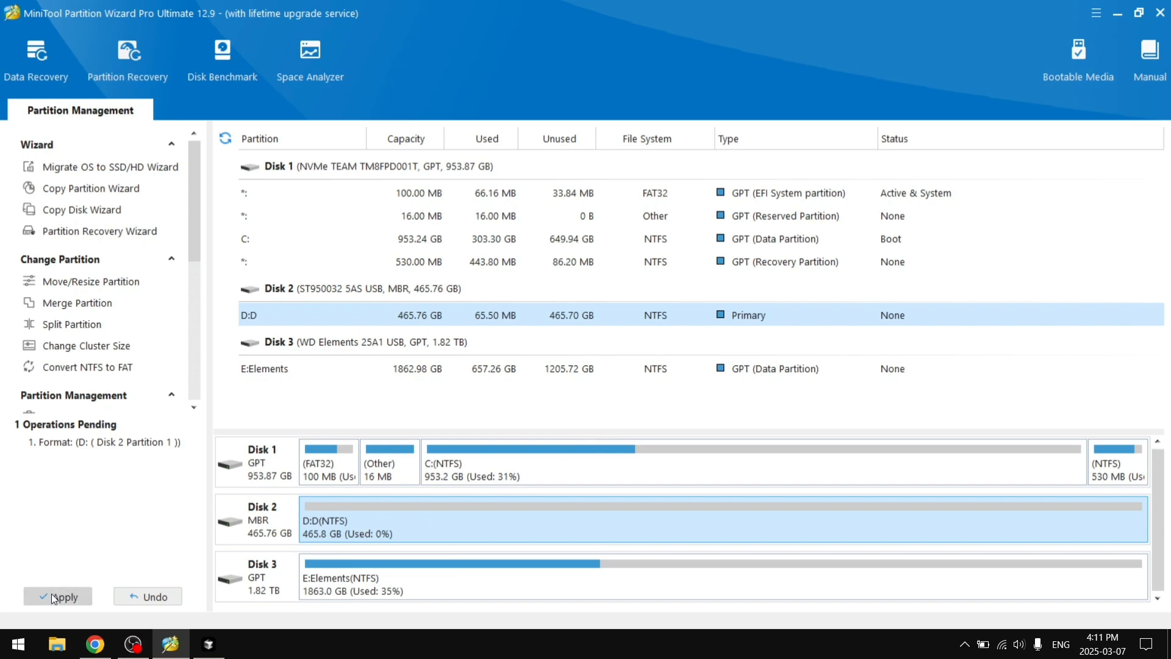
pyautogui.click(57, 596)
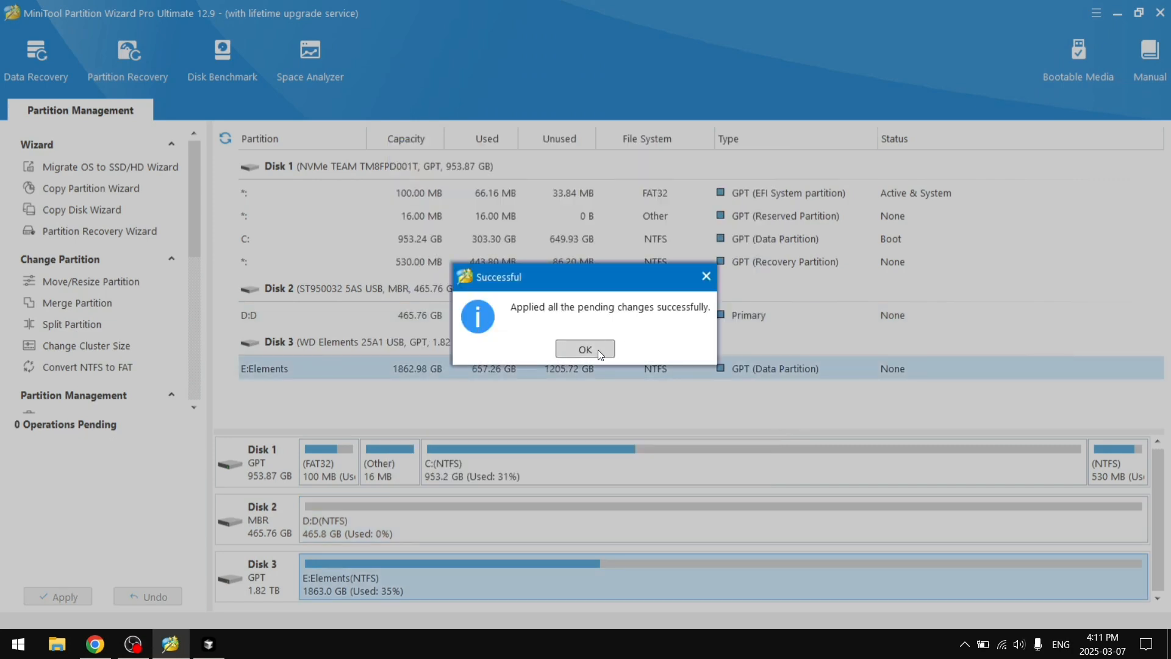
pyautogui.click(585, 349)
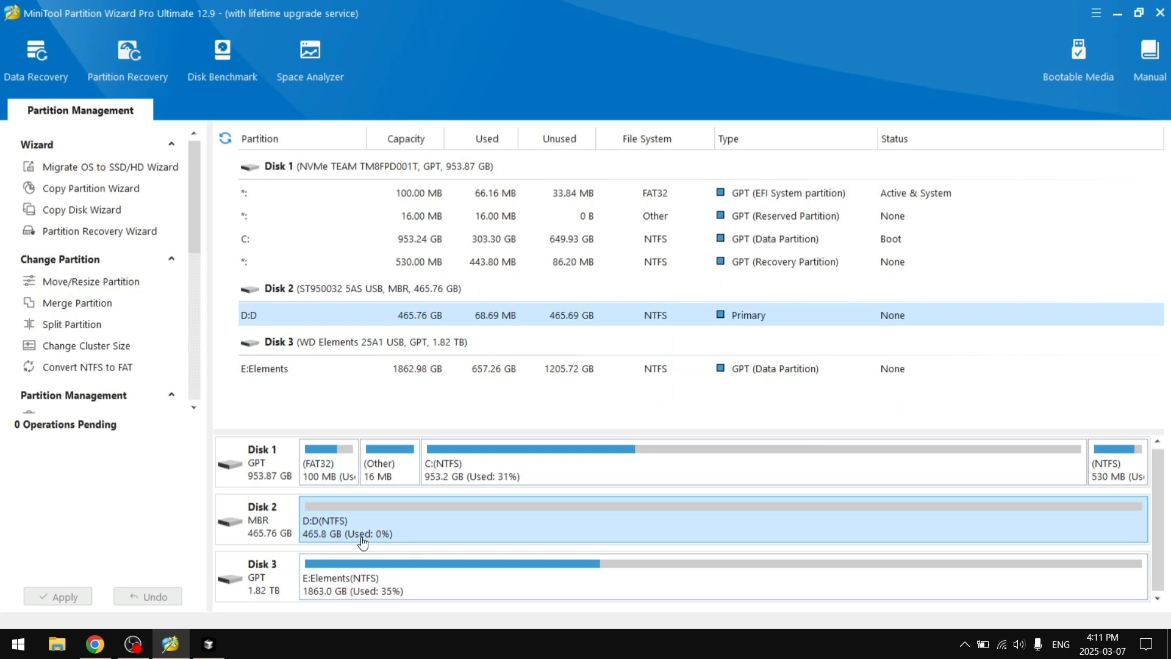
pyautogui.moveTo(388, 518)
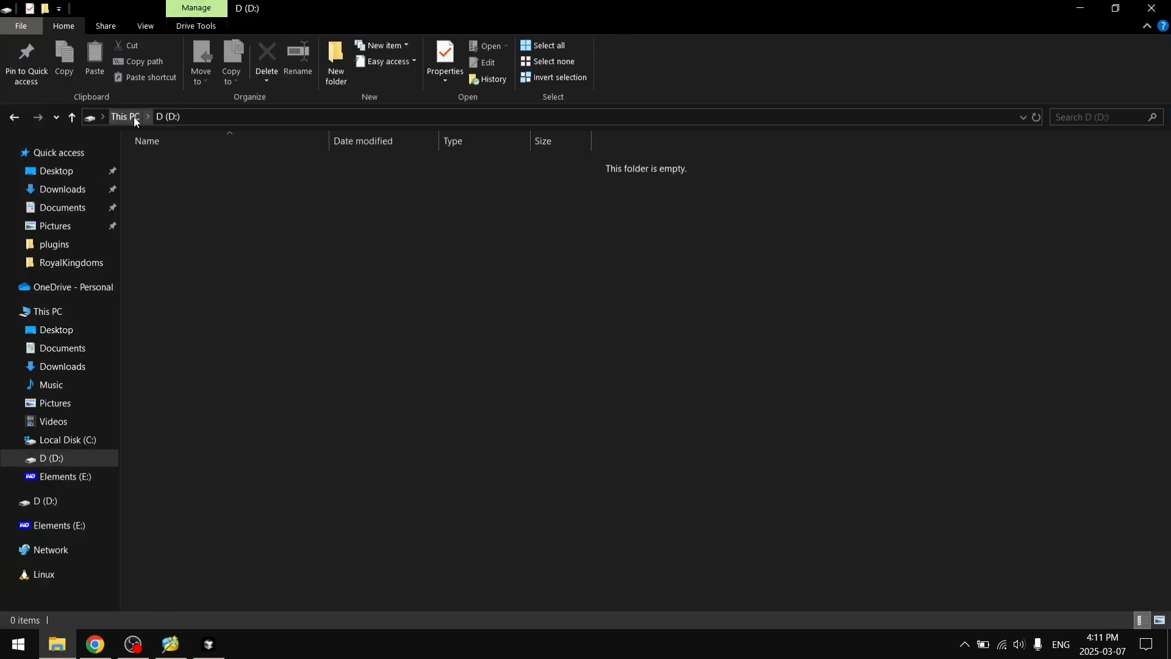
# Step: Go back to This PC in File Explorer after viewing the empty D: drive
pyautogui.click(170, 644)
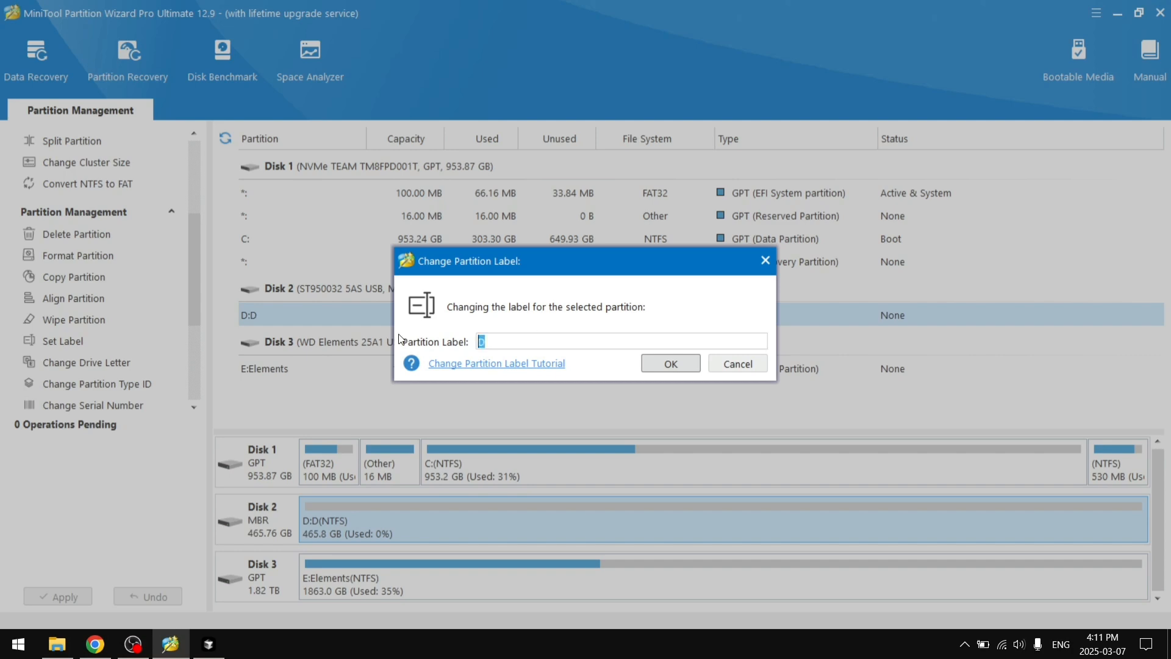
# Step: Relabel the D: partition 'Recordings' and apply the label change
pyautogui.write('Recording')
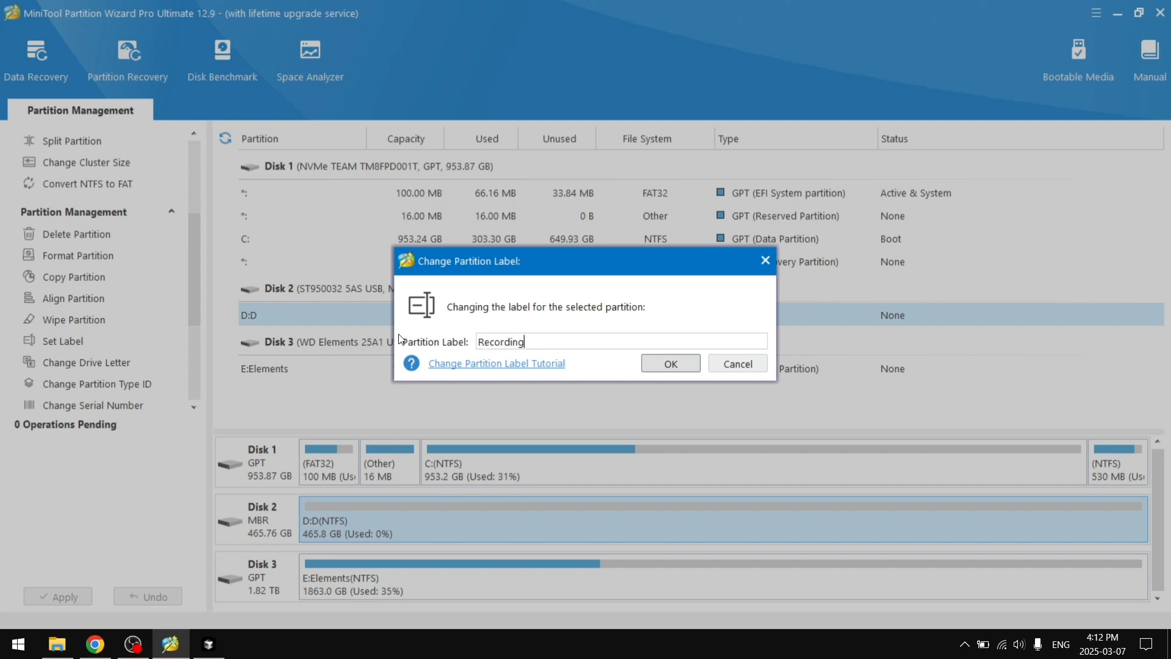
pyautogui.click(669, 363)
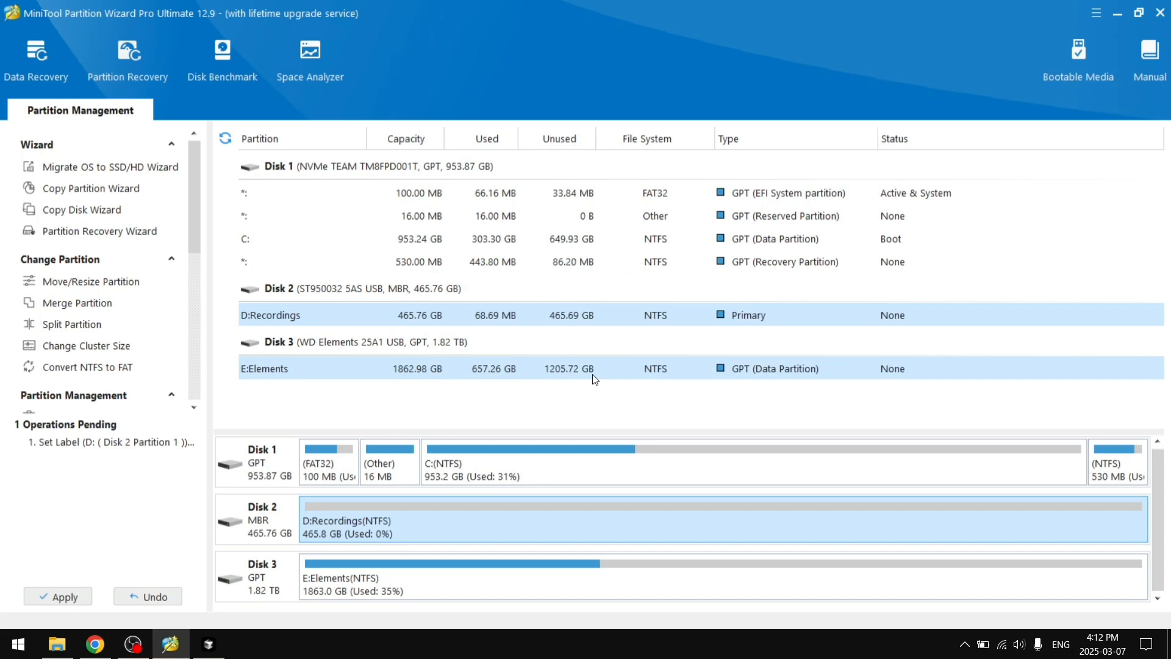
pyautogui.click(58, 596)
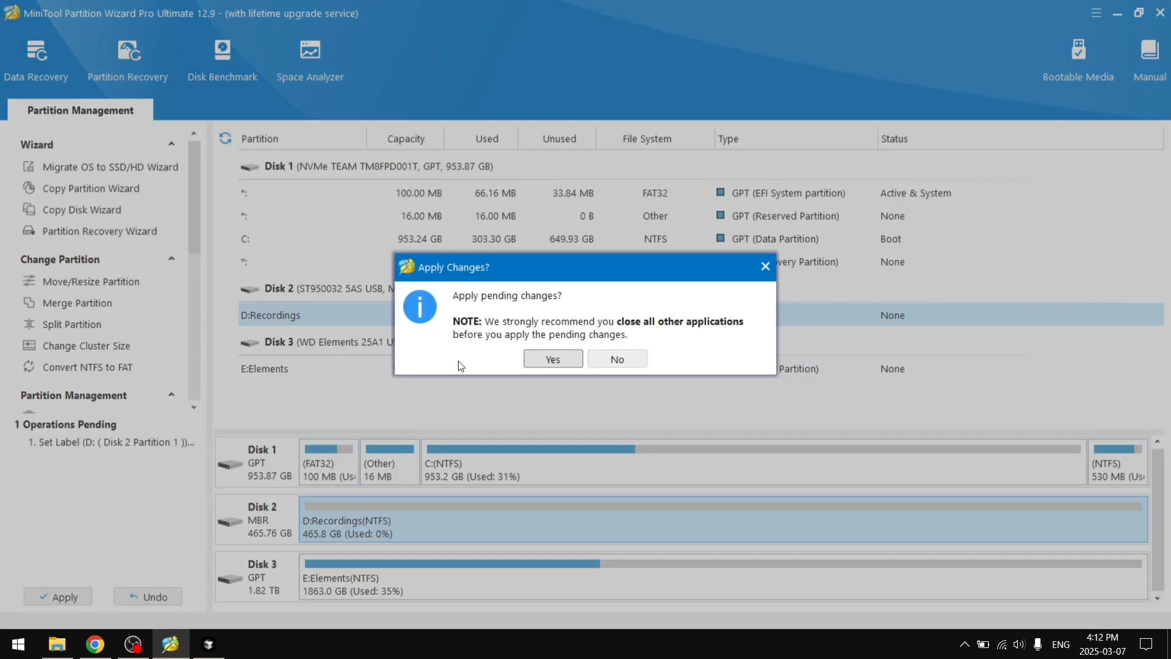
pyautogui.click(552, 359)
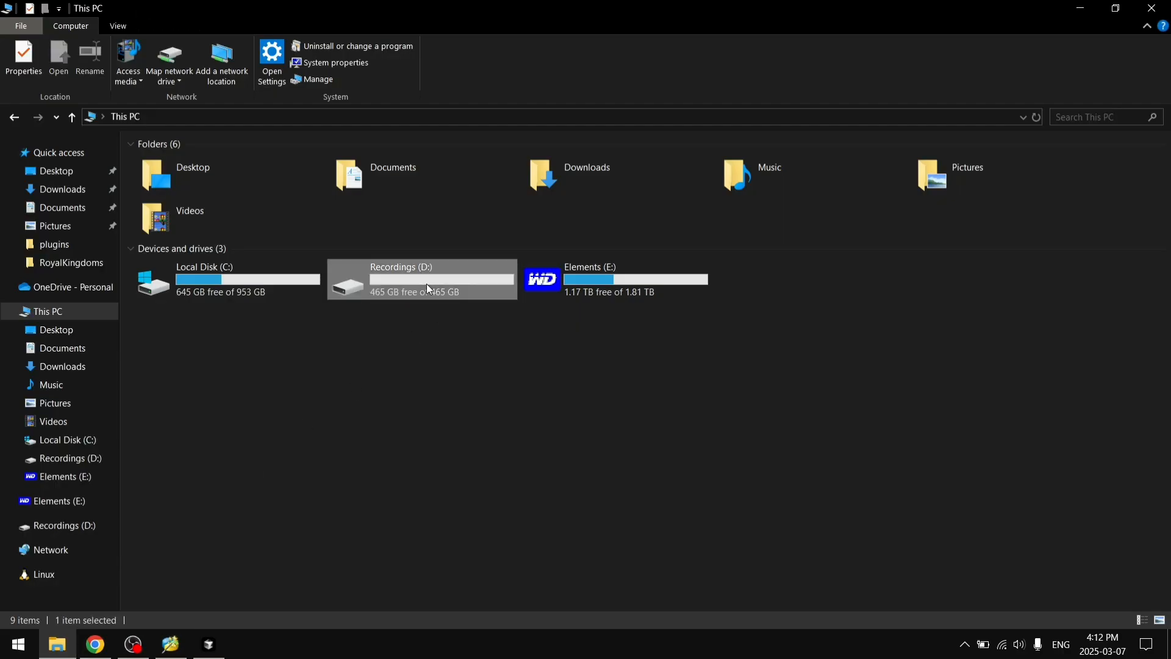
pyautogui.doubleClick(422, 280)
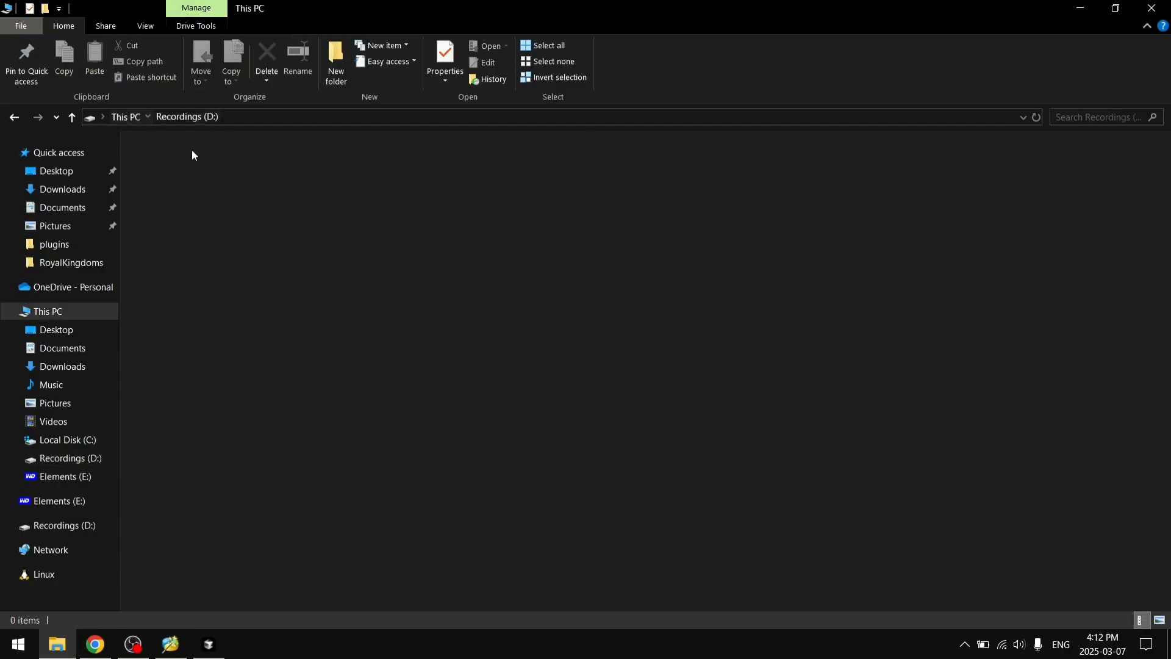
pyautogui.rightClick(421, 280)
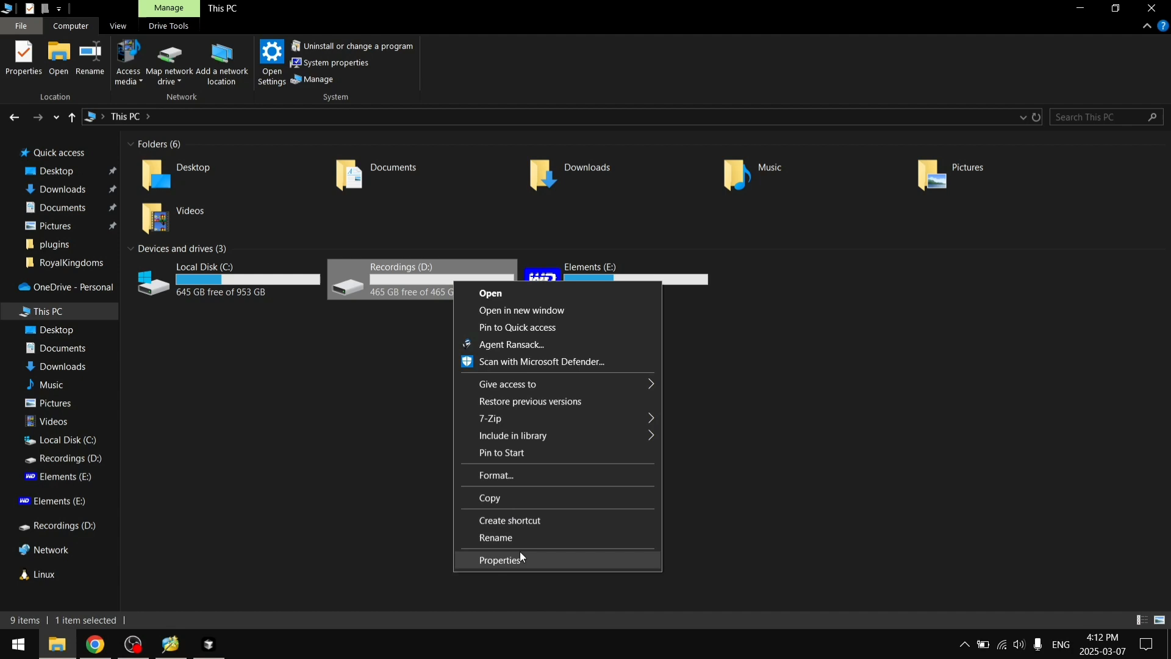
pyautogui.click(499, 559)
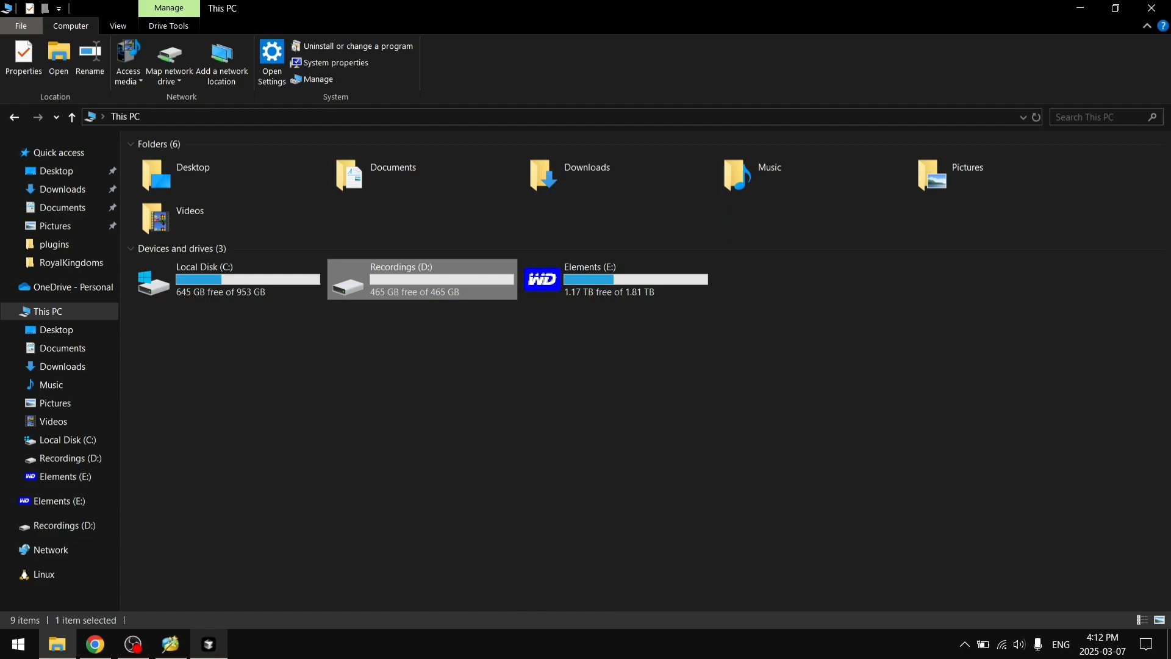
pyautogui.click(170, 644)
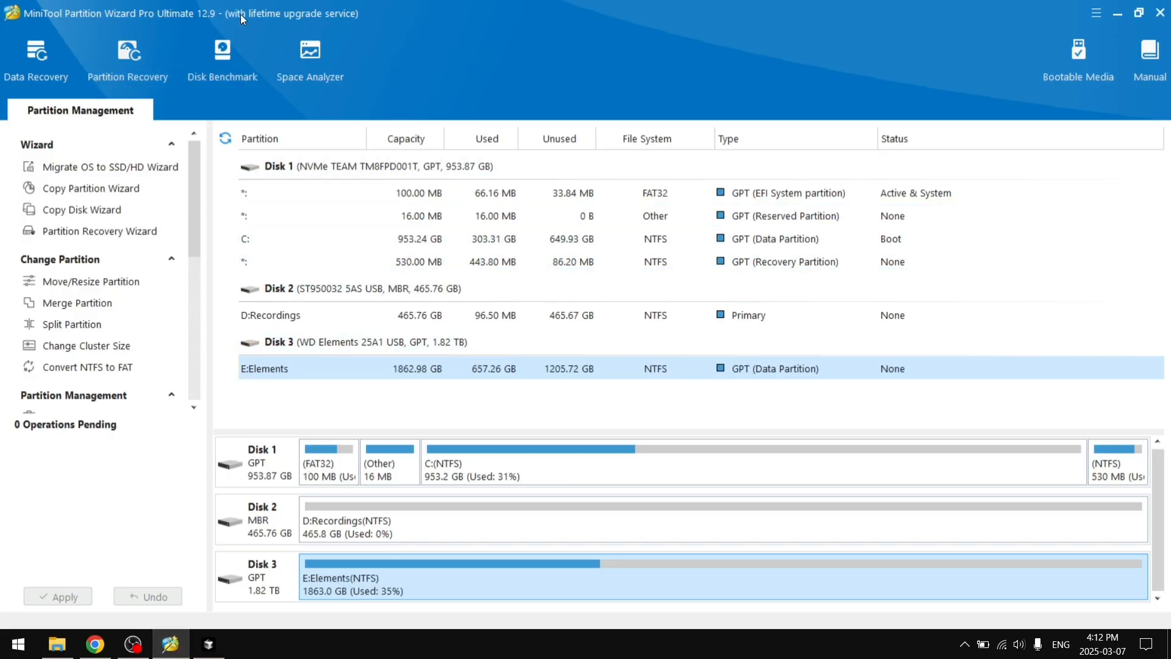
# Step: Open Disk Benchmark and start benchmarking drive D
pyautogui.click(222, 58)
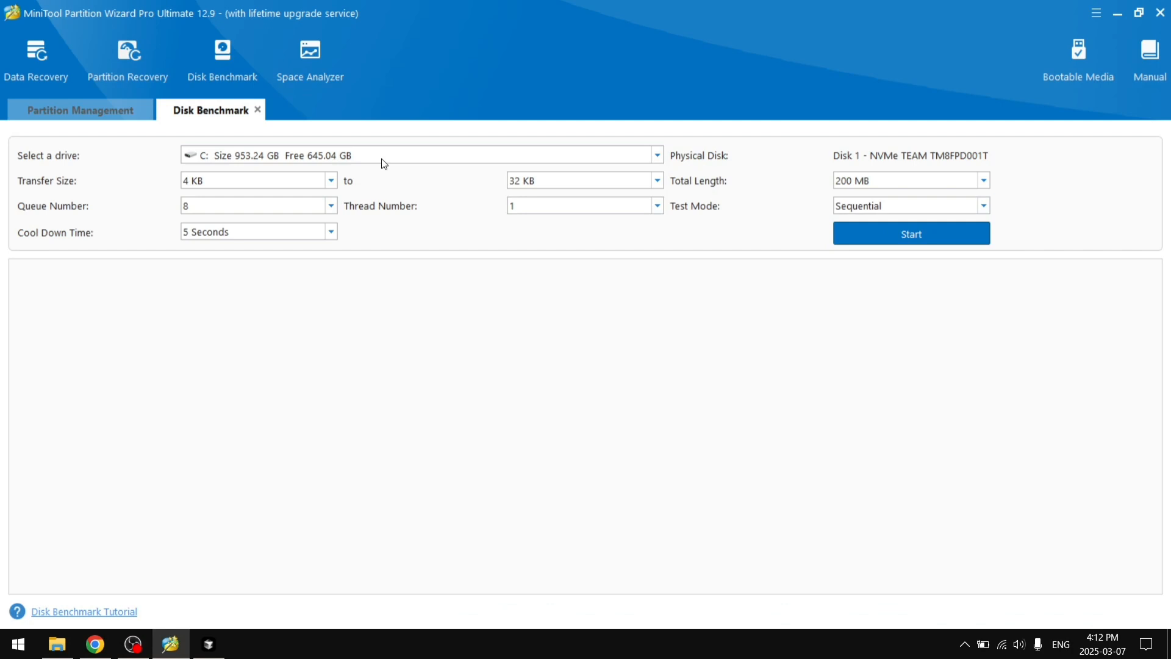
pyautogui.click(656, 154)
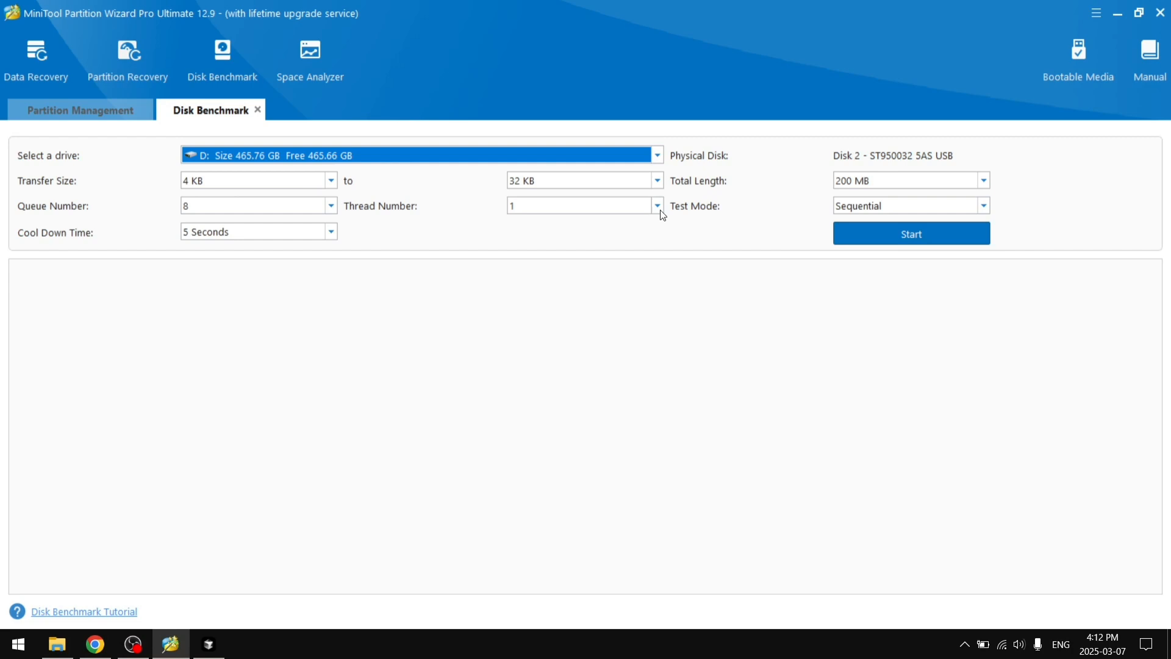
pyautogui.click(911, 233)
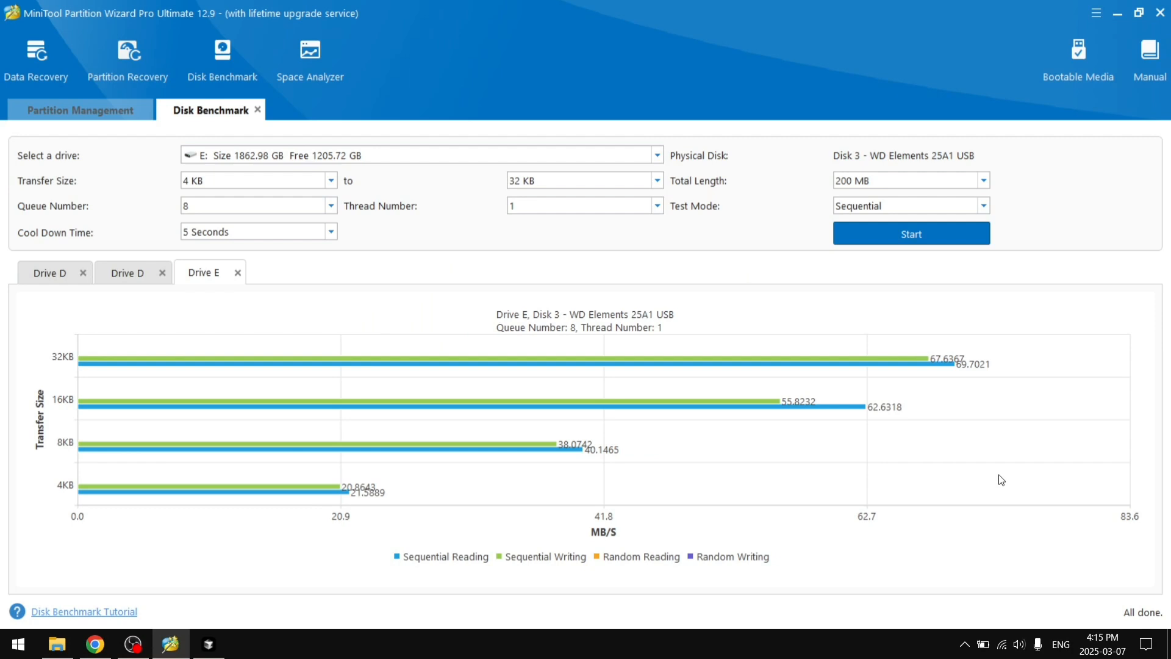
pyautogui.moveTo(66, 283)
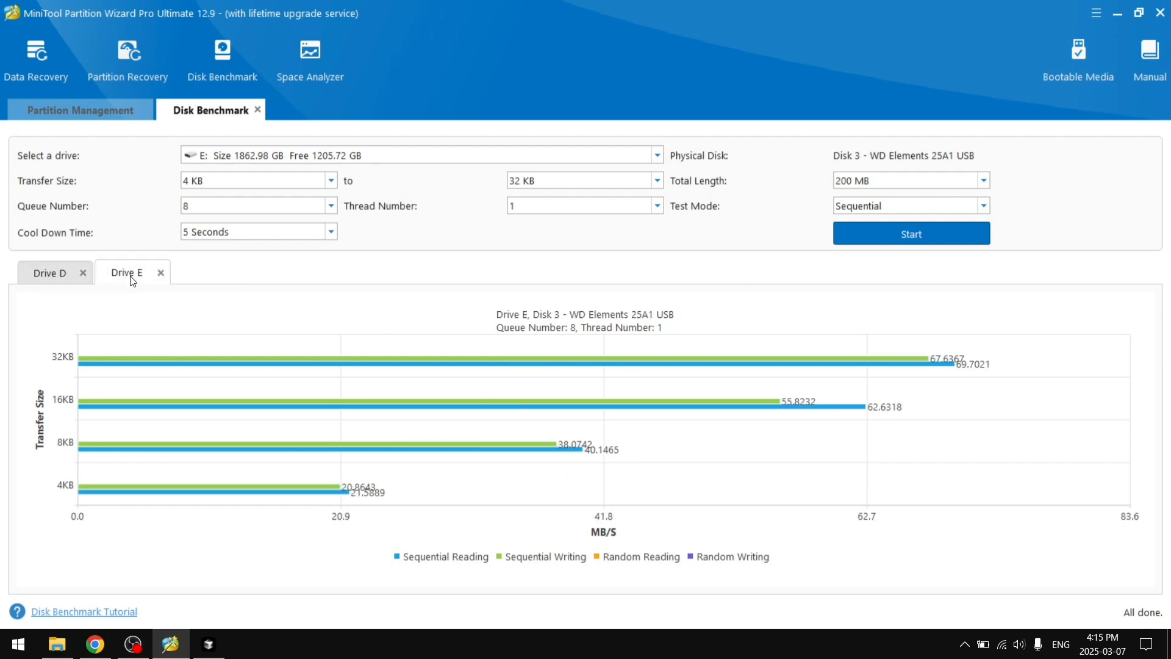
# Step: Compare drive D and drive E benchmark charts, then return to Partition Management
pyautogui.click(47, 272)
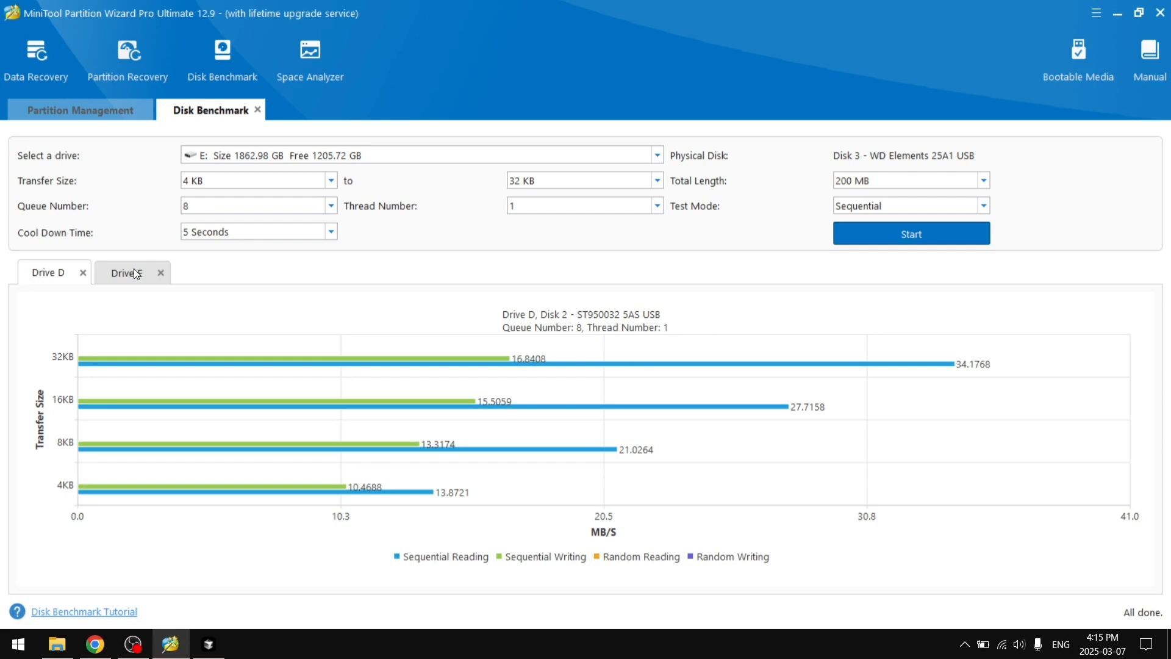
pyautogui.click(126, 272)
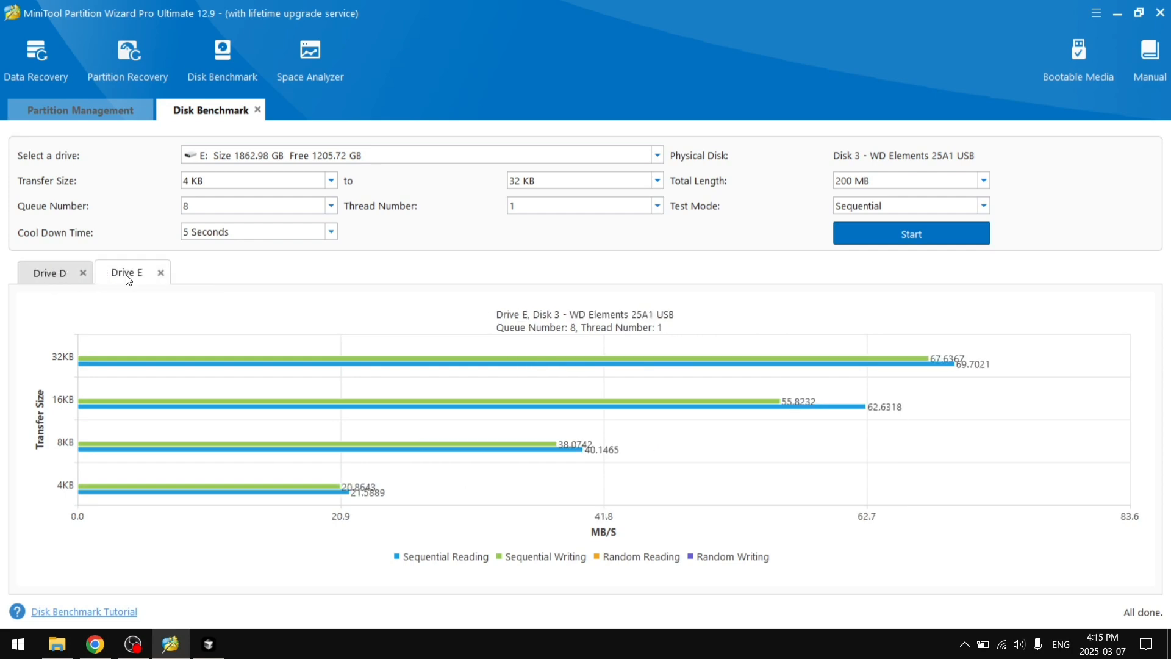
pyautogui.moveTo(124, 273)
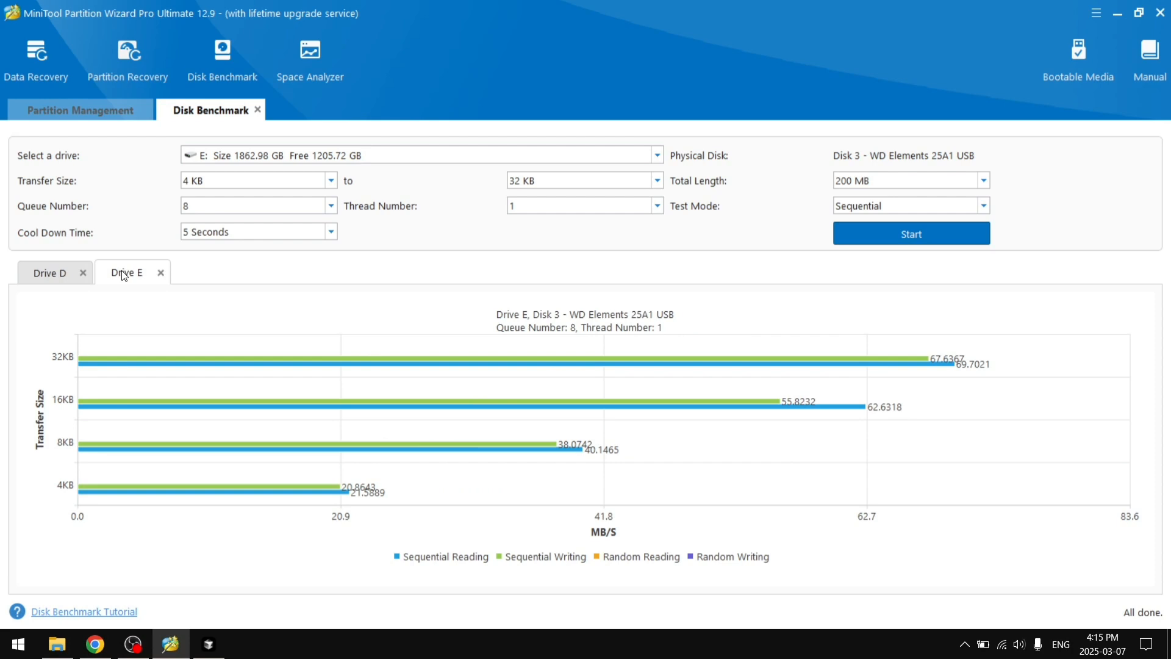
pyautogui.moveTo(49, 273)
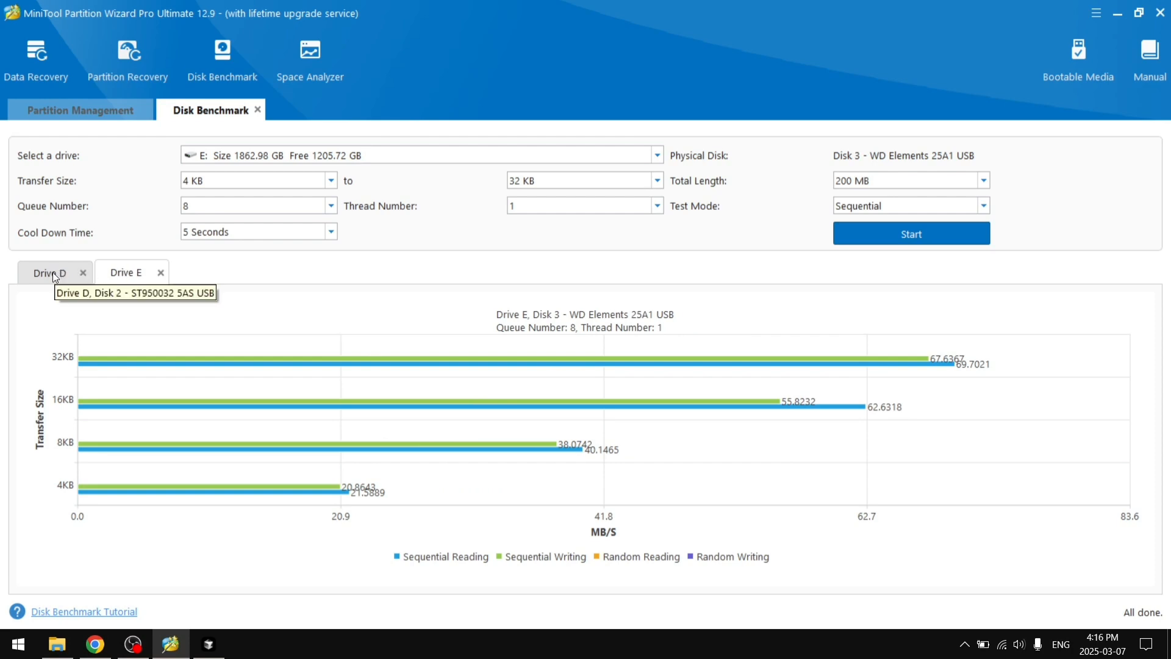
pyautogui.click(47, 272)
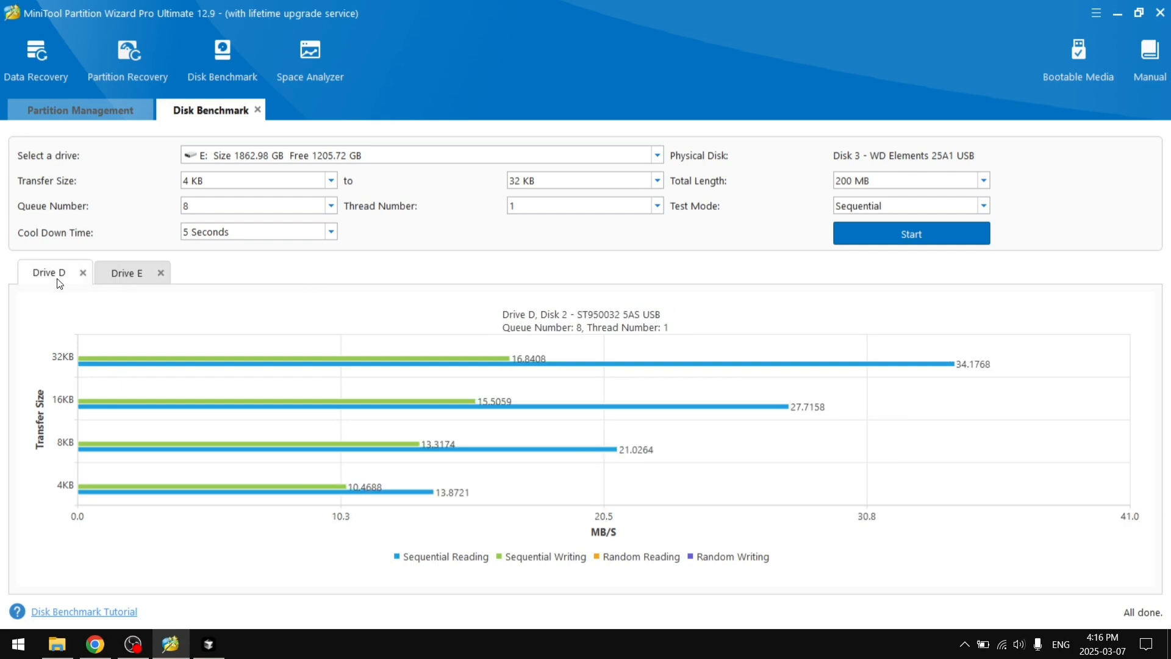
pyautogui.click(125, 272)
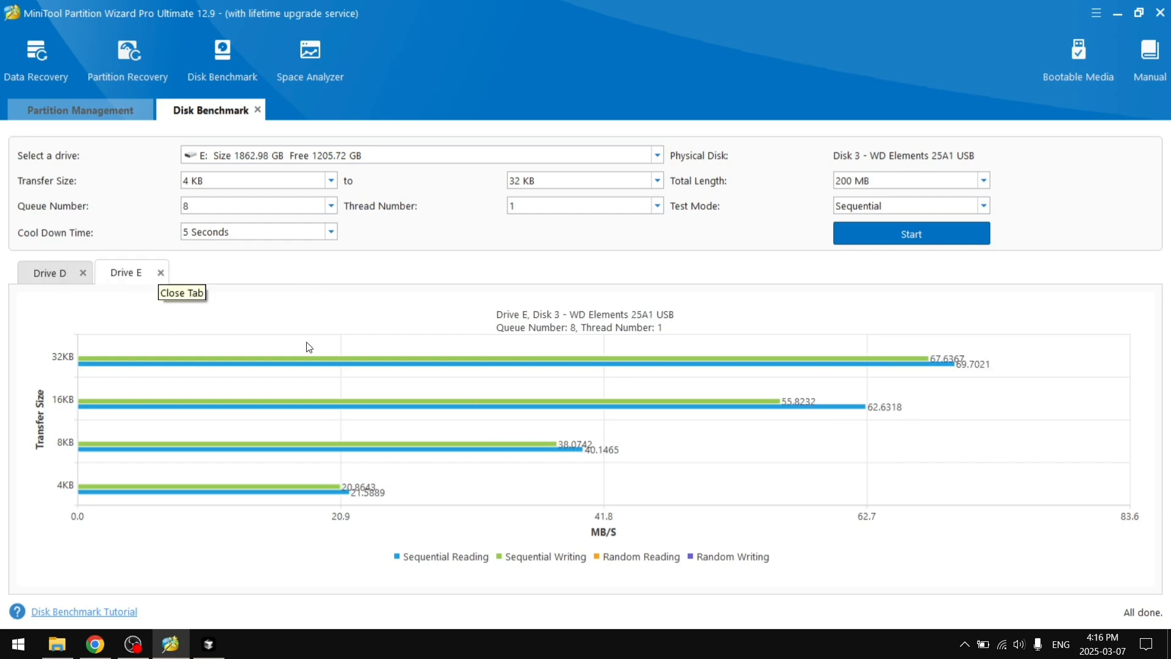
pyautogui.moveTo(225, 369)
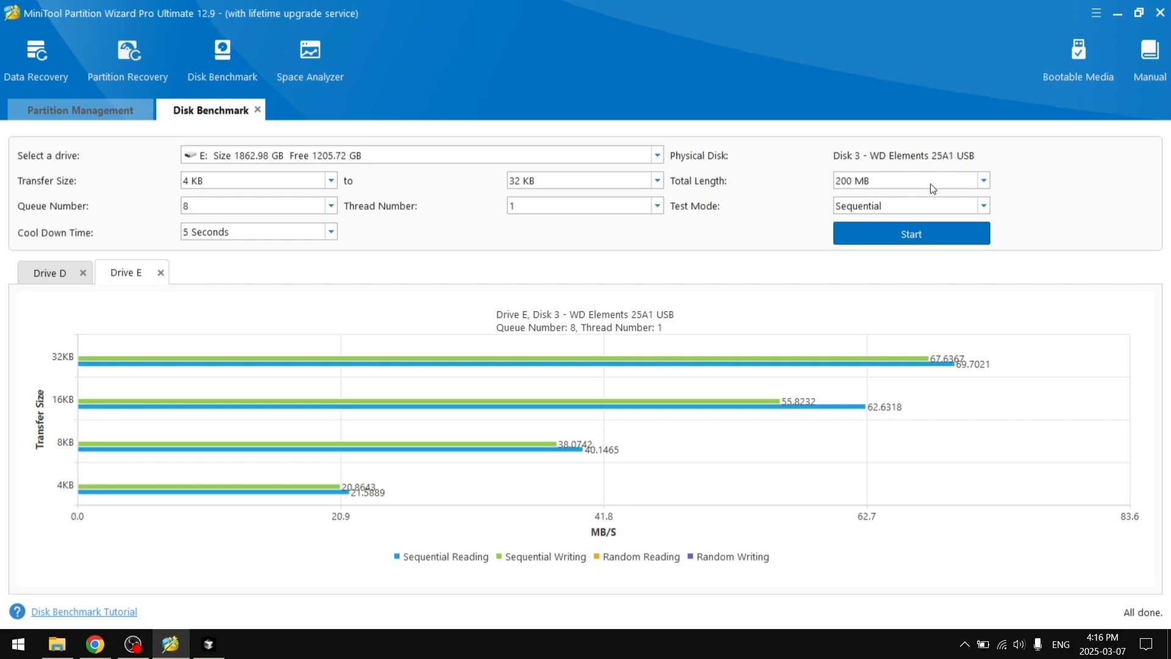
pyautogui.click(79, 109)
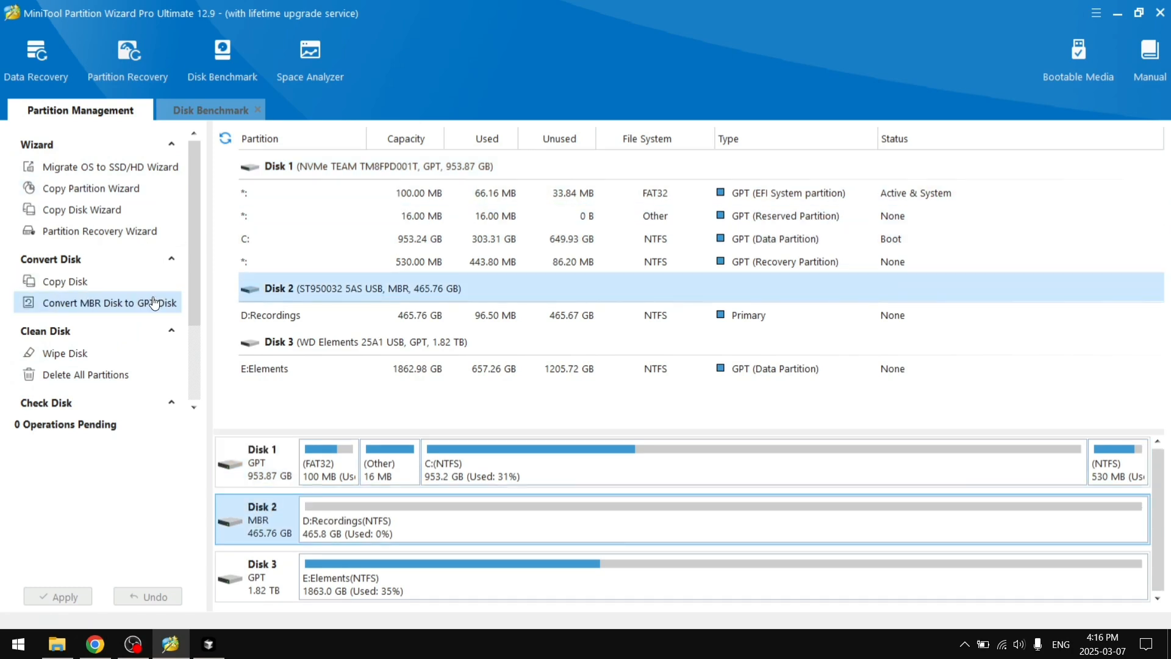
# Step: Queue converting Disk 2 from MBR to GPT and expand the pending operation's steps
pyautogui.click(366, 238)
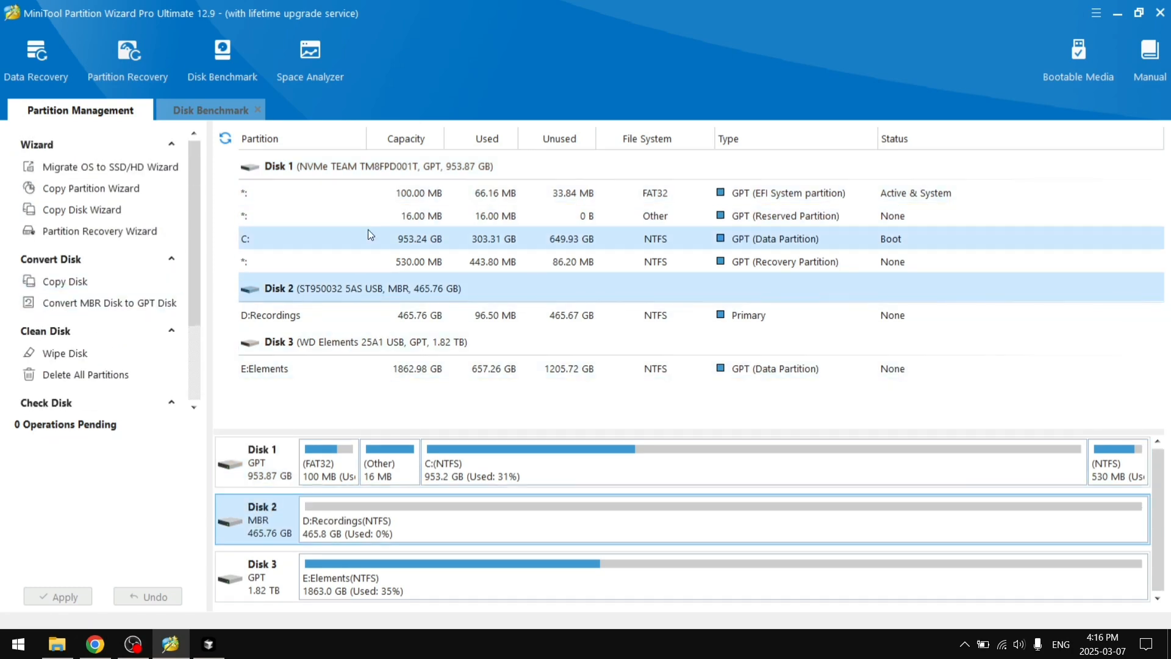
pyautogui.click(383, 315)
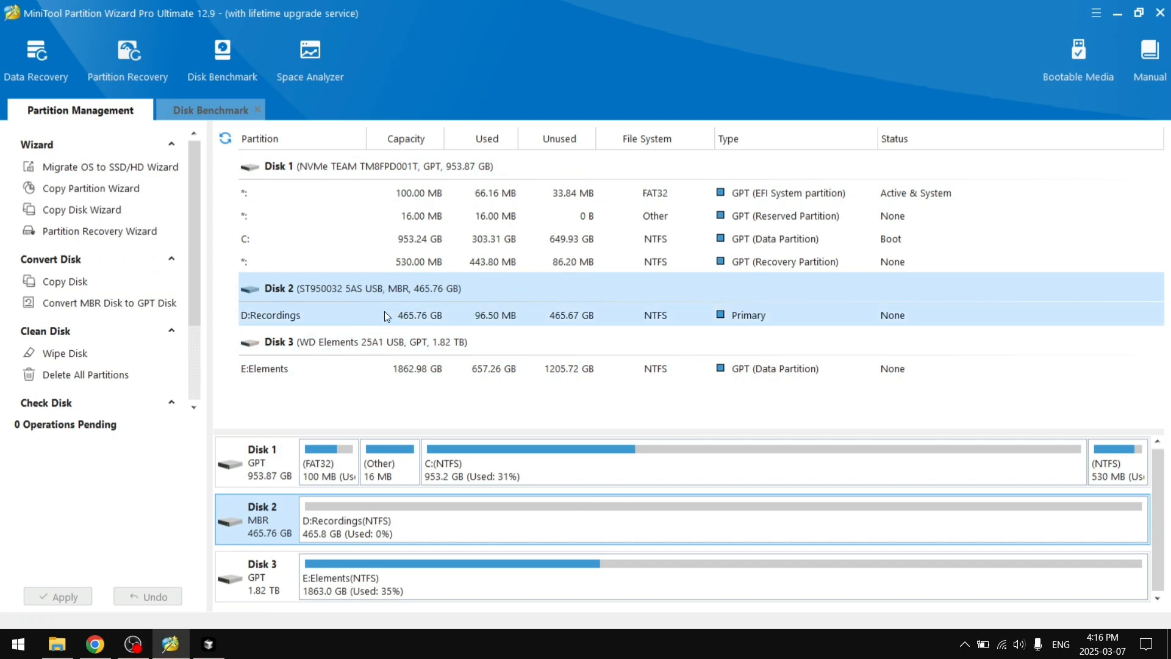
pyautogui.click(337, 289)
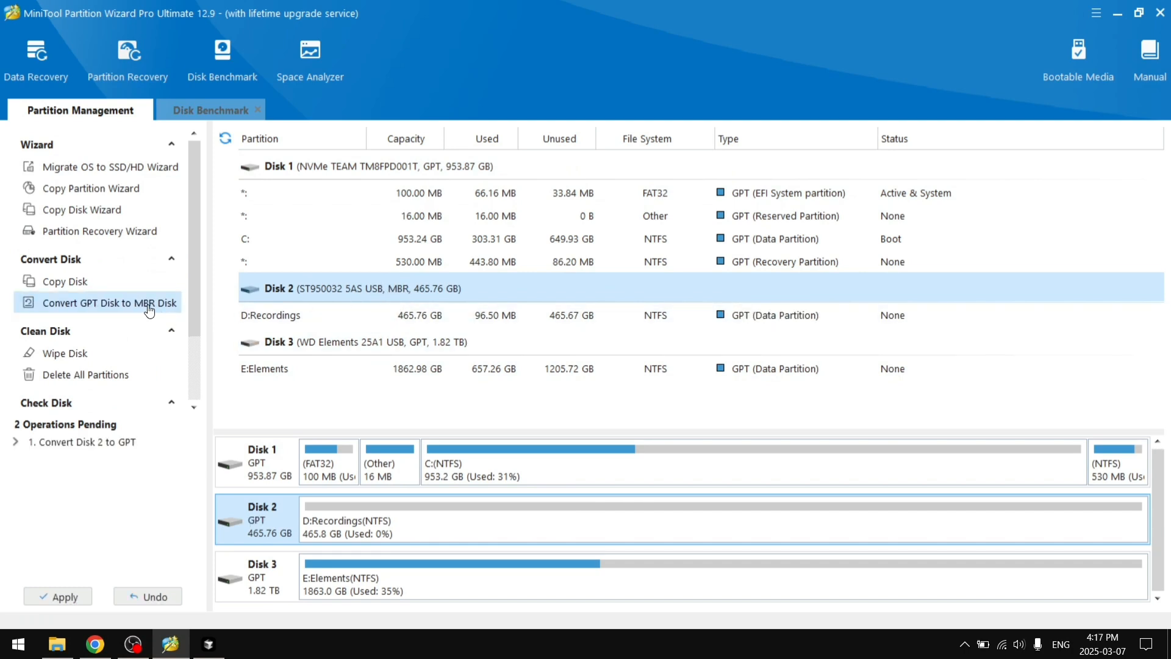
pyautogui.moveTo(169, 422)
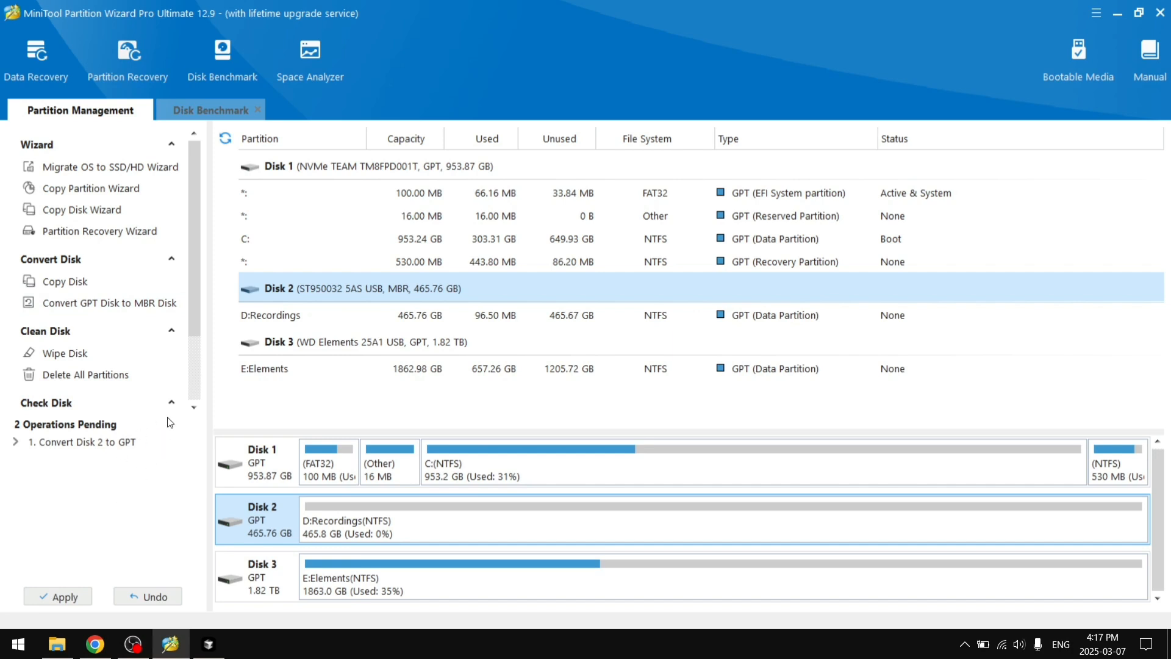
pyautogui.moveTo(409, 299)
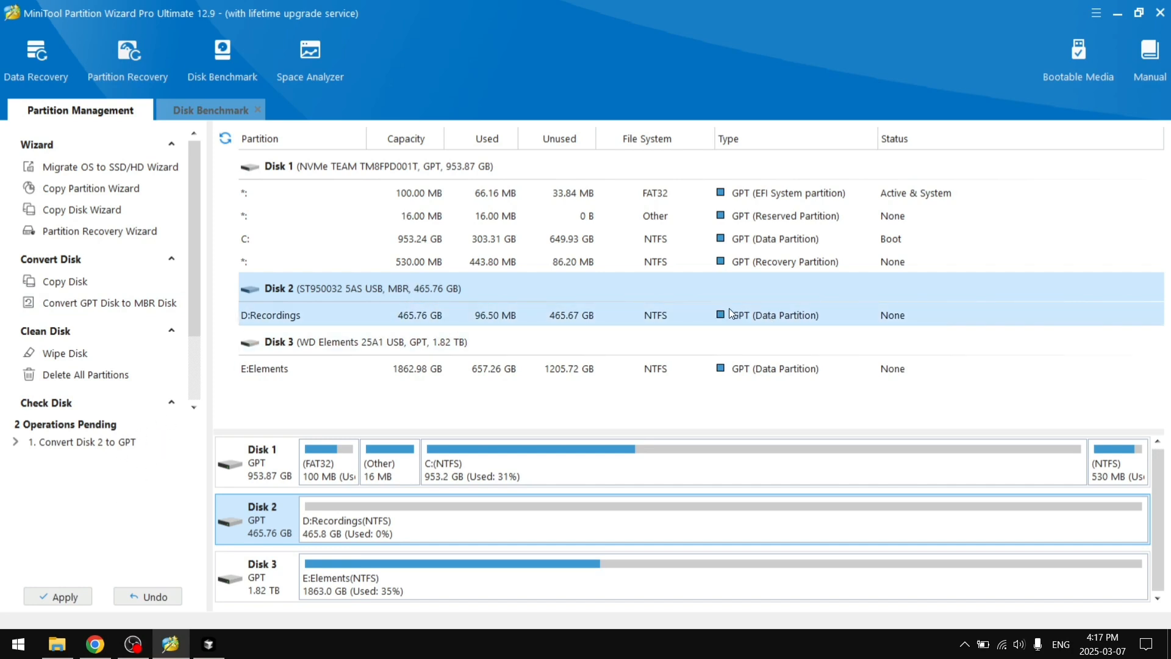
pyautogui.moveTo(734, 321)
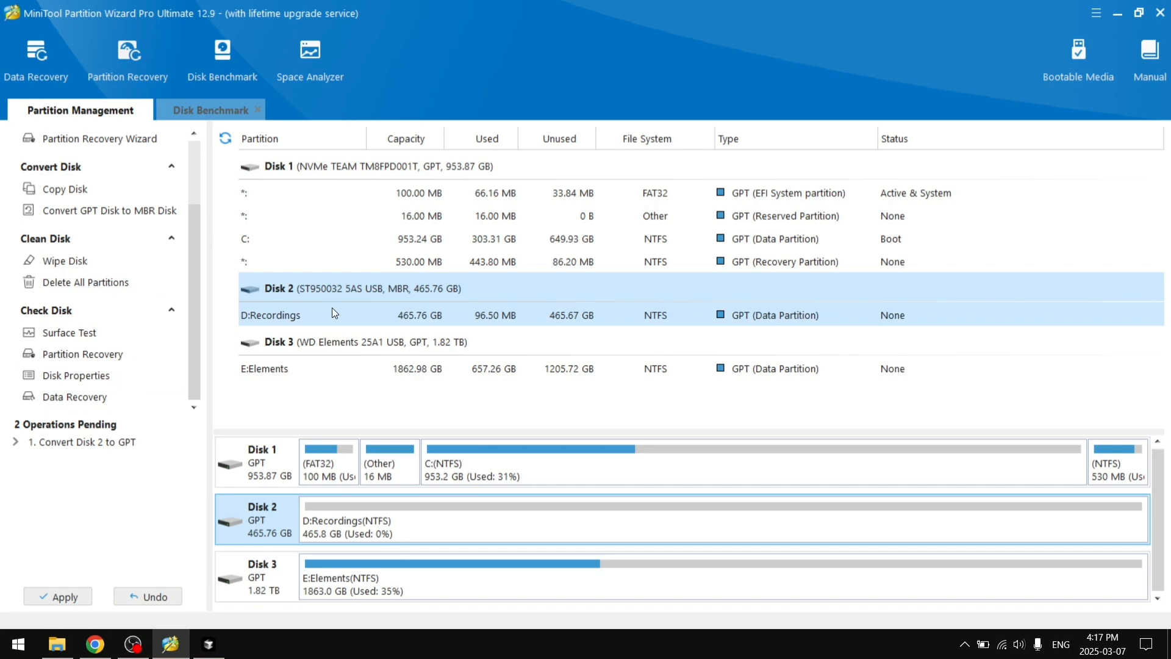
pyautogui.moveTo(68, 332)
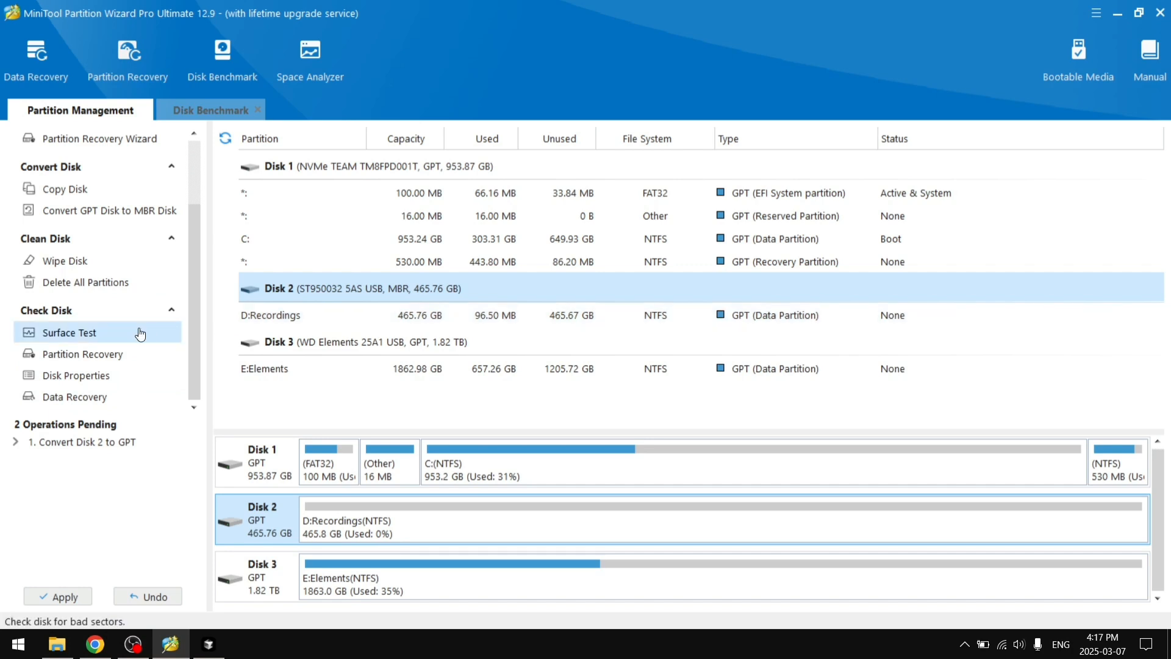
pyautogui.moveTo(222, 60)
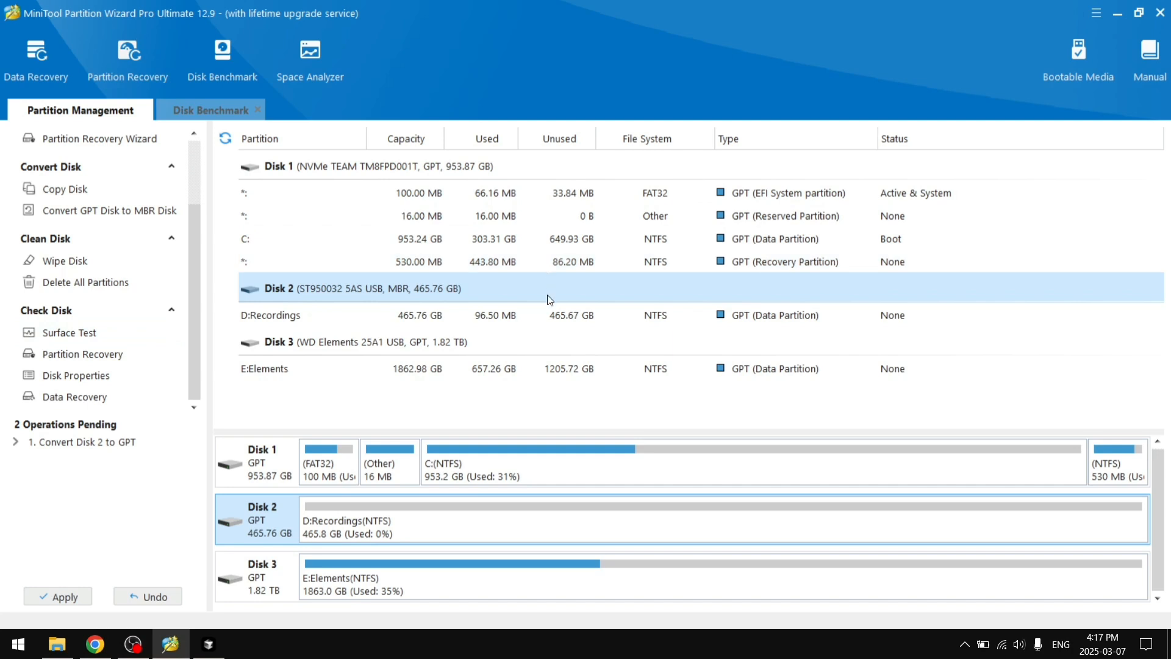
pyautogui.moveTo(539, 296)
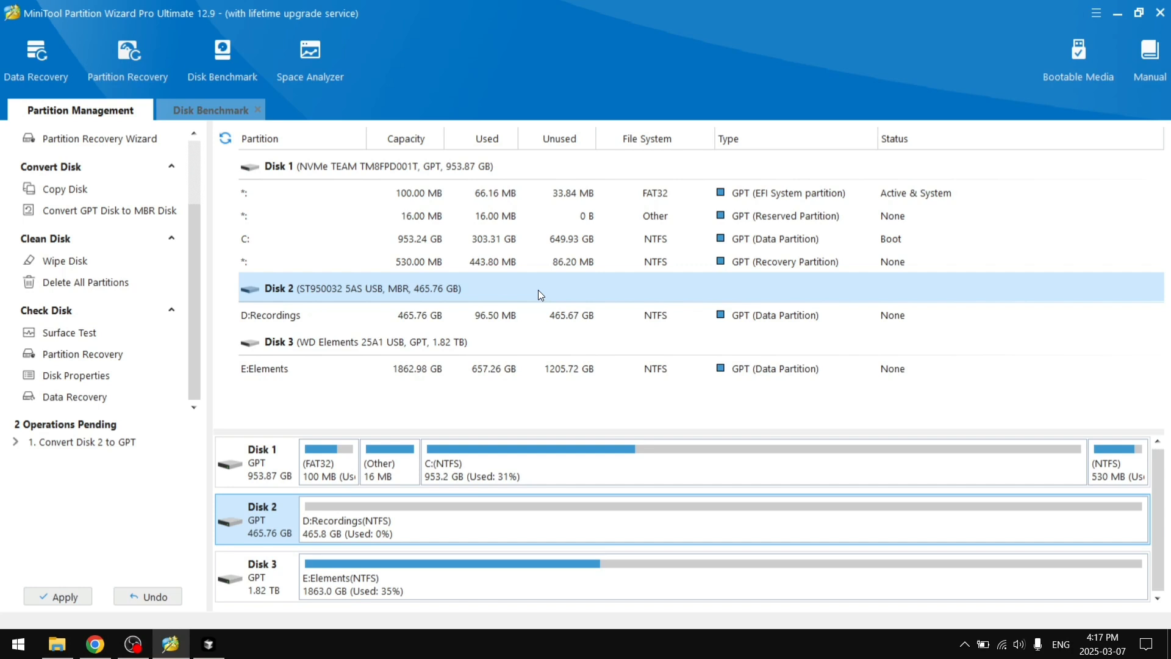
pyautogui.moveTo(59, 456)
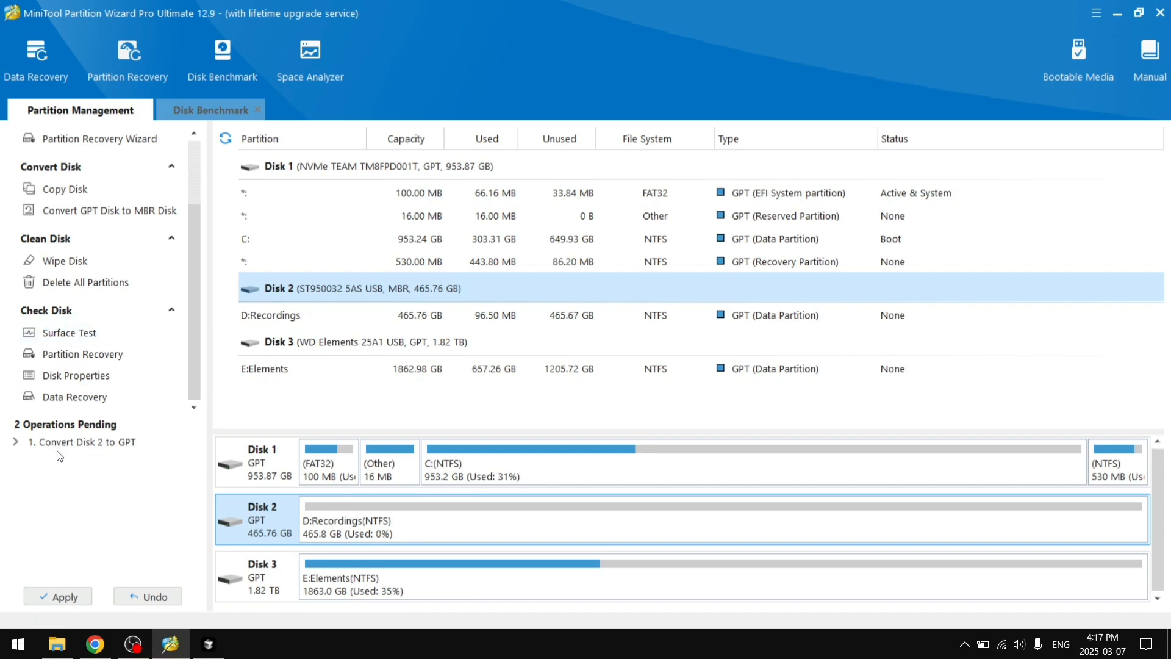
pyautogui.click(15, 441)
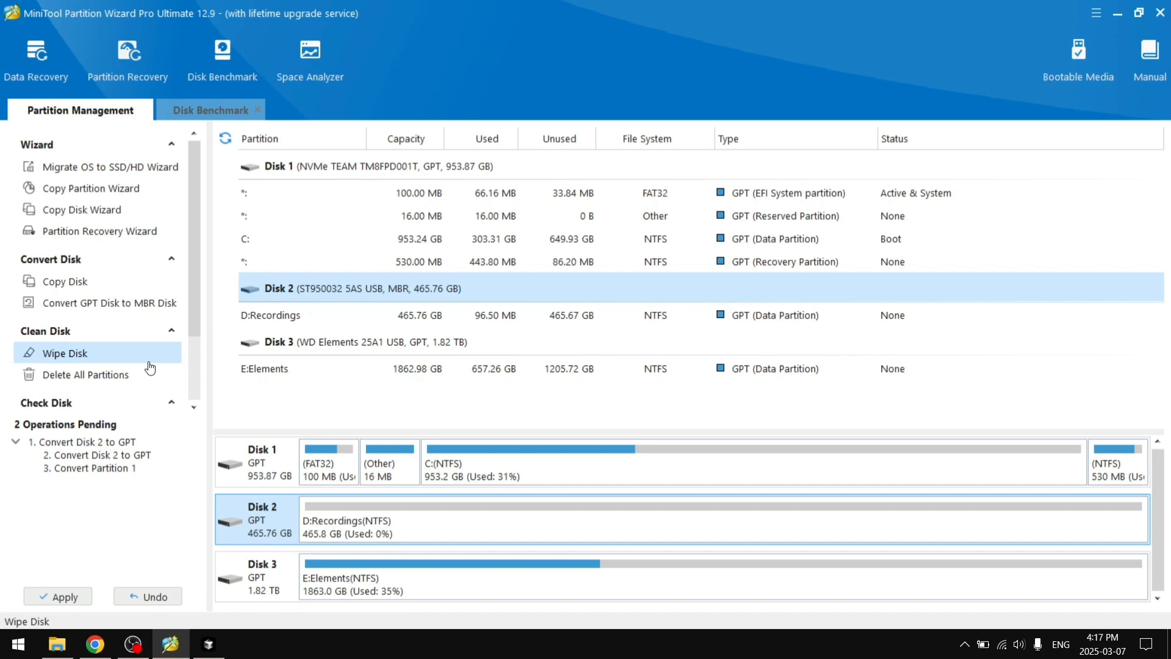
pyautogui.moveTo(164, 369)
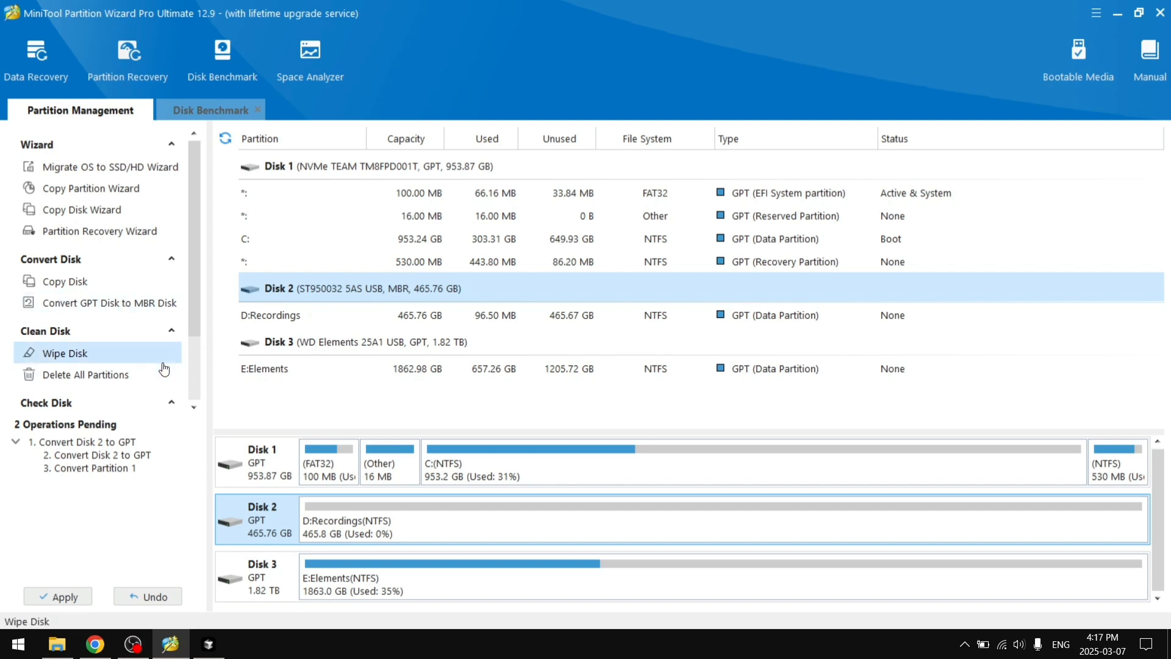